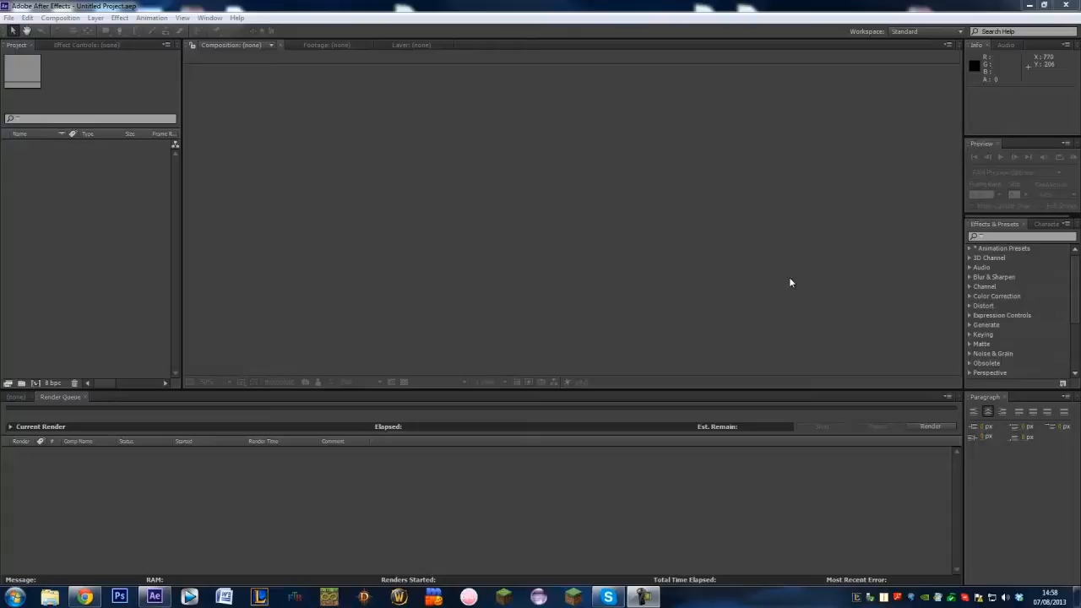
pyautogui.moveTo(341, 122)
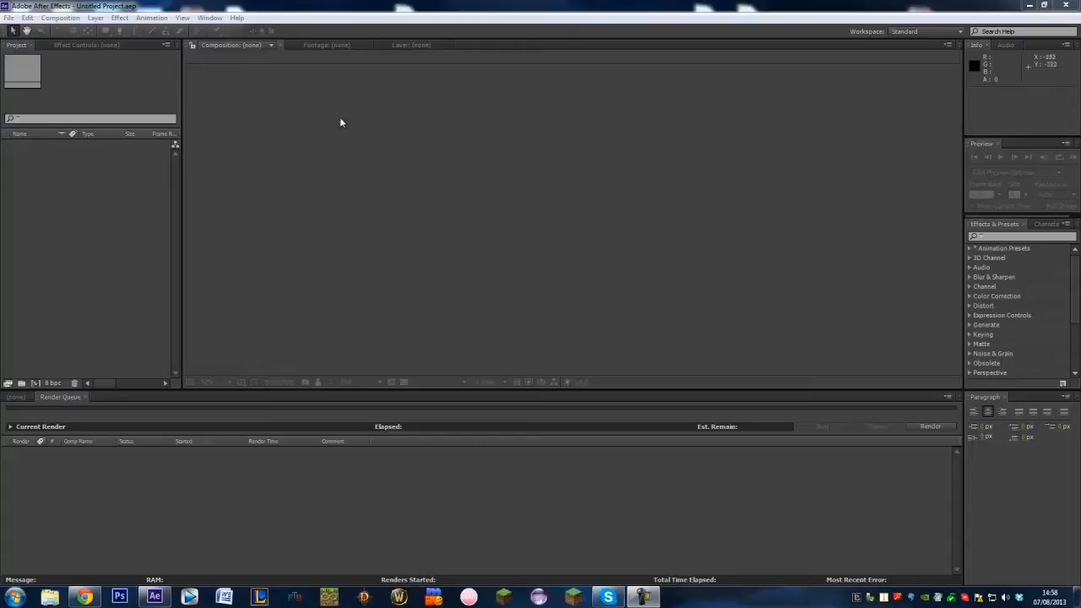
# - Bring up Open Project and select 'Youtube Popup projecty' in the Desktop folder
pyautogui.click(9, 17)
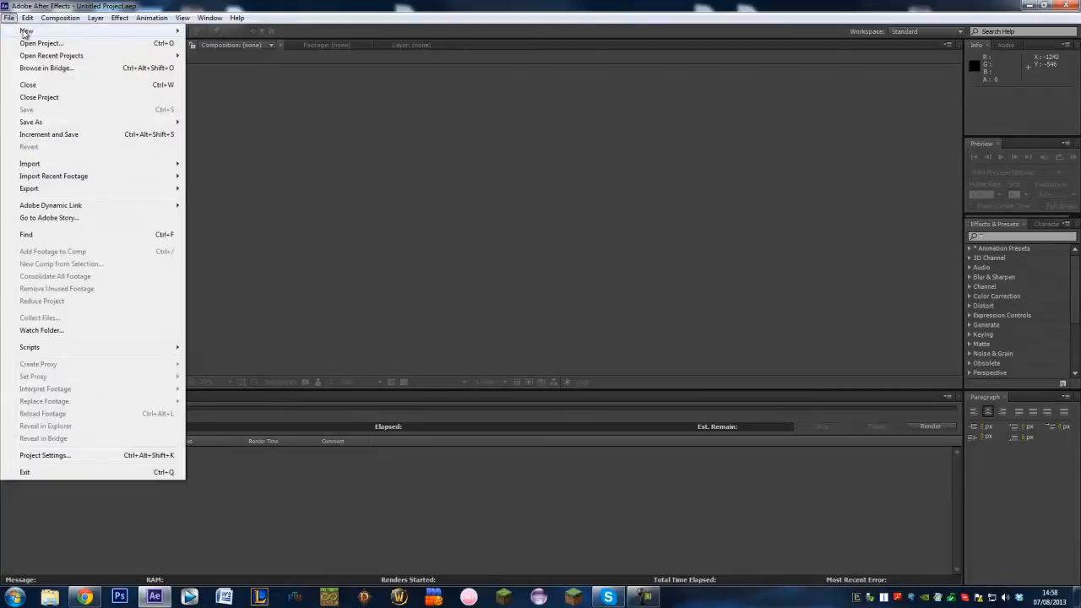
pyautogui.click(40, 43)
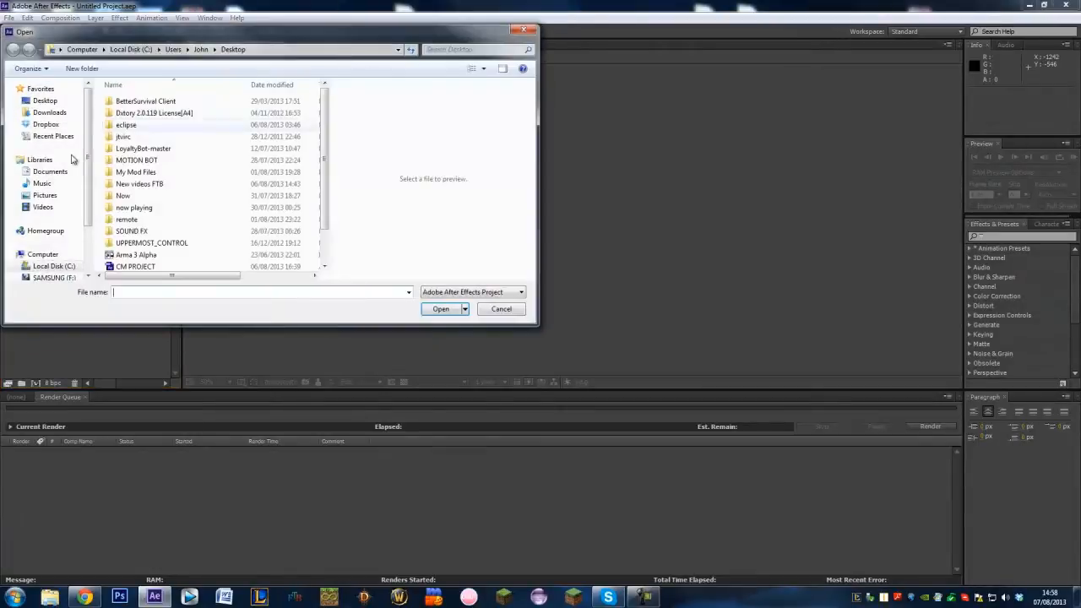
pyautogui.scroll(-3)
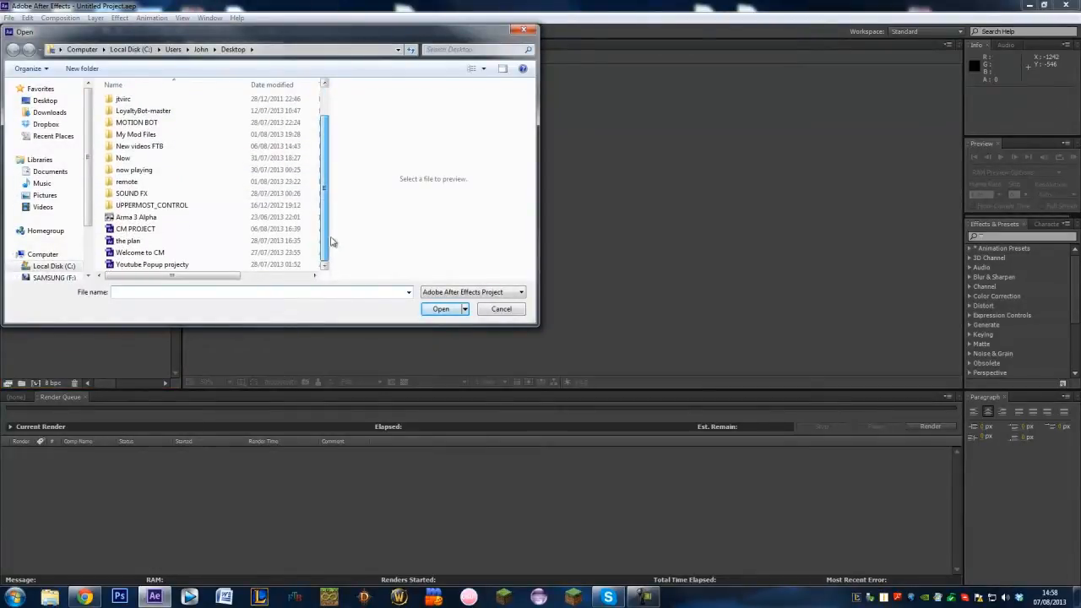
pyautogui.click(152, 264)
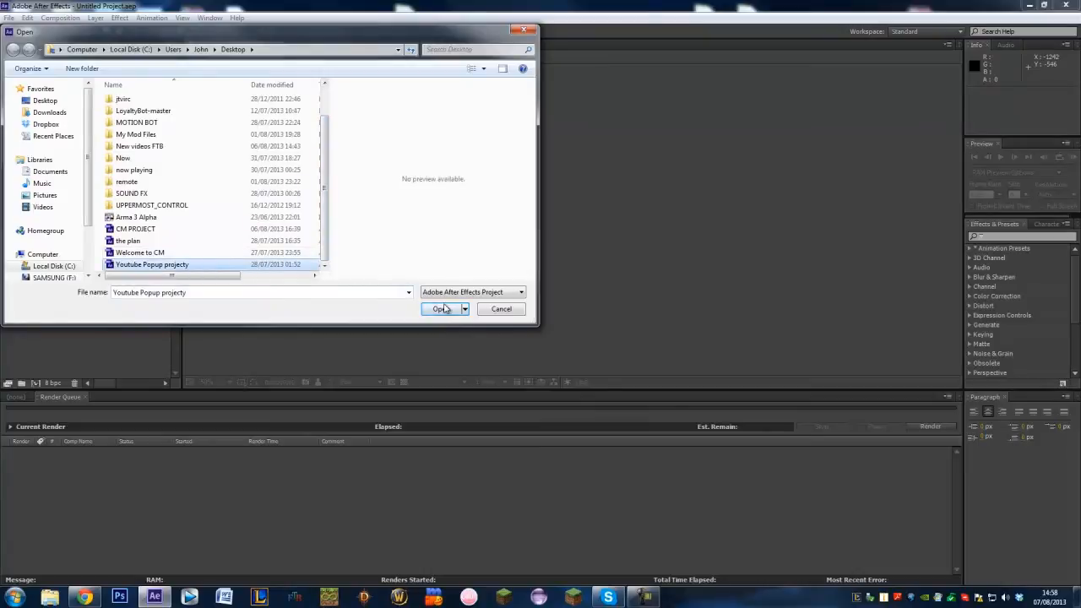
# - Open the Youtube Popup project and scrub the timeline back to the start
pyautogui.click(440, 309)
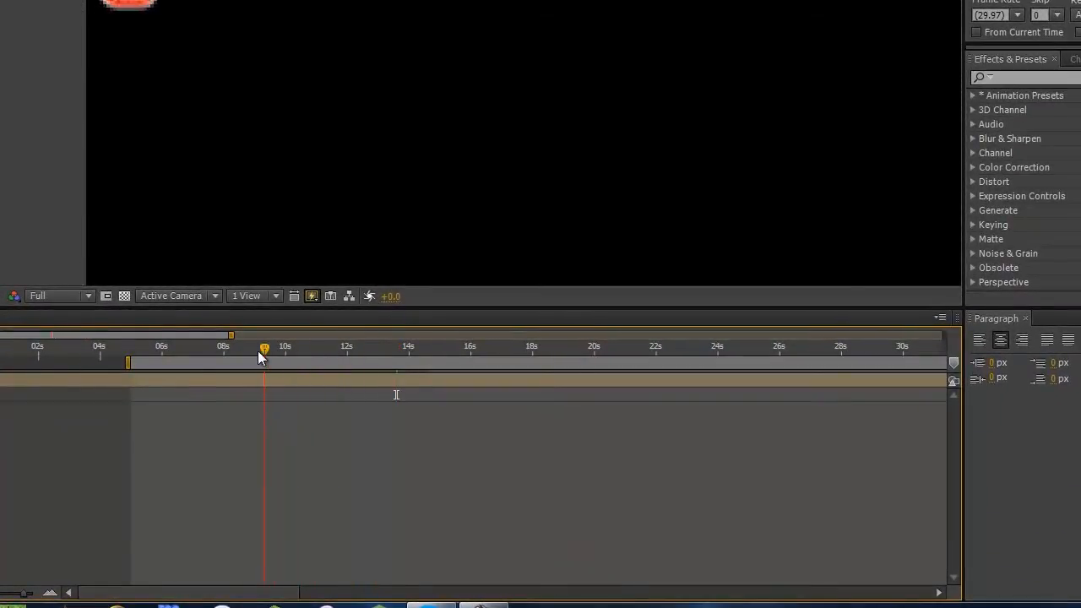
pyautogui.moveTo(264, 347); pyautogui.dragTo(137, 348)
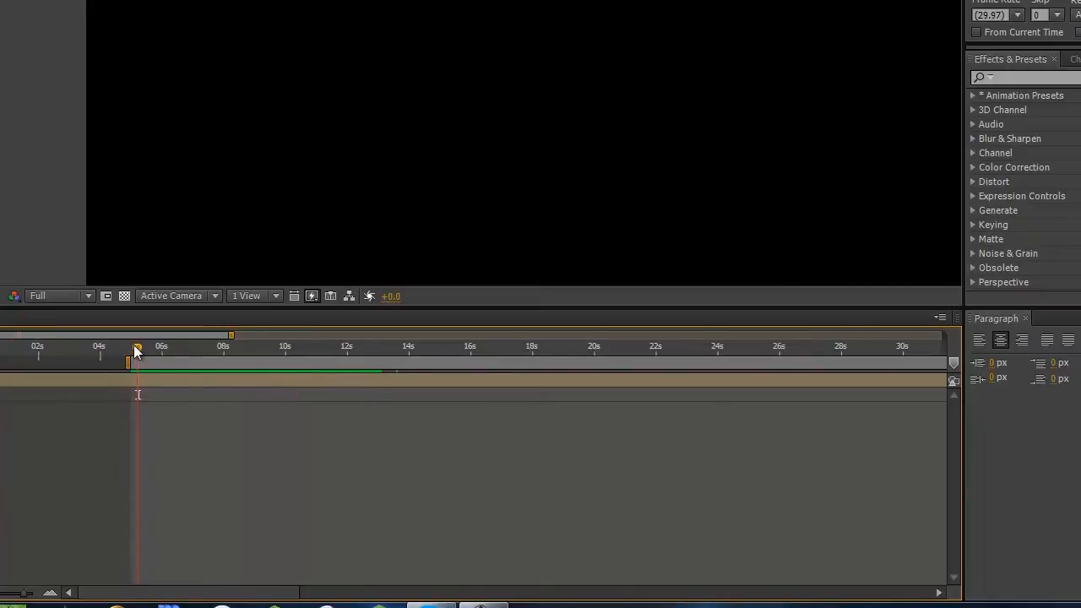
pyautogui.moveTo(138, 351); pyautogui.dragTo(155, 351)
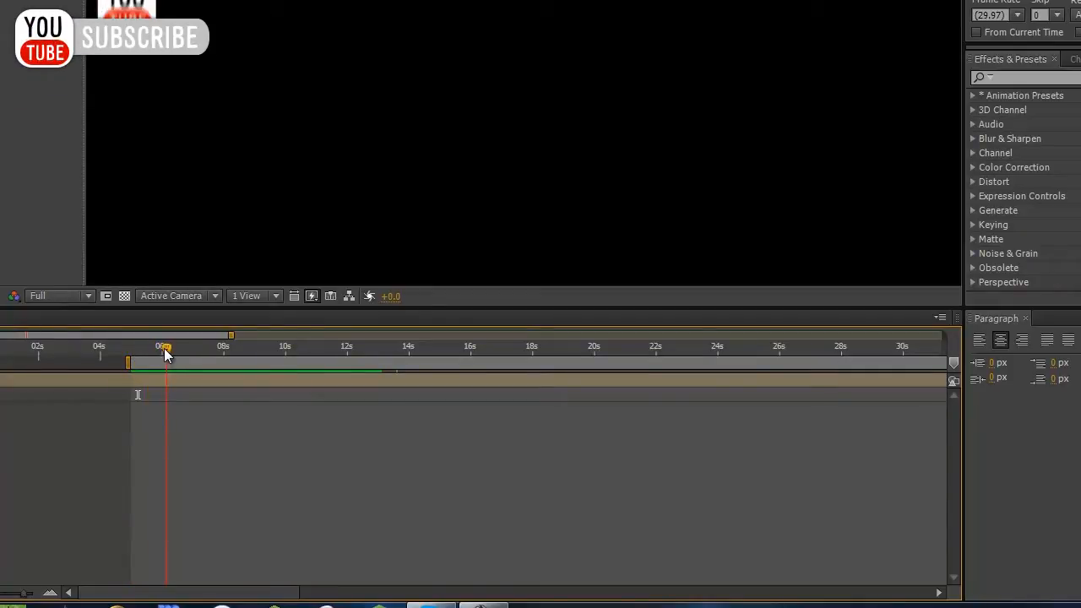
# - Scrub again to review the logo appearing and the SUBSCRIBE bar springing out
pyautogui.moveTo(166, 347); pyautogui.dragTo(184, 347)
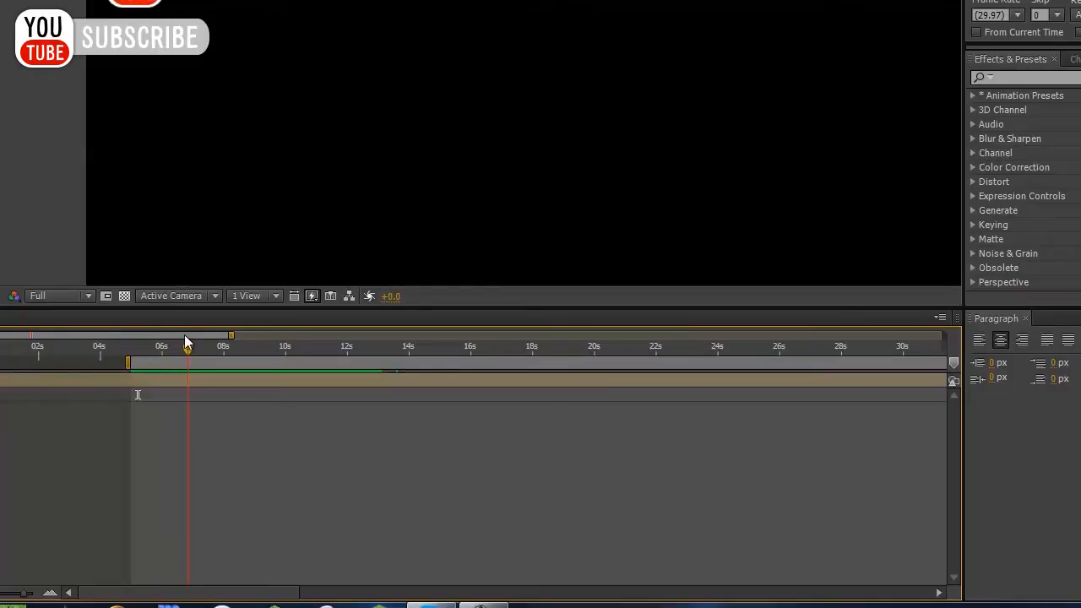
pyautogui.moveTo(185, 346); pyautogui.dragTo(177, 346)
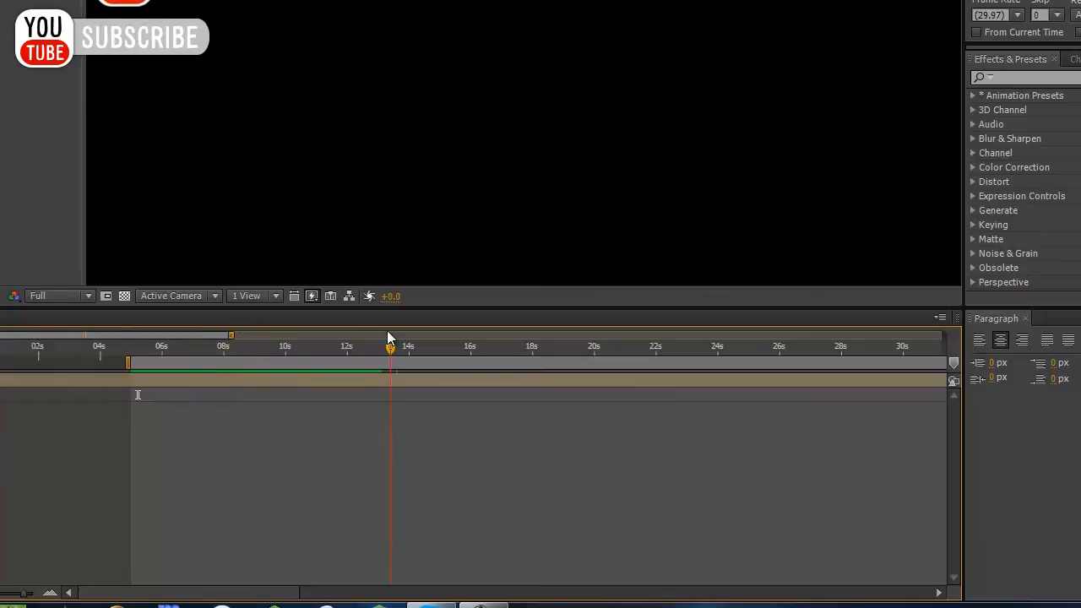
pyautogui.moveTo(391, 347); pyautogui.dragTo(161, 347)
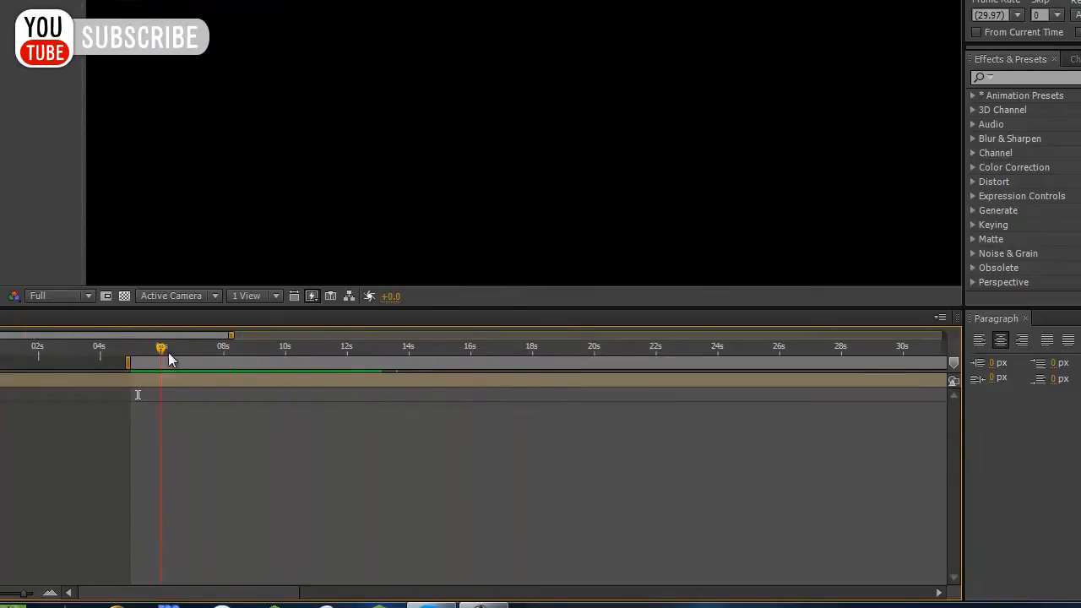
pyautogui.moveTo(160, 347); pyautogui.dragTo(186, 347)
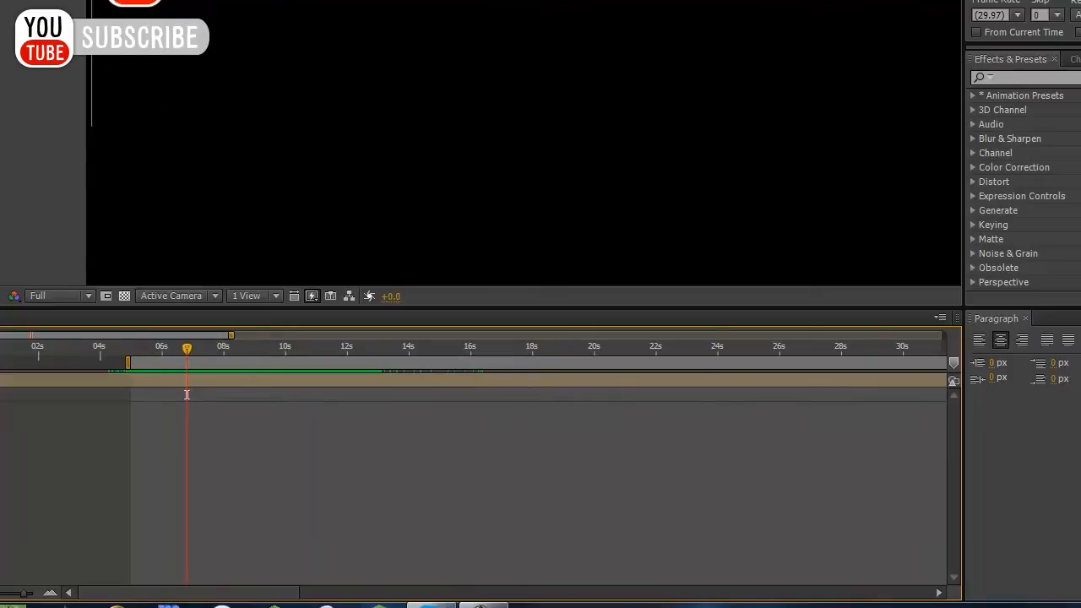
pyautogui.moveTo(132, 214)
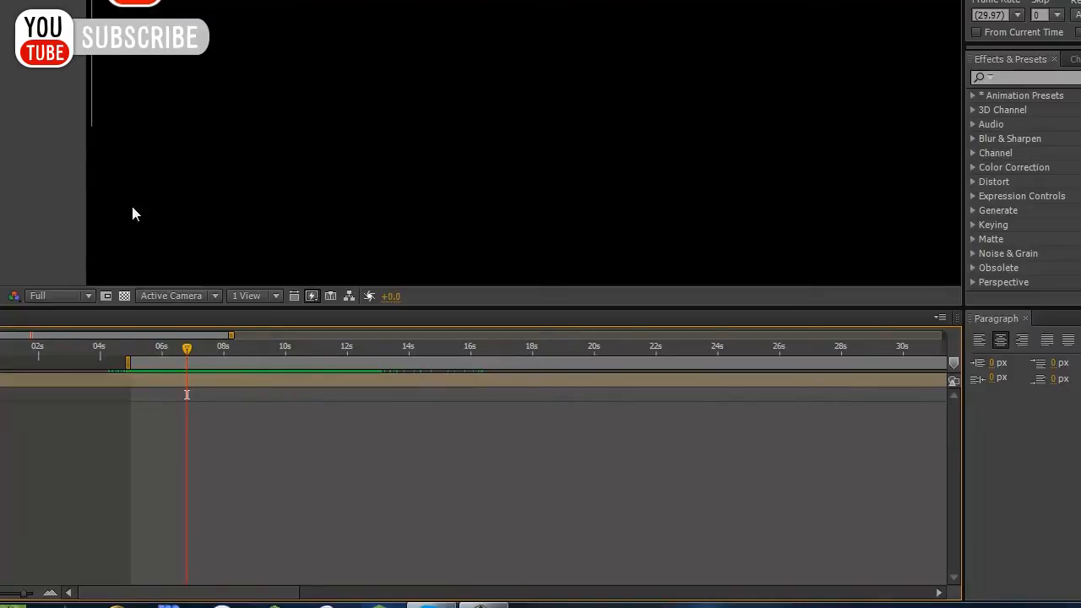
pyautogui.moveTo(270, 215)
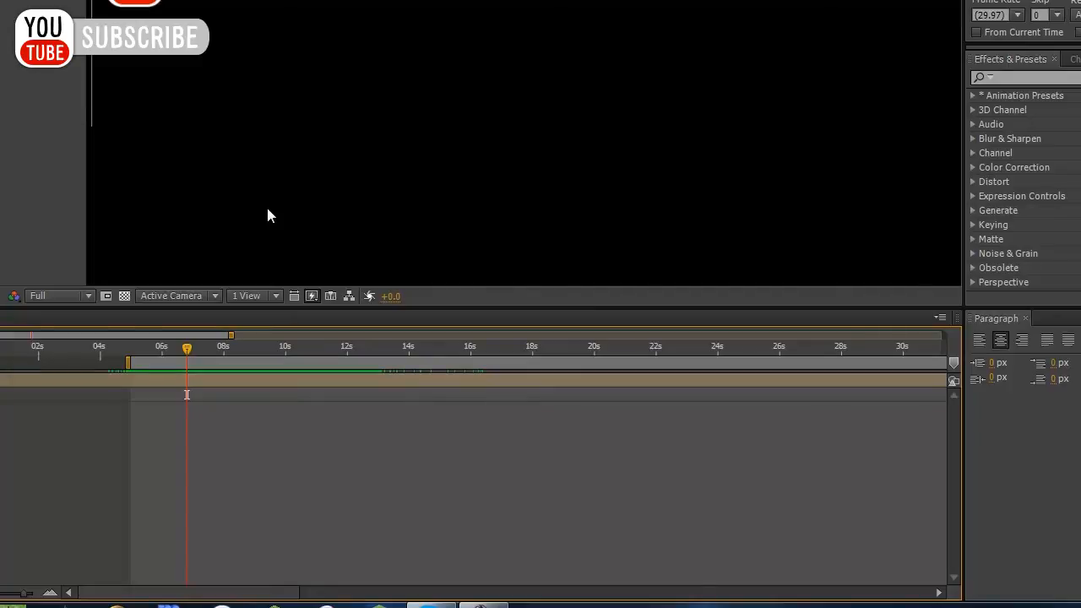
# - Create a new project with an HDTV 720 Comp 1 lasting 0;00;59;28
pyautogui.click(93, 17)
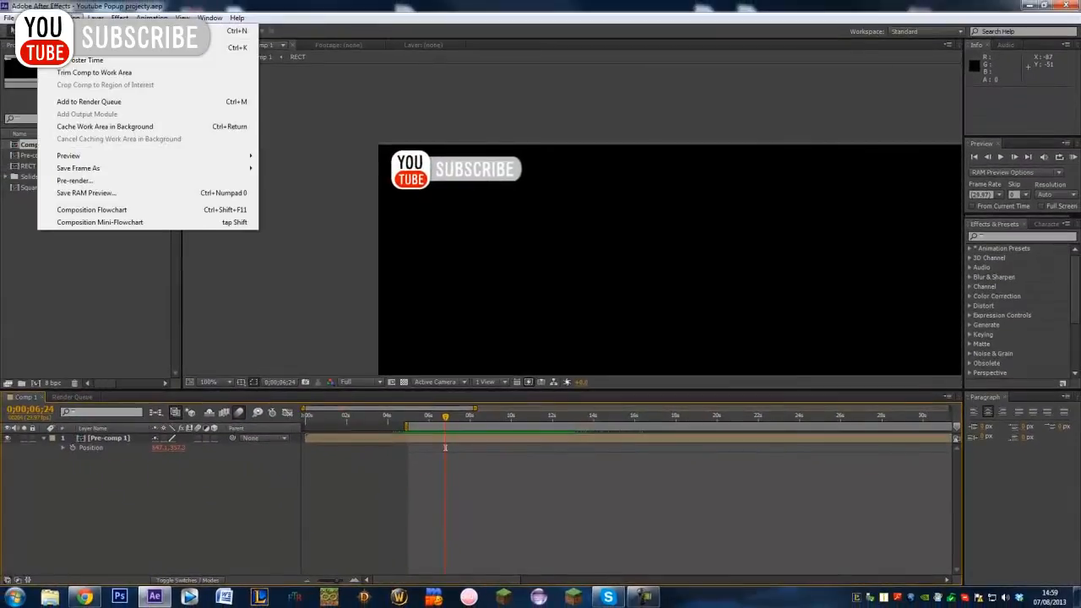
pyautogui.click(9, 18)
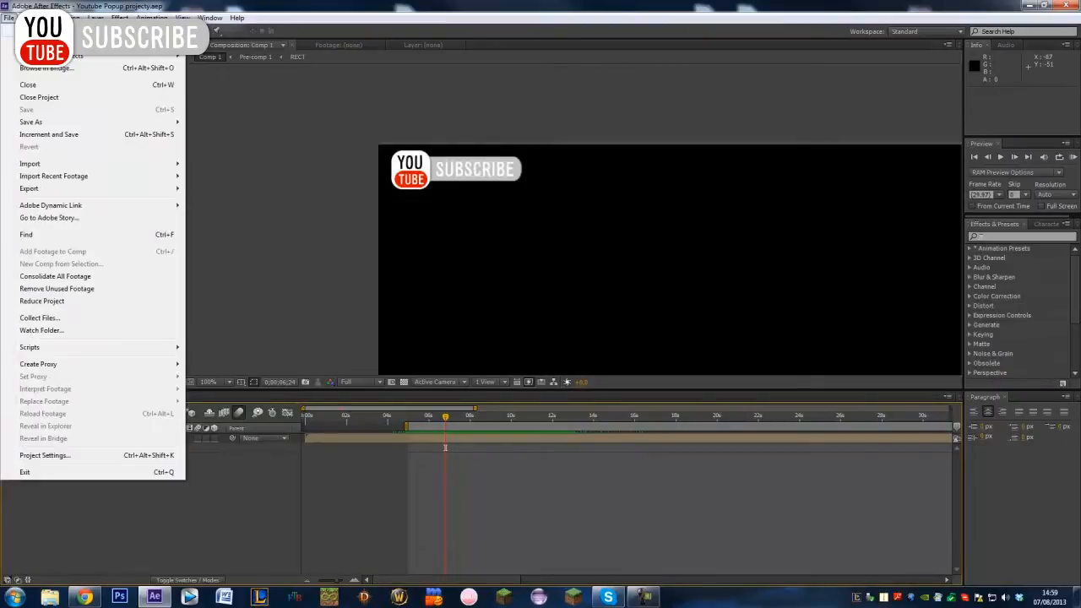
pyautogui.click(39, 97)
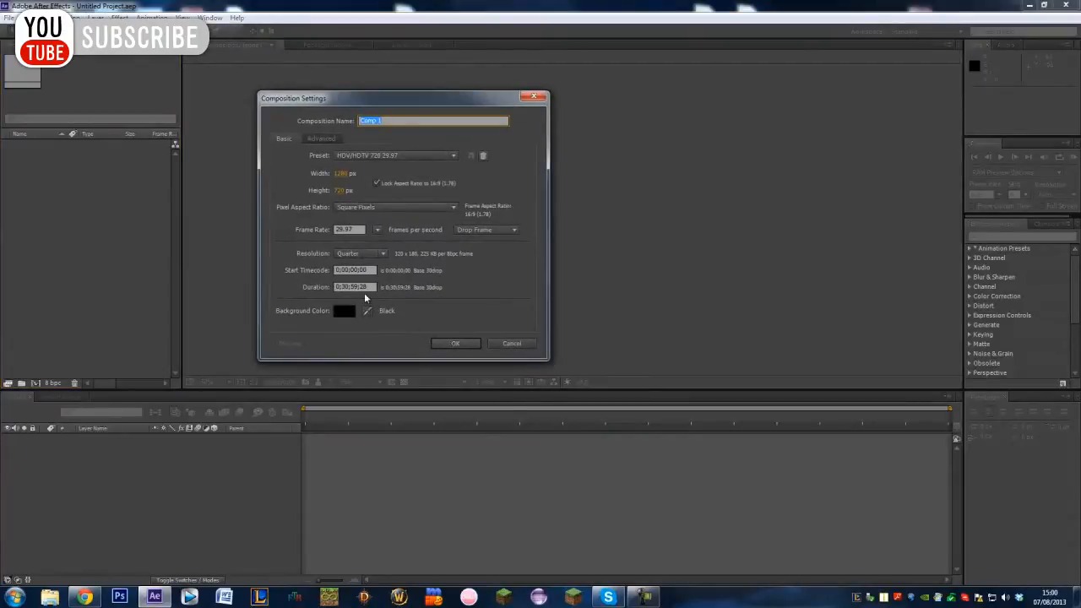
pyautogui.tripleClick(352, 287)
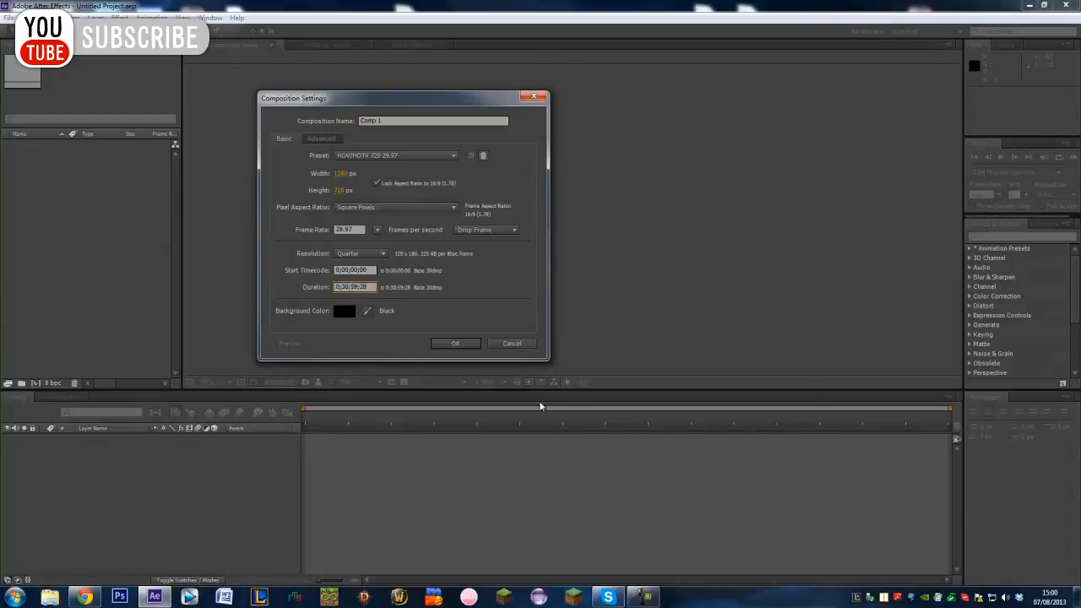
pyautogui.click(454, 343)
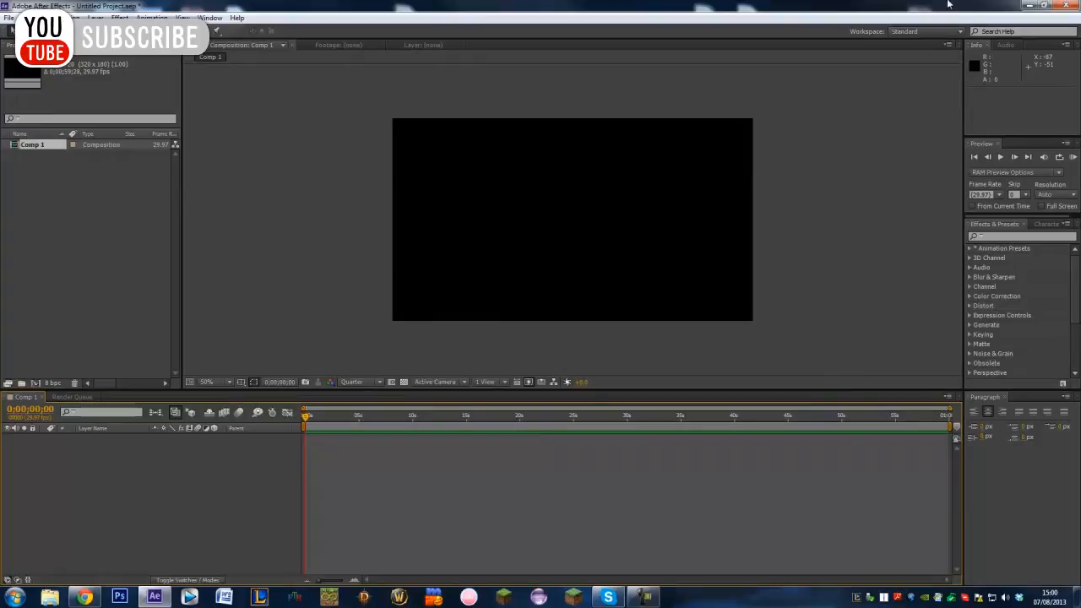
pyautogui.moveTo(453, 110)
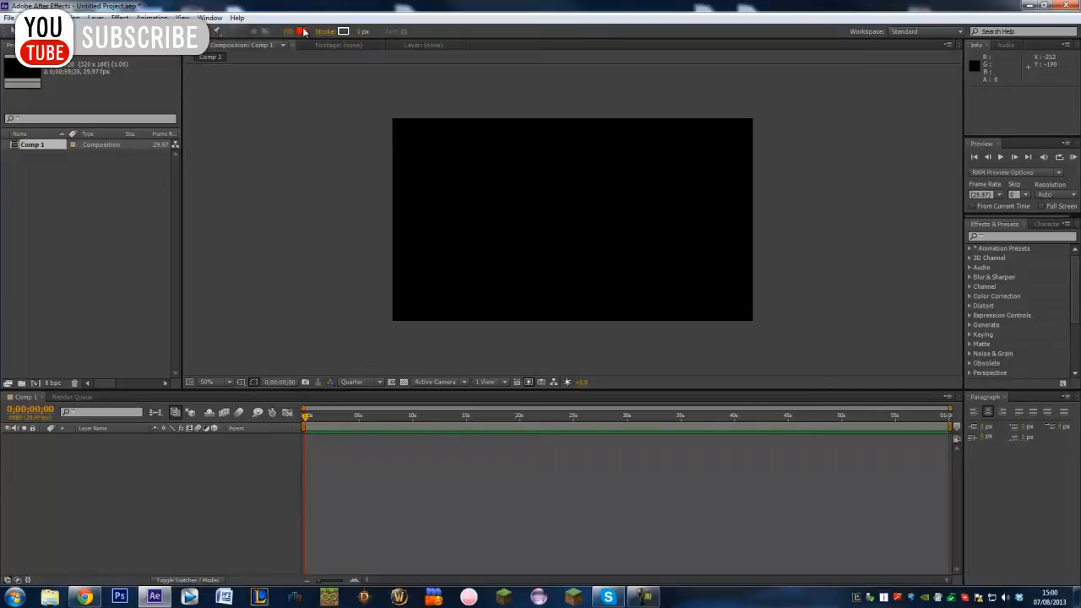
# - Set the shape fill to white, draw a rounded square, and expand Shape Layer 1
pyautogui.click(292, 31)
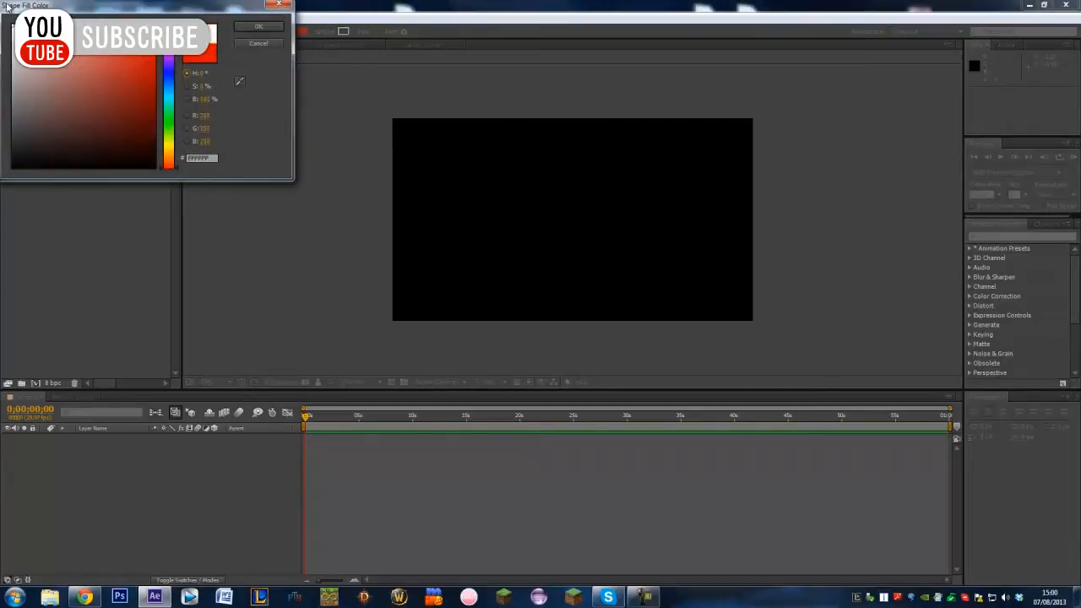
pyautogui.click(258, 26)
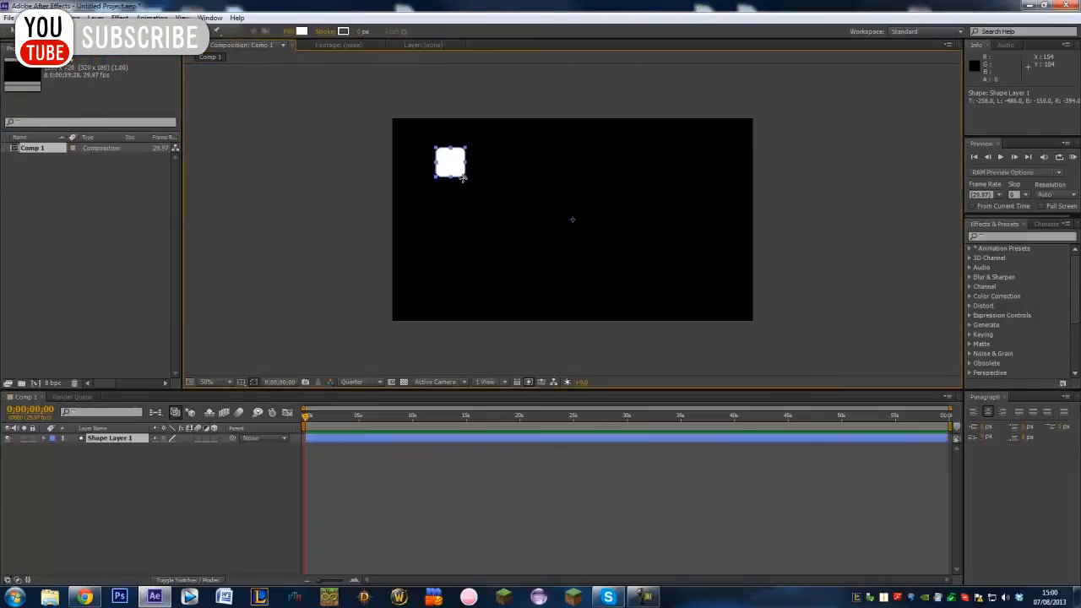
pyautogui.click(55, 438)
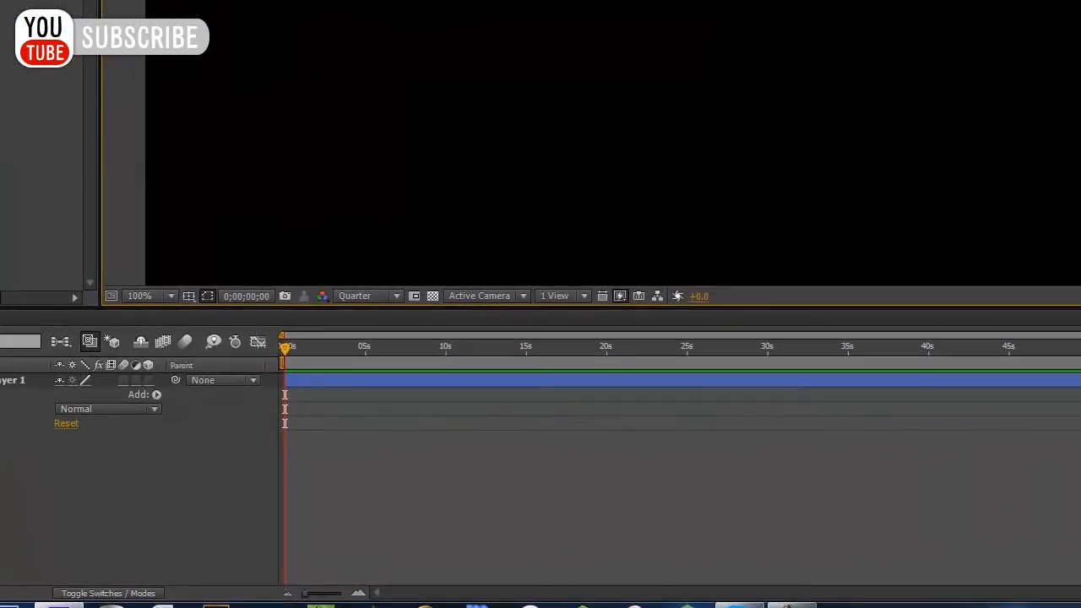
pyautogui.click(368, 296)
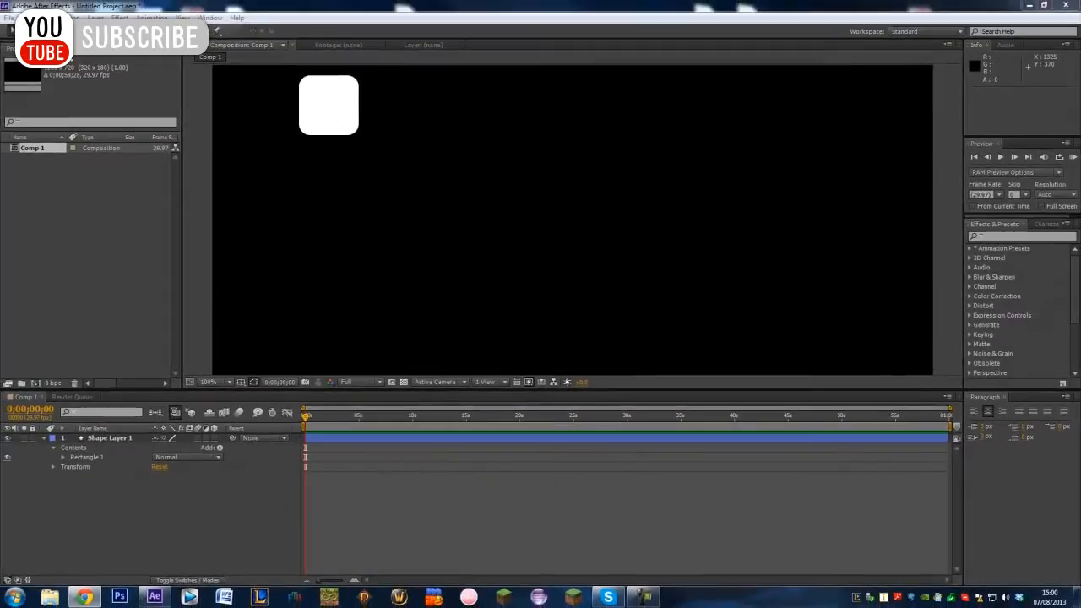
pyautogui.click(82, 597)
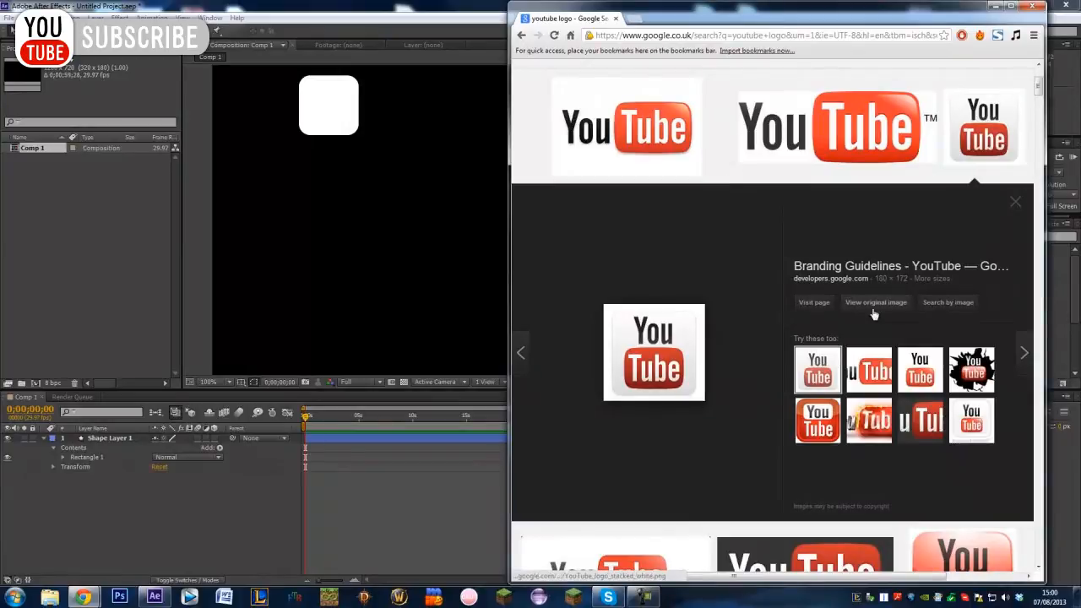
pyautogui.click(875, 301)
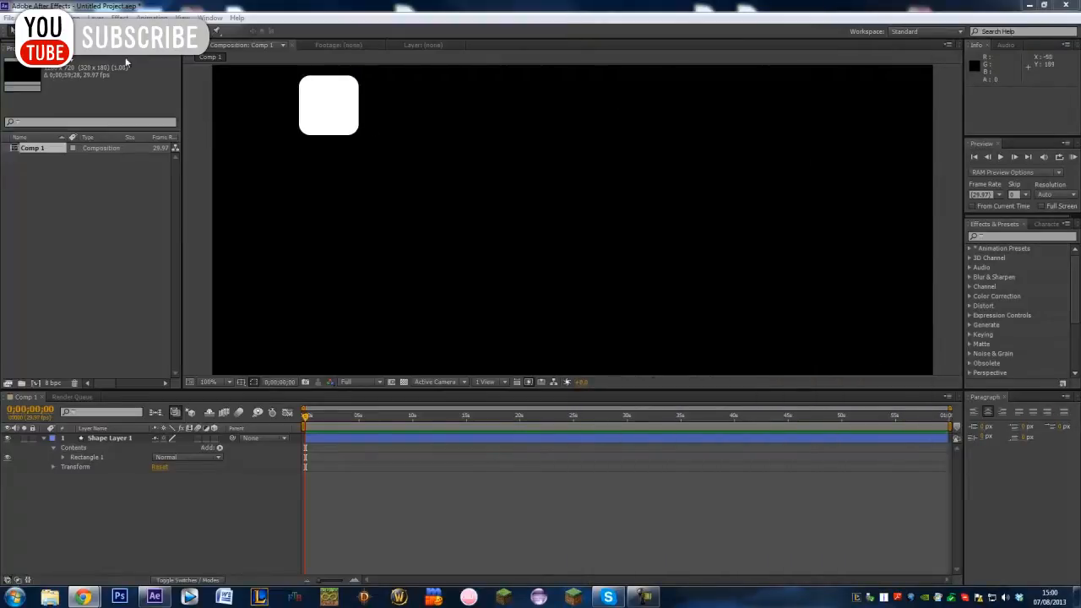
# - Draw a pill shape, fill it red, and fit it inside the white square
pyautogui.moveTo(384, 162); pyautogui.dragTo(446, 186)
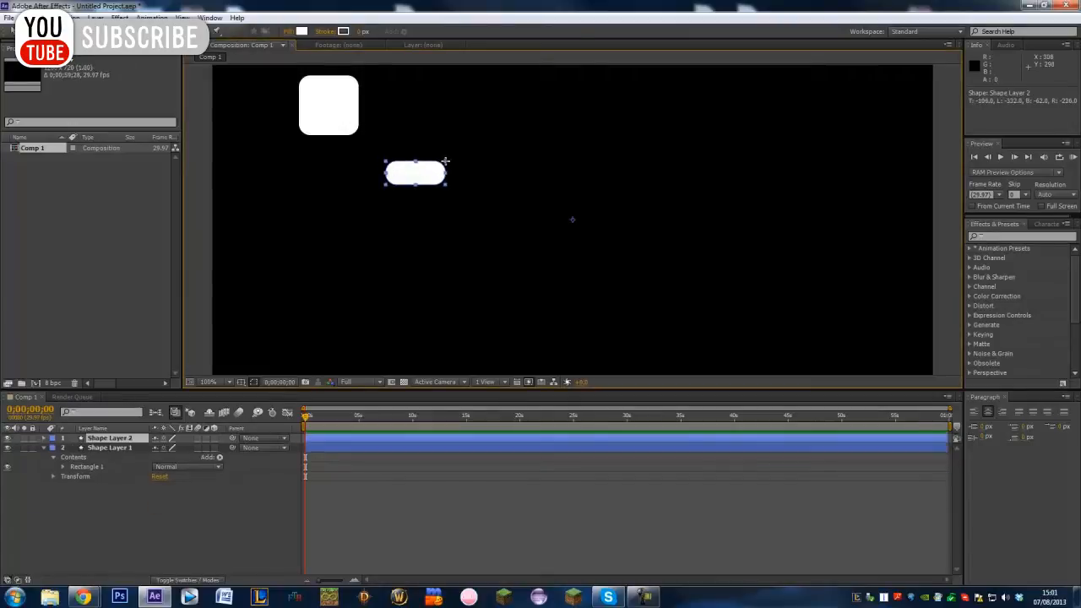
pyautogui.click(29, 437)
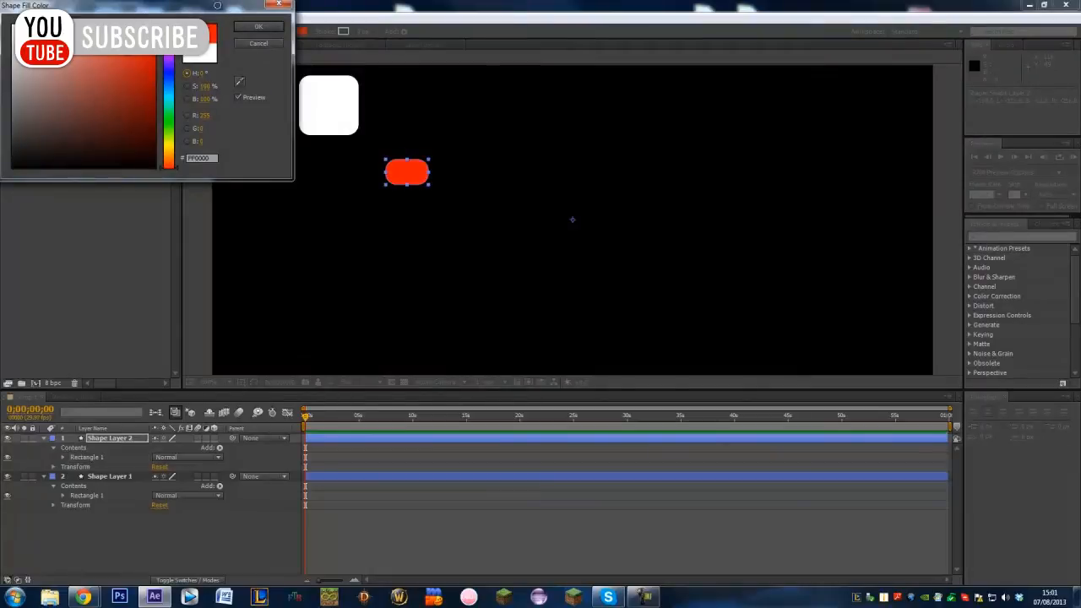
pyautogui.click(259, 26)
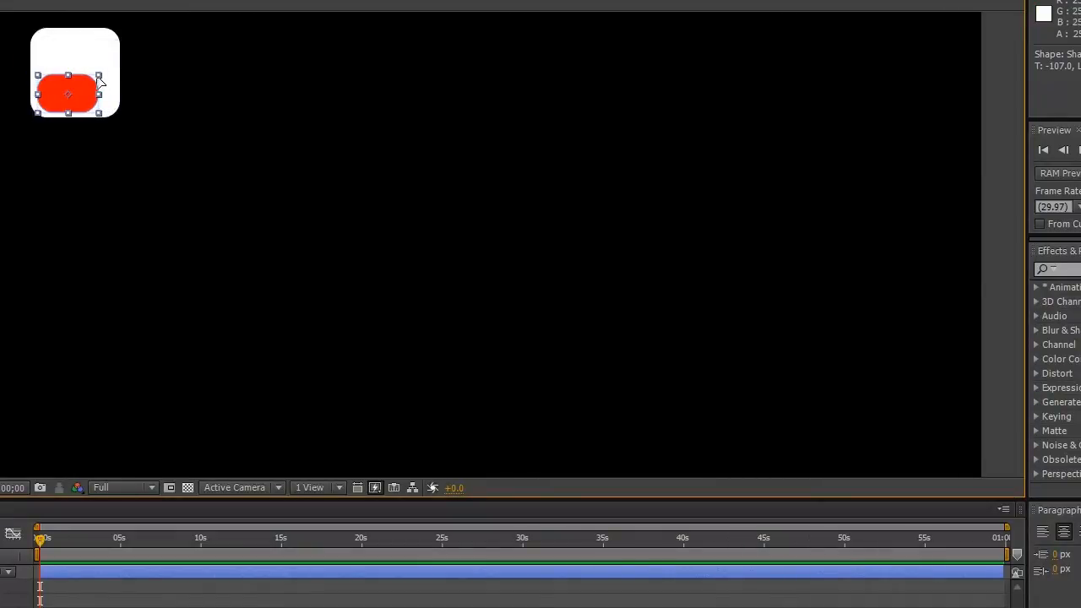
pyautogui.moveTo(67, 93); pyautogui.dragTo(76, 97)
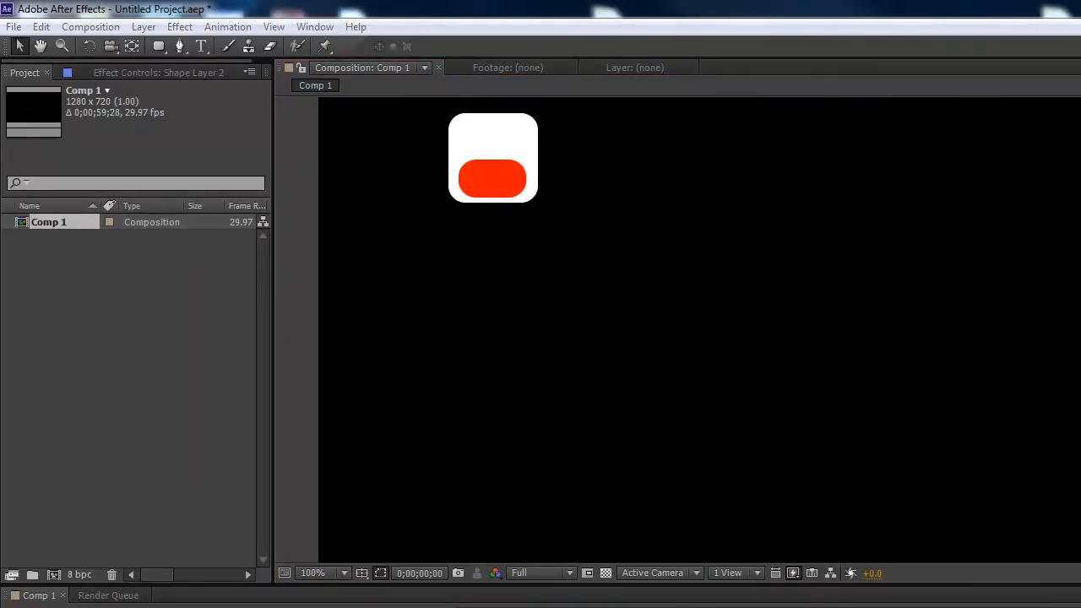
# - Change the red bar's fill to R214 G0 B0, then deselect it
pyautogui.click(493, 179)
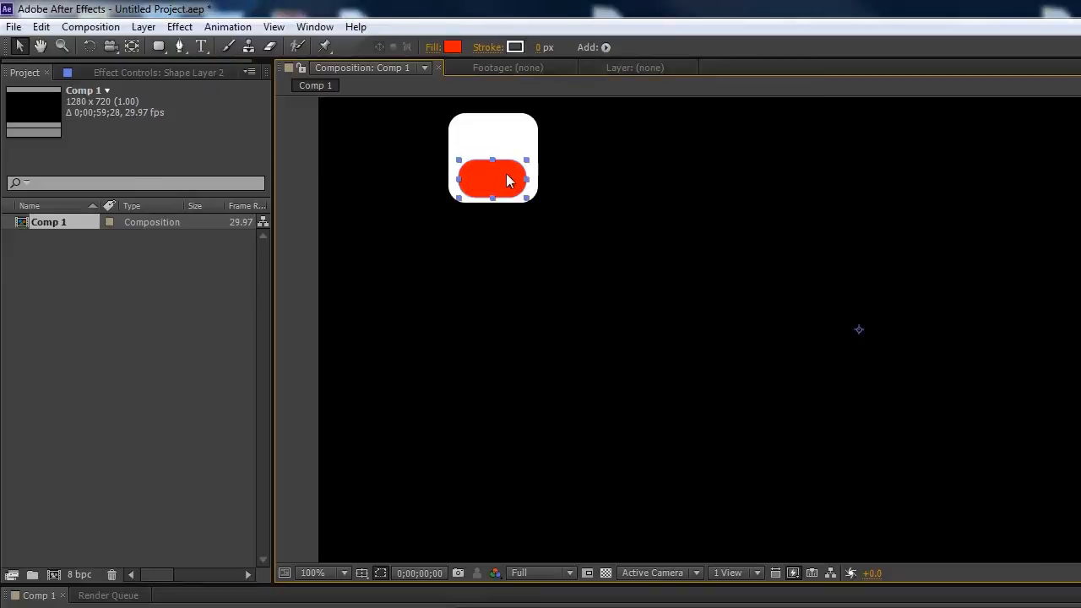
pyautogui.click(454, 46)
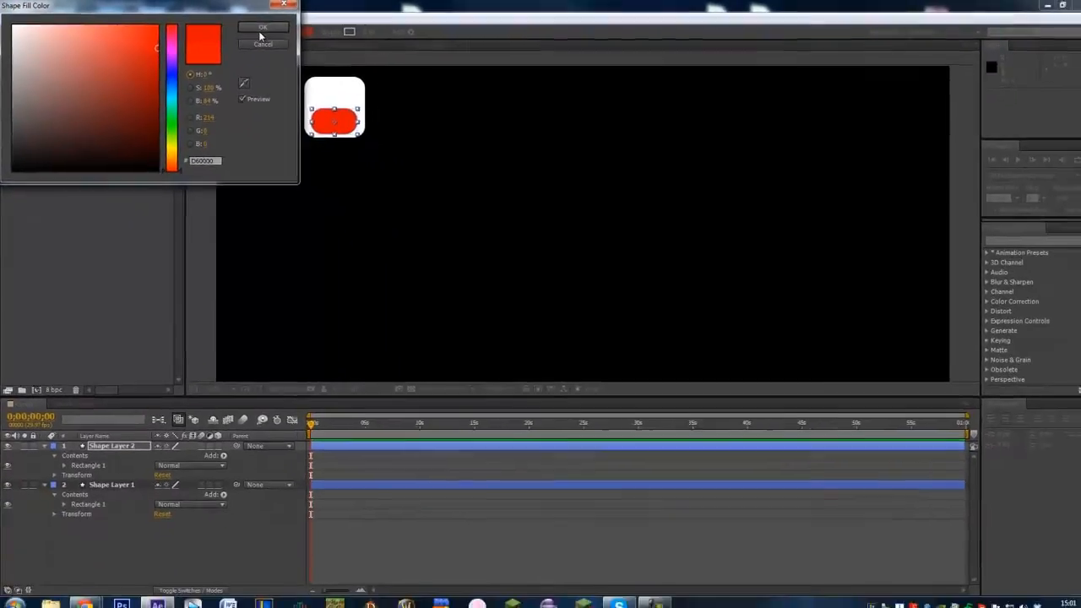
pyautogui.click(263, 26)
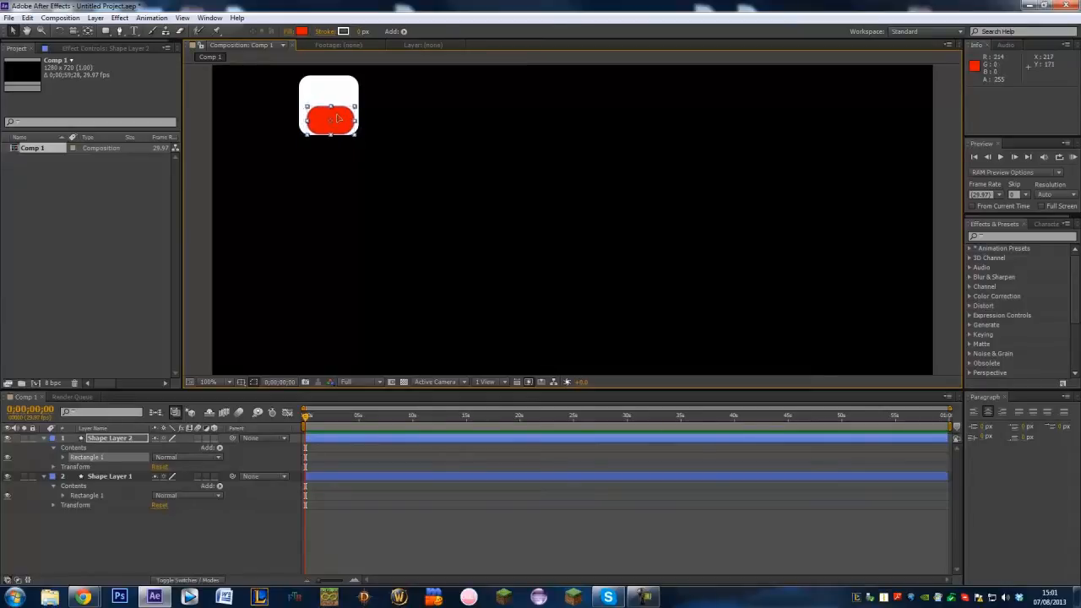
pyautogui.click(329, 119)
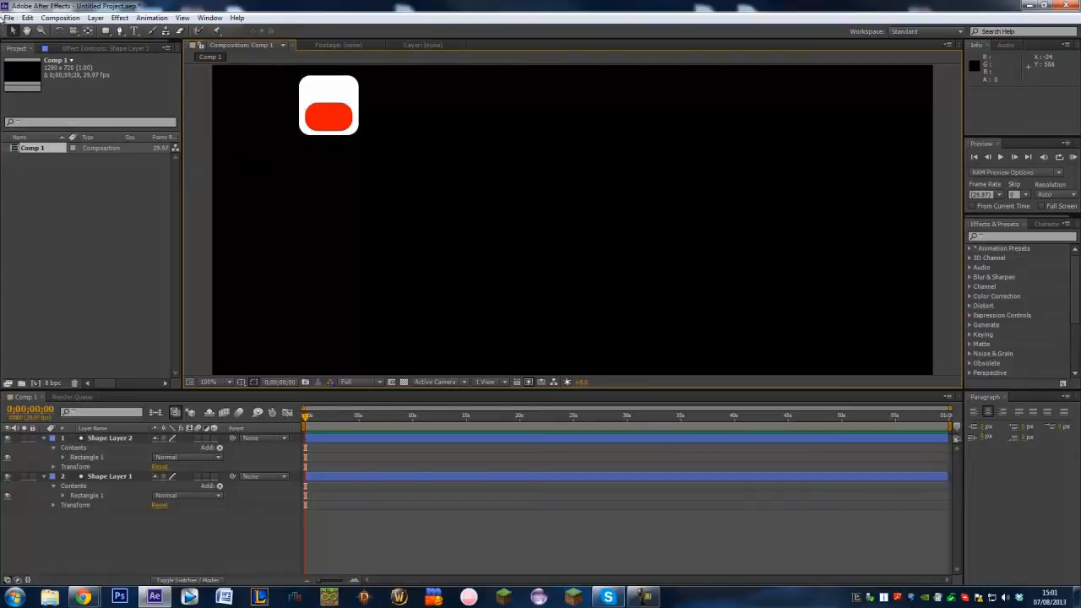
# - Type YOU on the white square and resize the red bar, centring it beneath
pyautogui.click(301, 172)
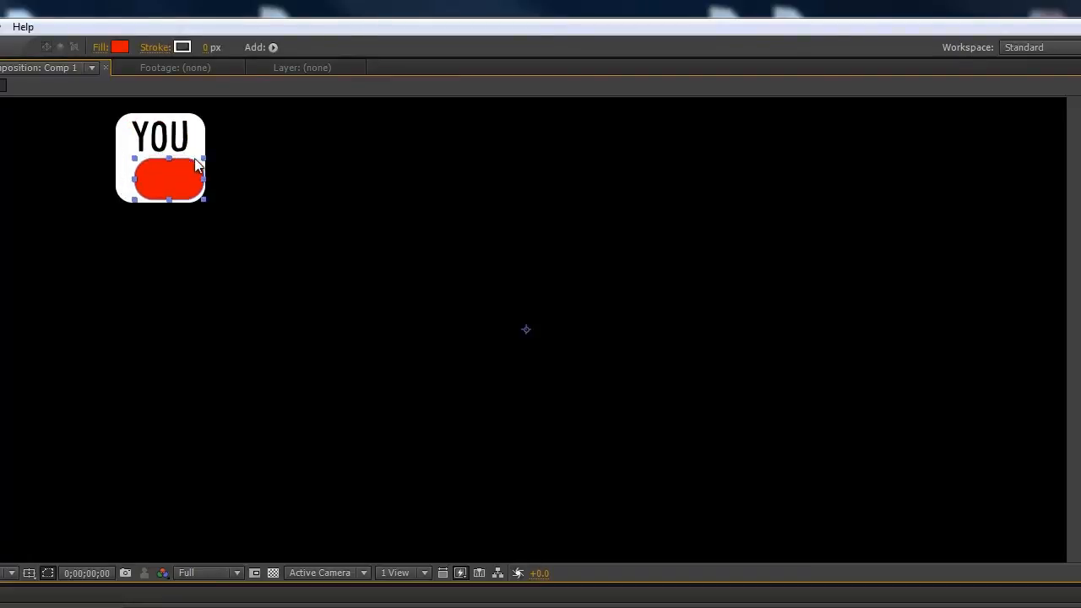
pyautogui.moveTo(169, 178); pyautogui.dragTo(203, 192)
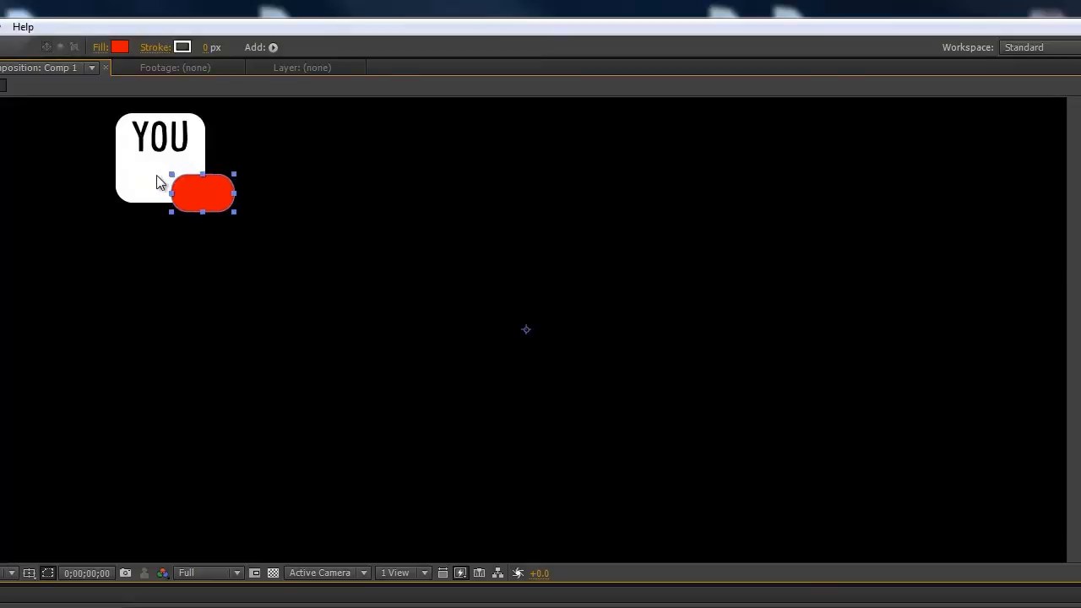
pyautogui.moveTo(202, 192); pyautogui.dragTo(190, 197)
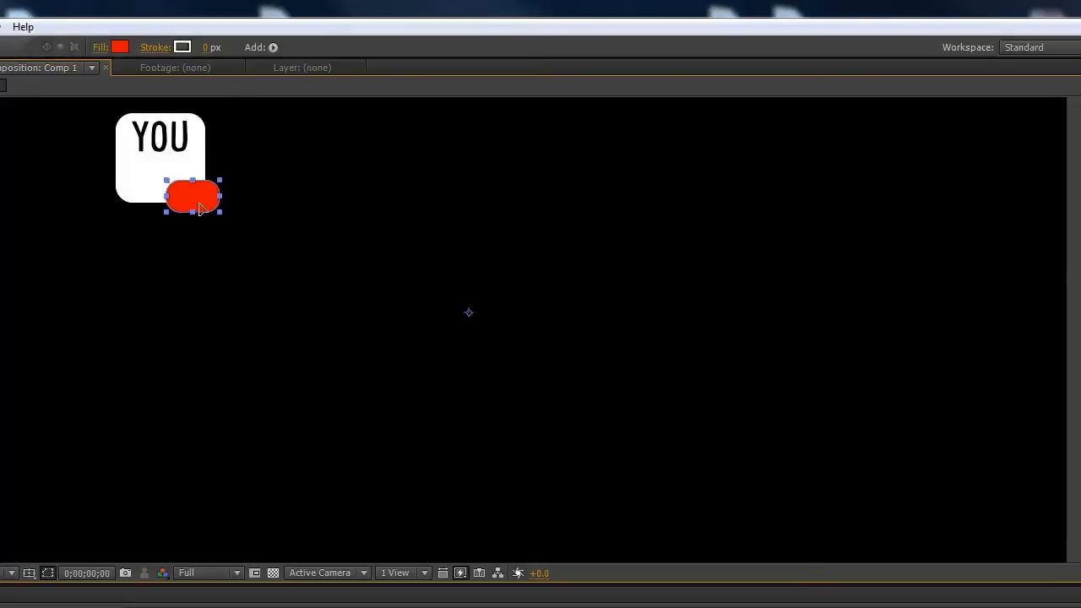
pyautogui.moveTo(191, 195); pyautogui.dragTo(152, 181)
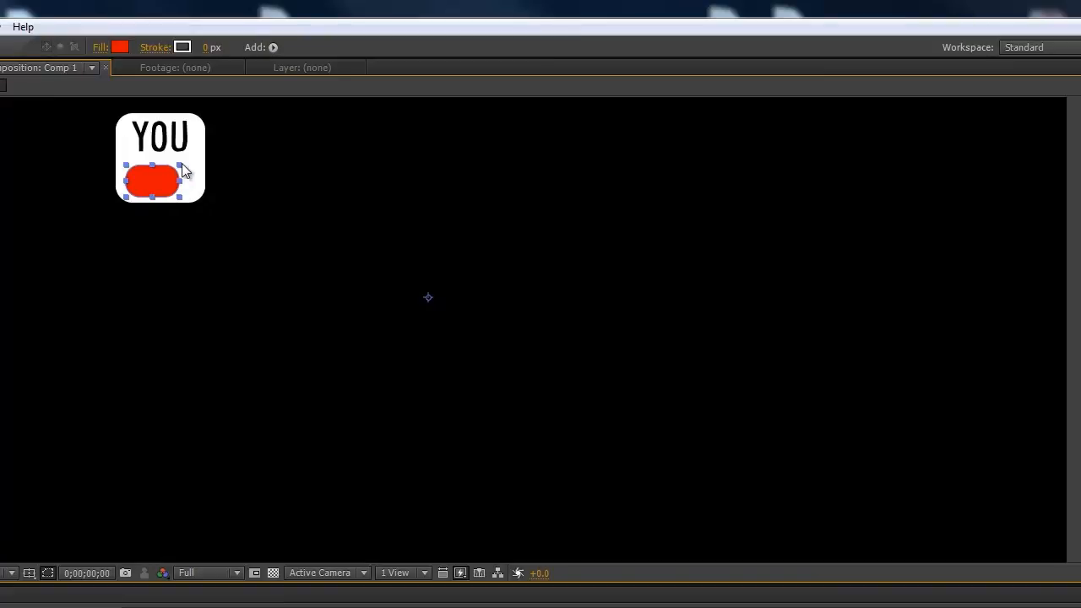
pyautogui.moveTo(152, 180); pyautogui.dragTo(226, 211)
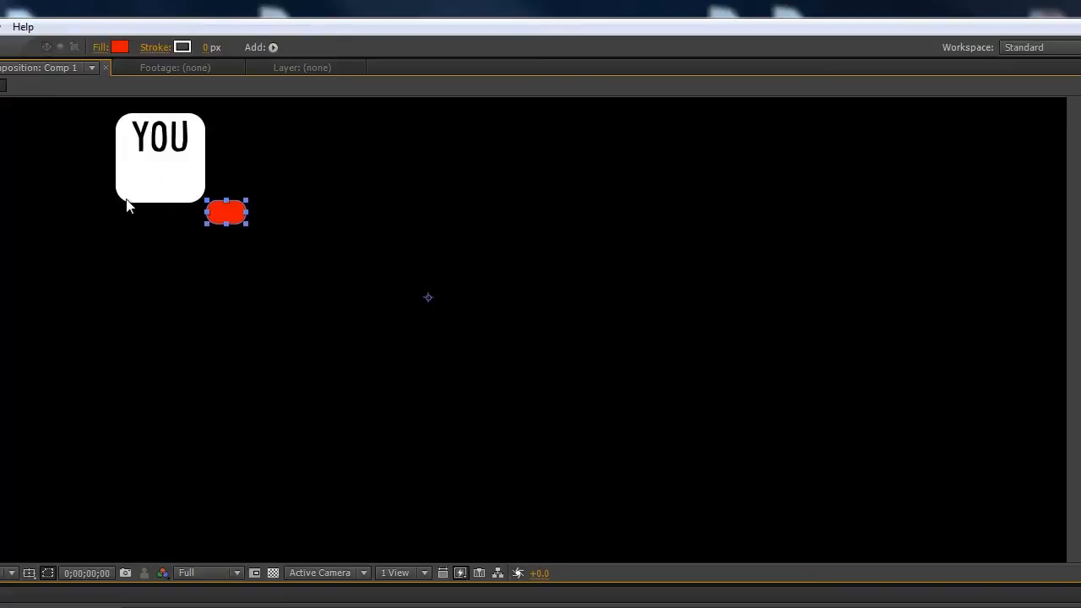
pyautogui.moveTo(225, 211); pyautogui.dragTo(78, 150)
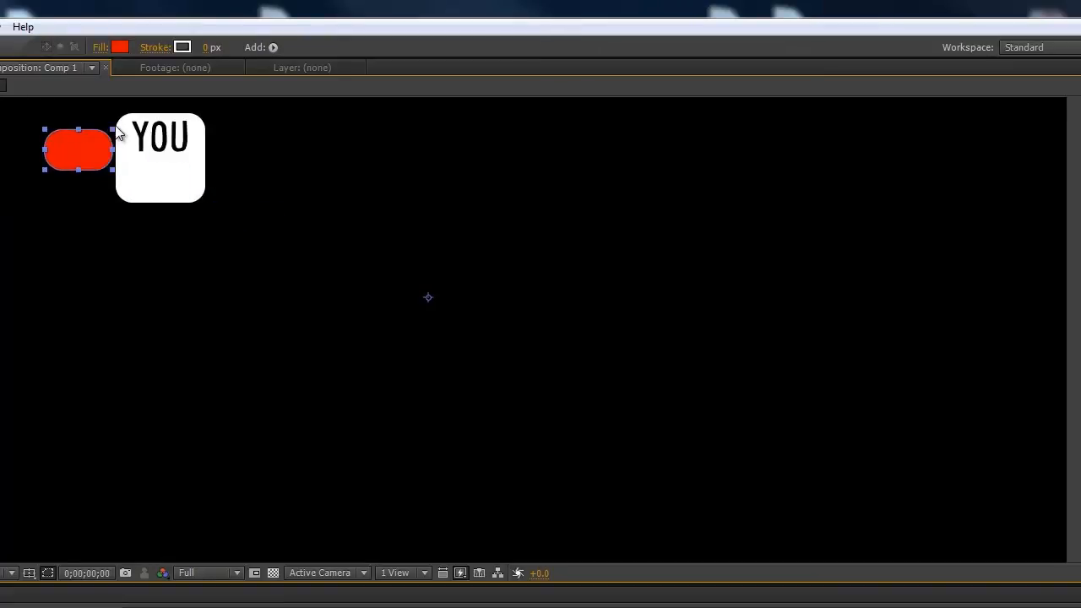
pyautogui.moveTo(77, 149); pyautogui.dragTo(160, 182)
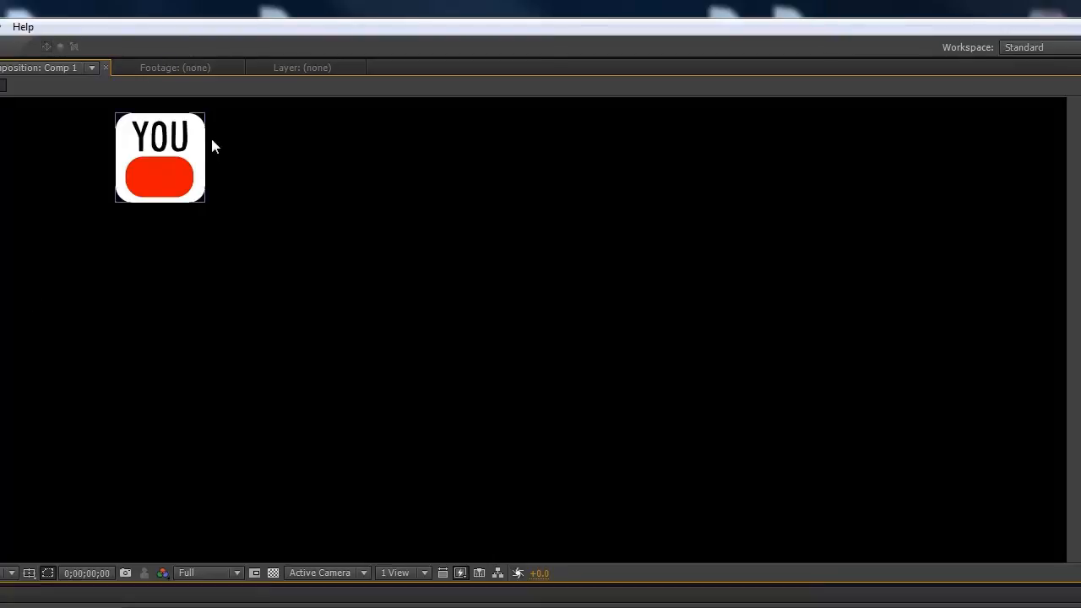
pyautogui.click(158, 177)
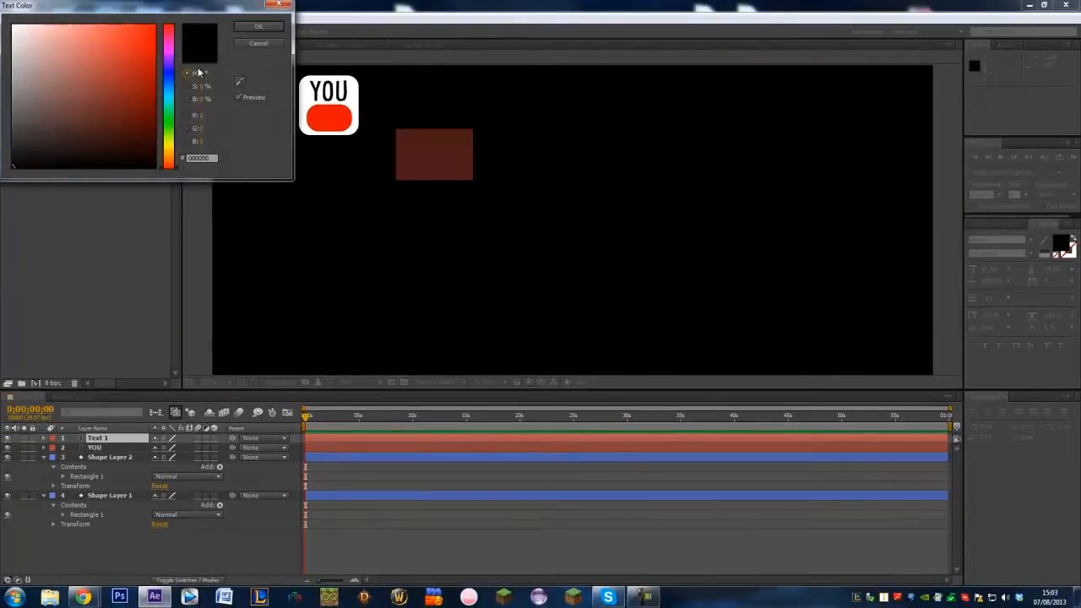
# - Colour the TUBE text white and place it on the red bar
pyautogui.click(259, 27)
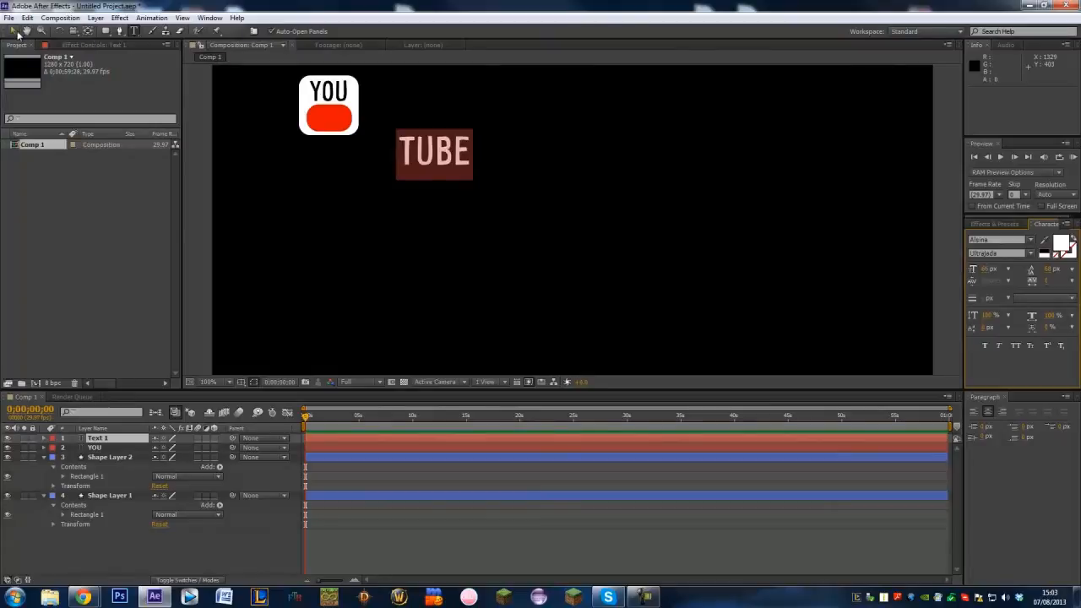
pyautogui.moveTo(434, 153); pyautogui.dragTo(332, 118)
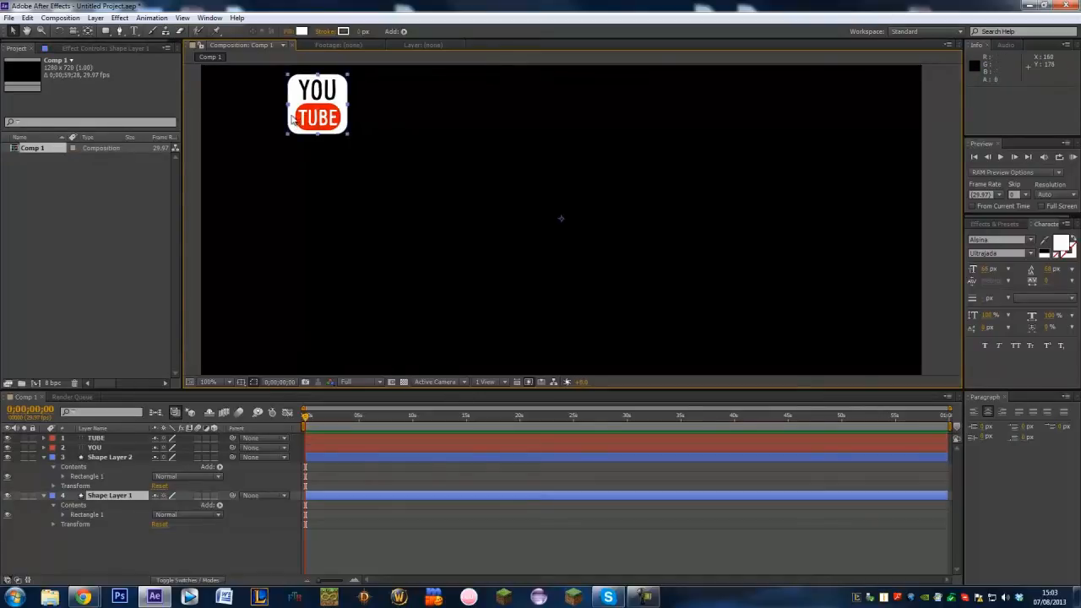
pyautogui.moveTo(479, 222)
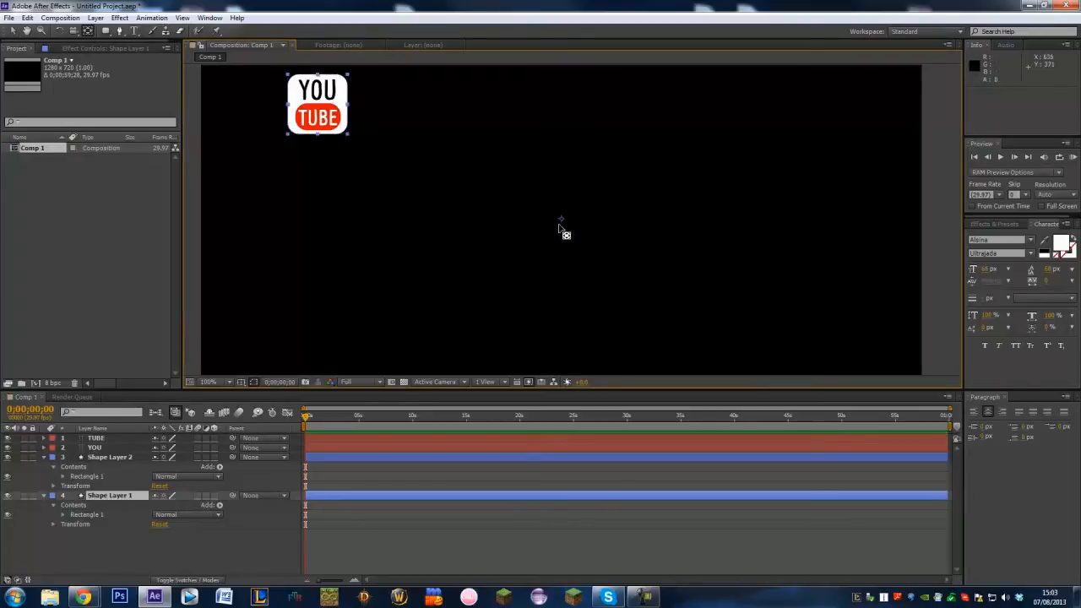
pyautogui.moveTo(563, 224)
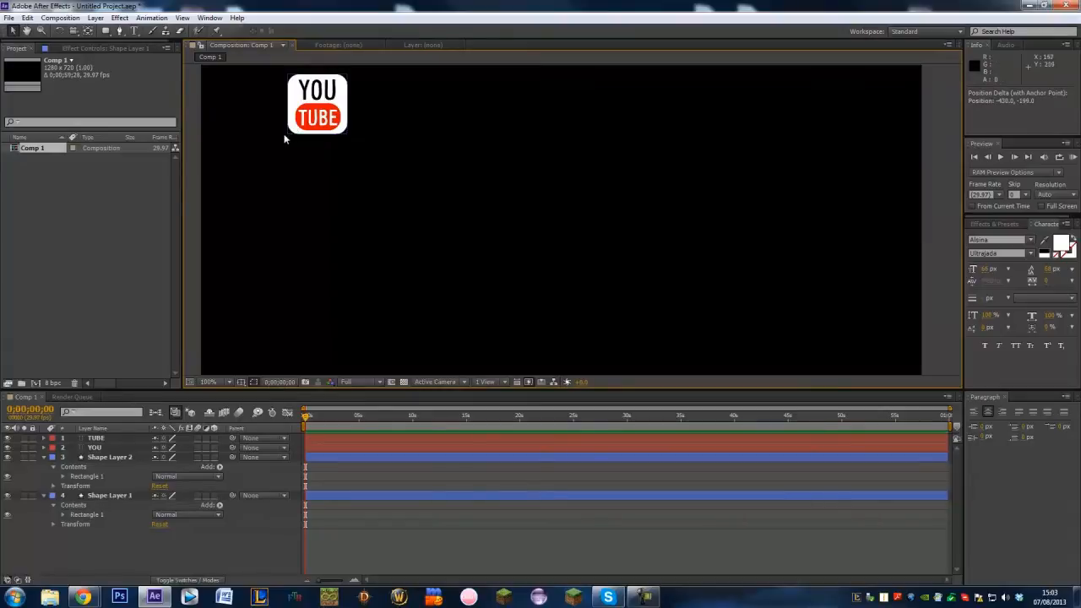
# - Zoom the viewer to 50%, show Scale, and select the four logo layers
pyautogui.click(109, 495)
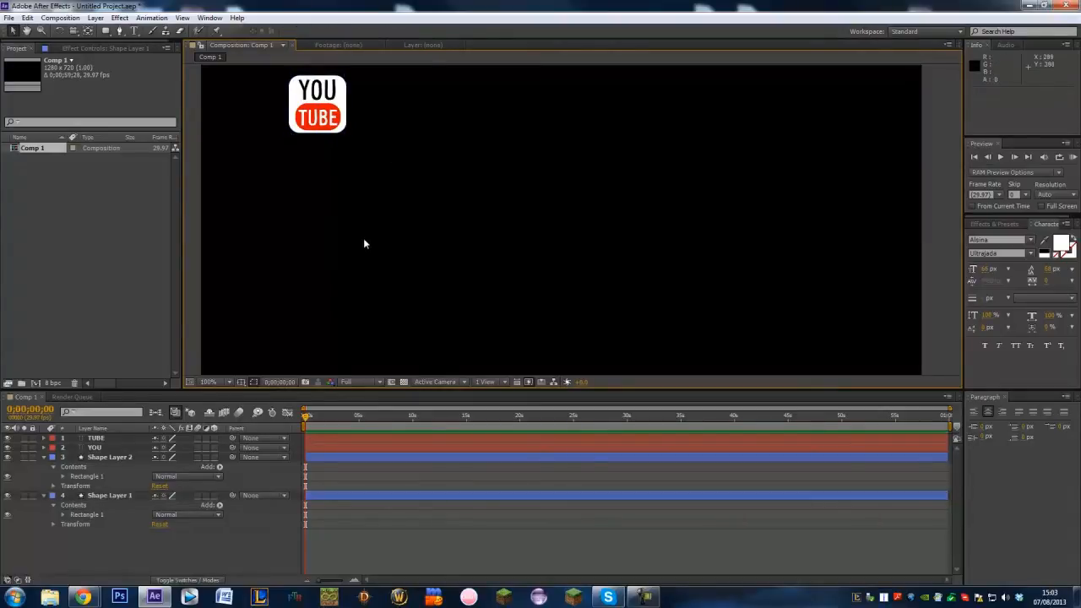
pyautogui.click(208, 382)
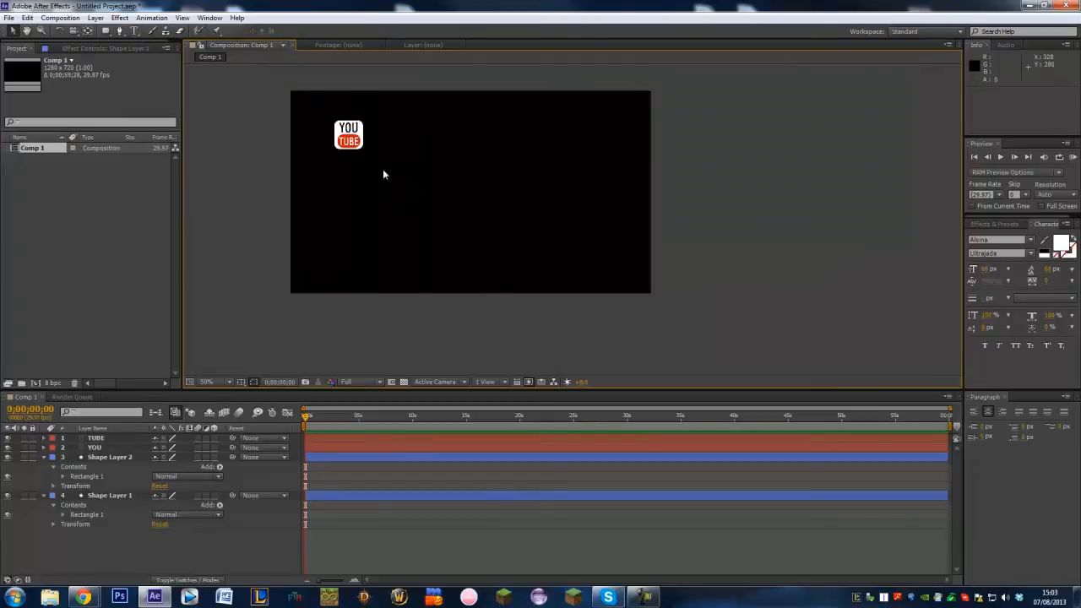
pyautogui.moveTo(495, 129)
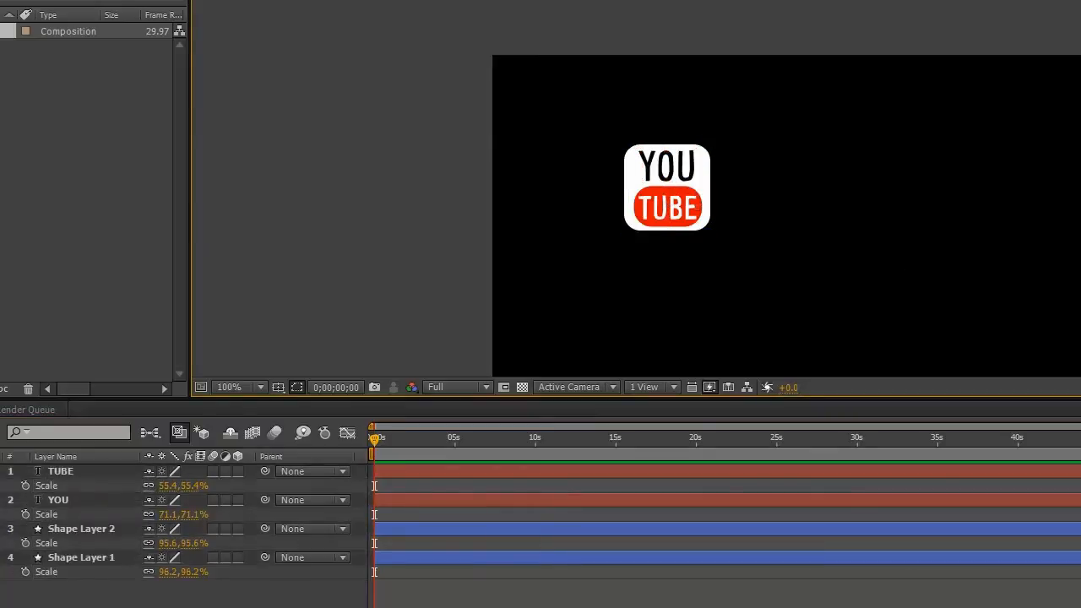
pyautogui.click(60, 470)
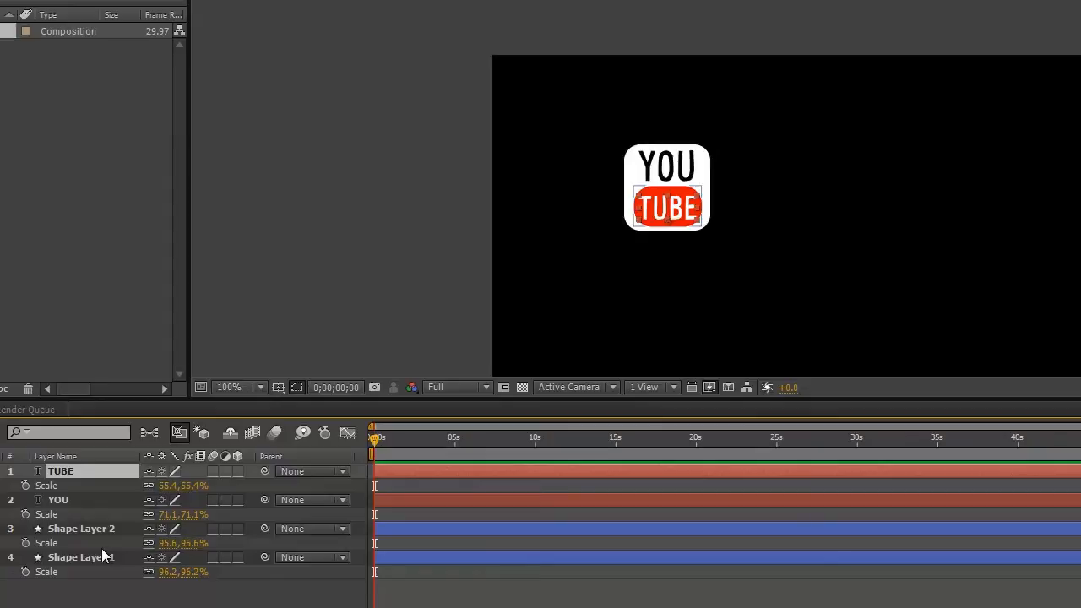
pyautogui.moveTo(93, 544)
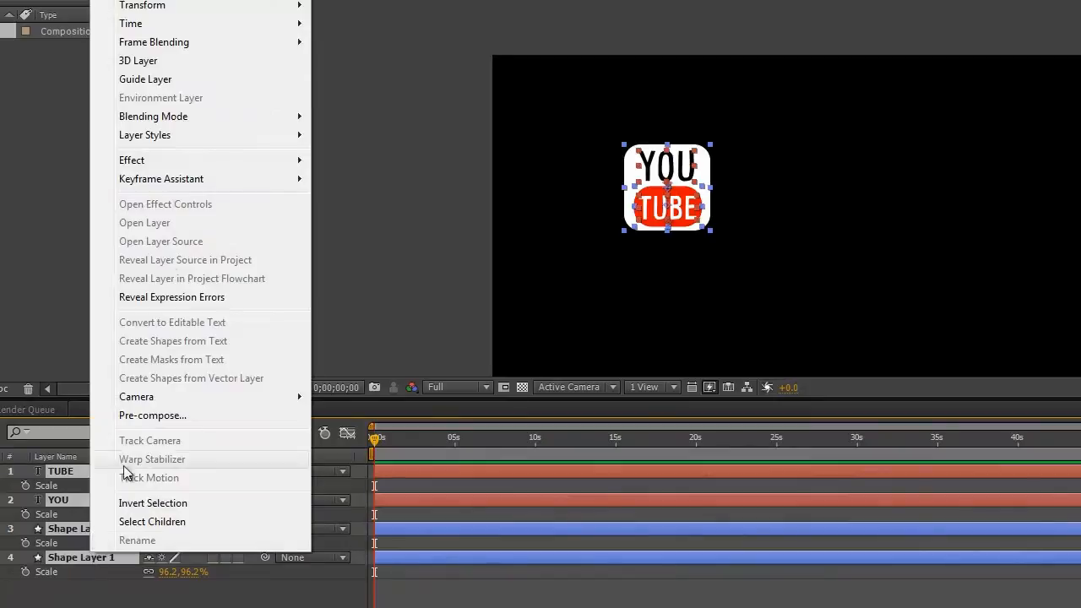
pyautogui.moveTo(153, 415)
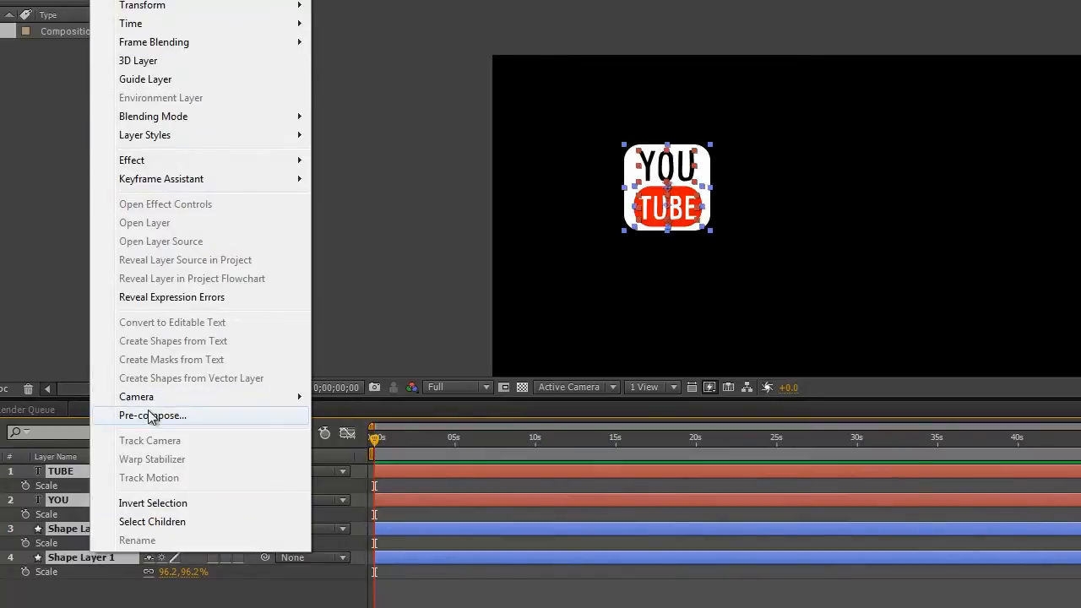
# - Pre-compose the logo layers as 'Youtube Logo' and move it to the top-left corner
pyautogui.click(152, 415)
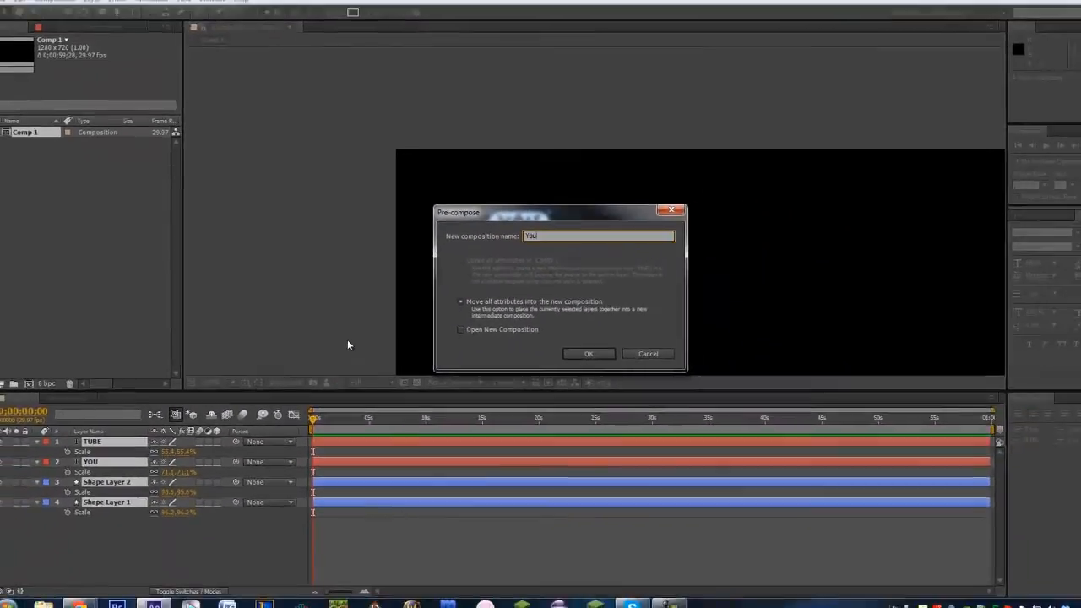
pyautogui.click(589, 352)
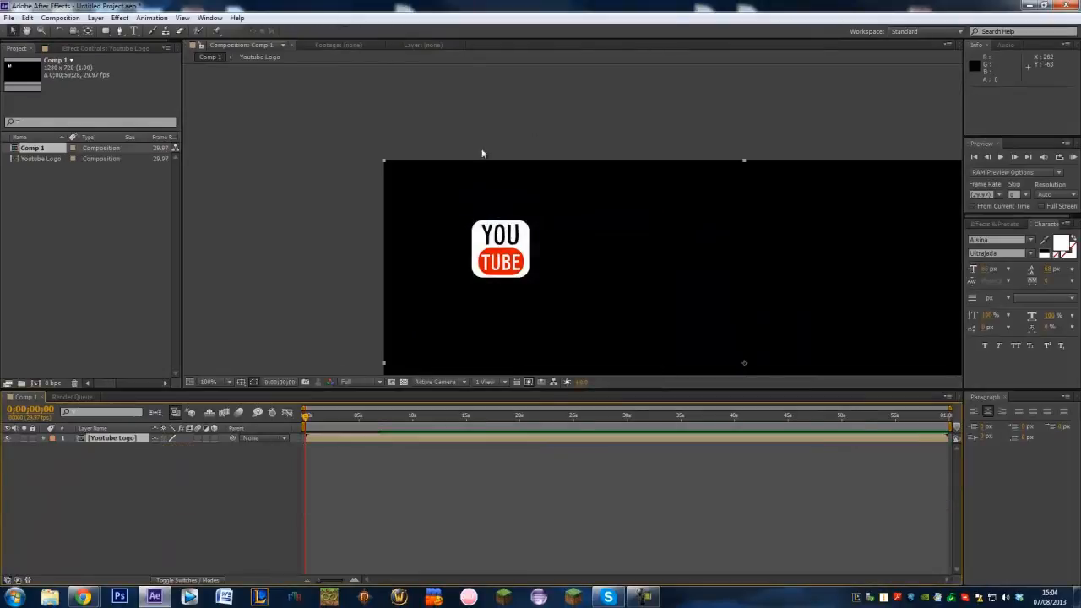
pyautogui.click(423, 44)
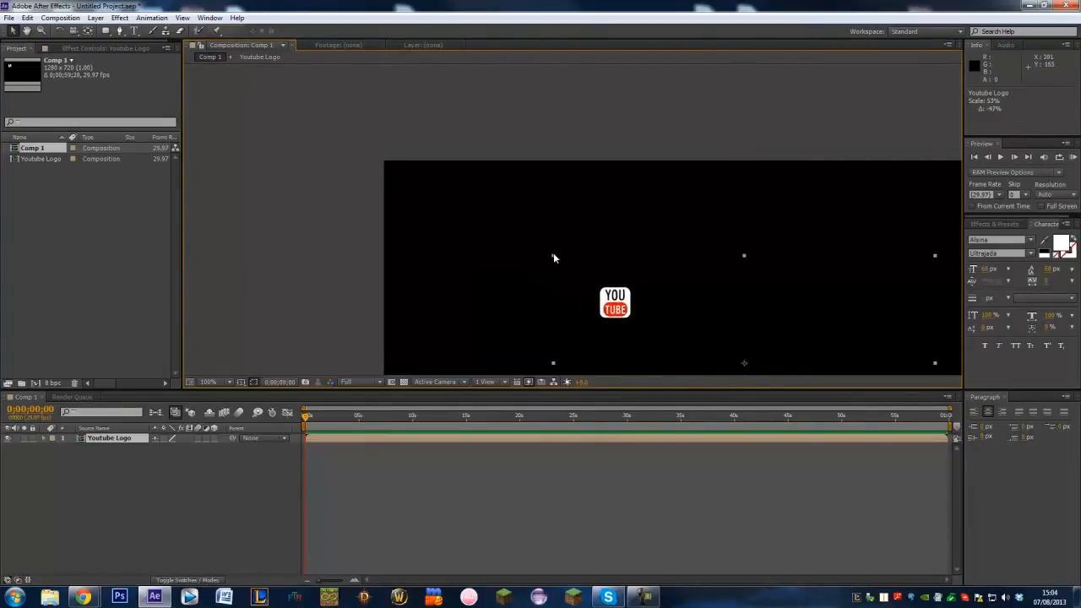
pyautogui.moveTo(615, 303); pyautogui.dragTo(407, 187)
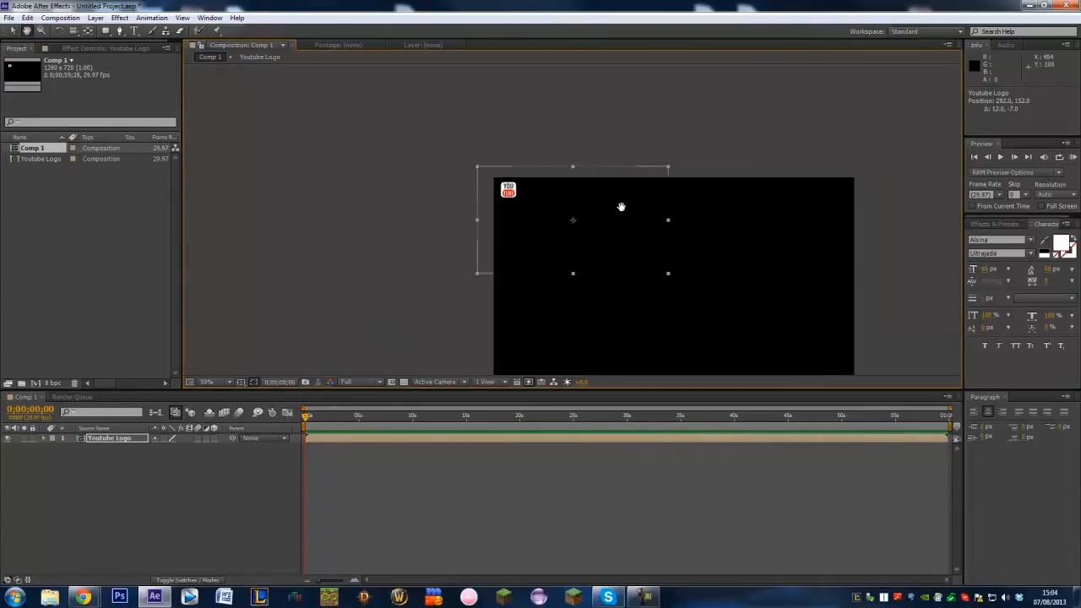
pyautogui.moveTo(670, 280)
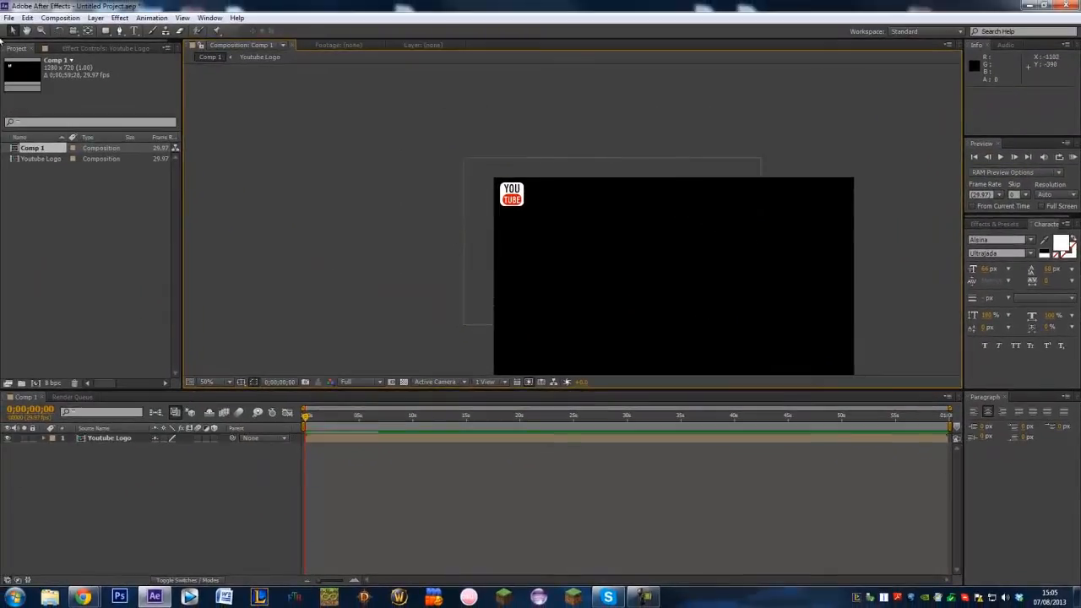
# - Keyframe Youtube Logo's Position at 5;00 and above frame at 4;20, then preview
pyautogui.click(209, 381)
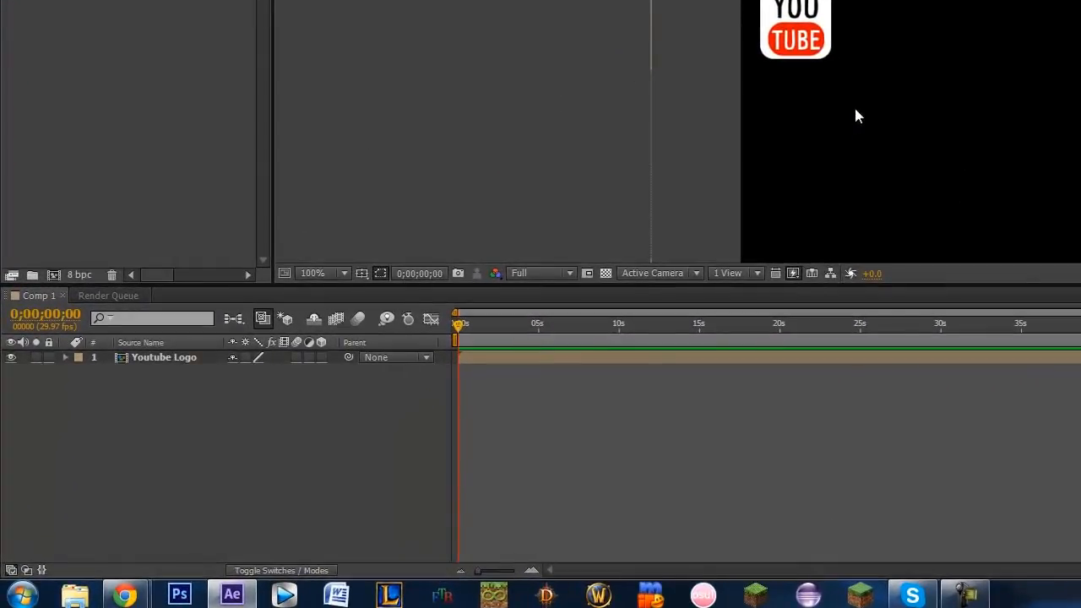
pyautogui.moveTo(171, 353)
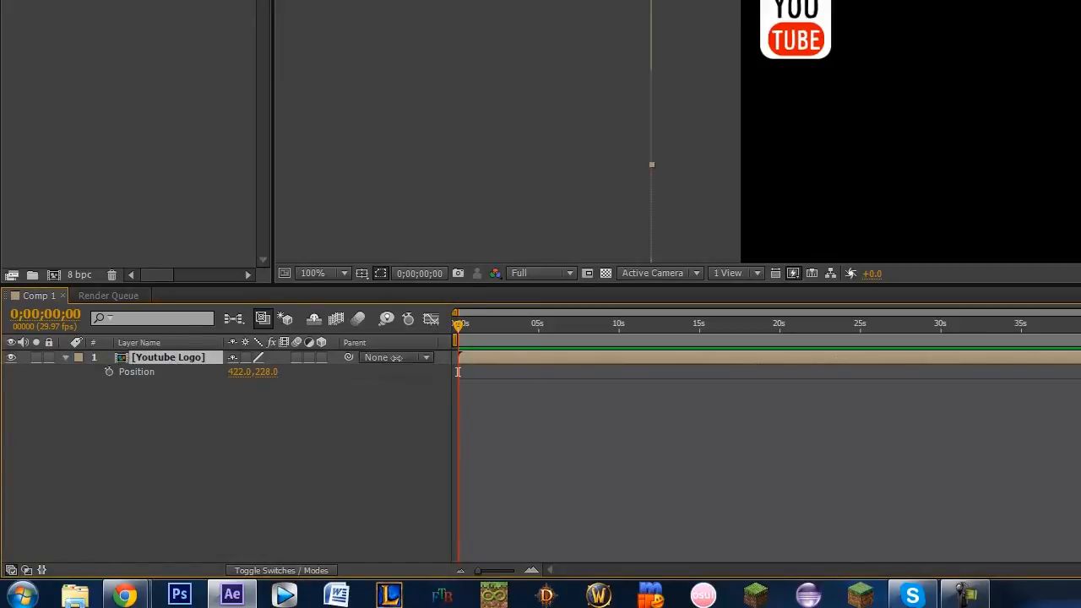
pyautogui.moveTo(464, 328)
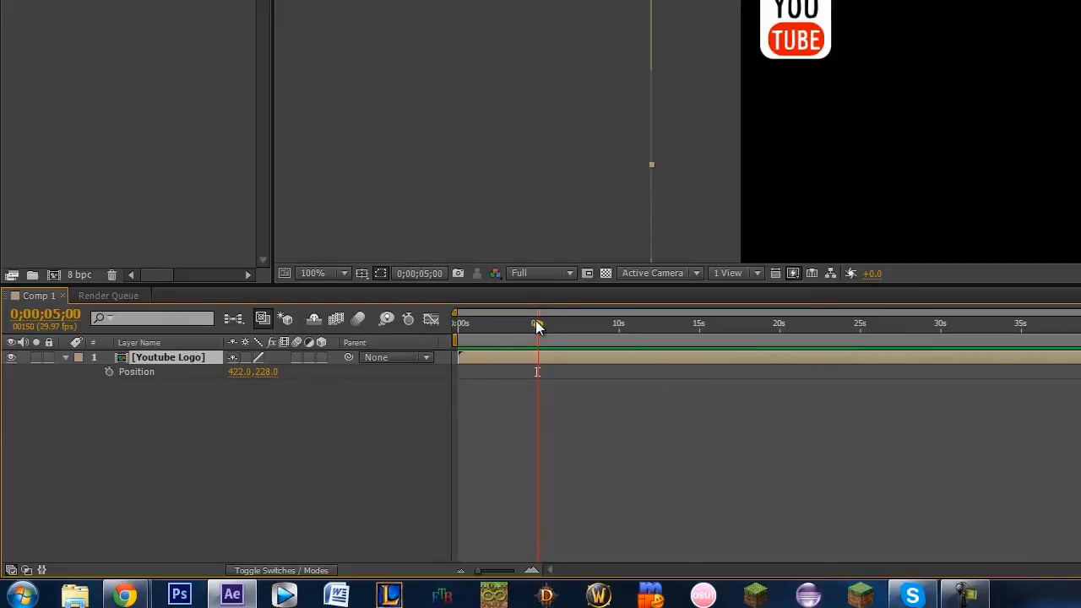
pyautogui.click(109, 372)
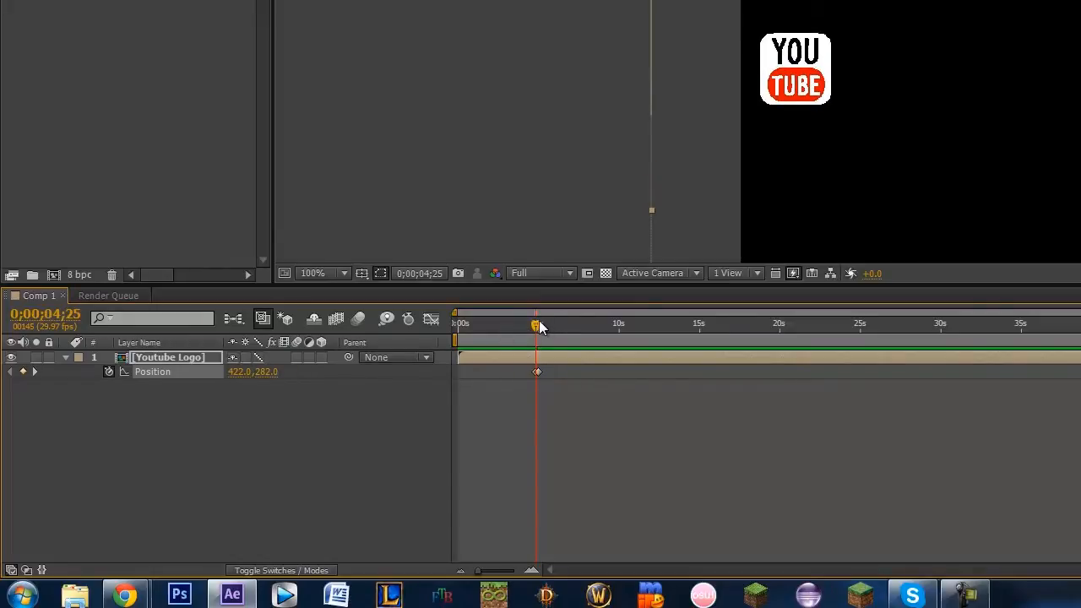
pyautogui.moveTo(534, 323); pyautogui.dragTo(532, 323)
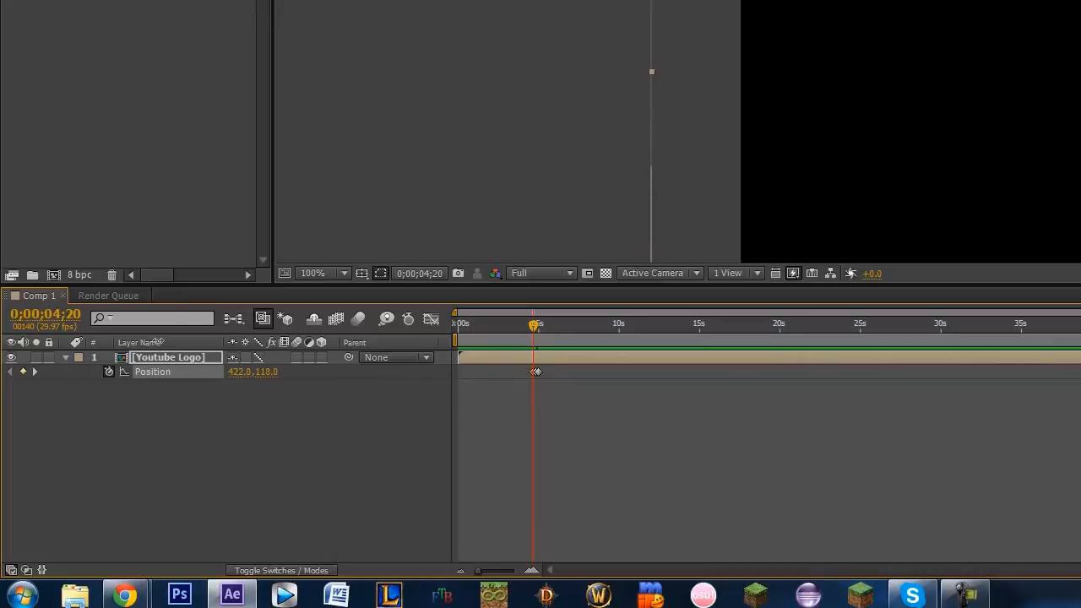
pyautogui.click(358, 319)
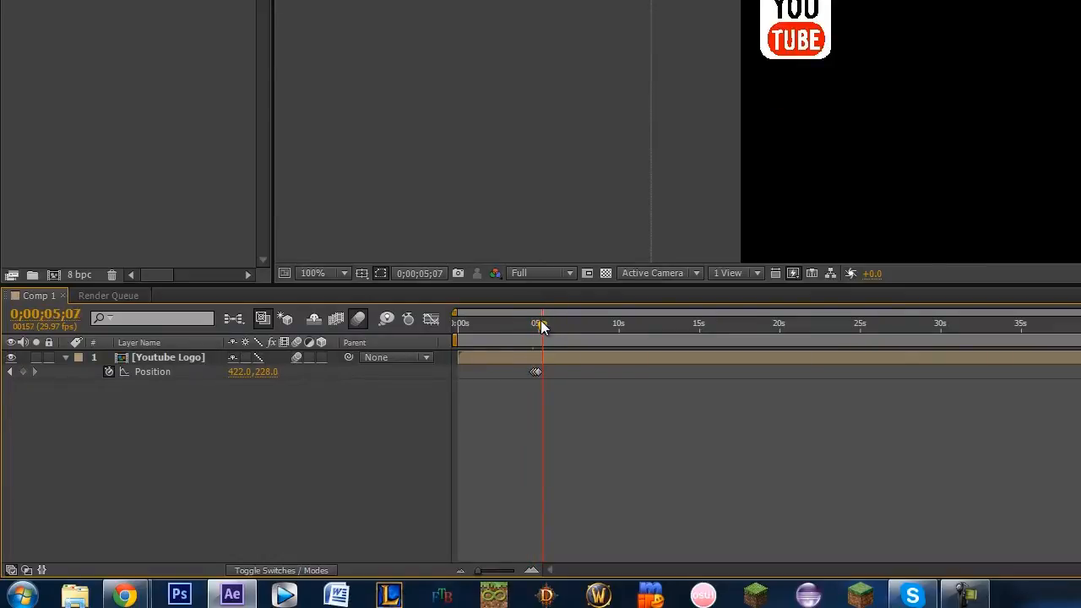
pyautogui.moveTo(543, 323); pyautogui.dragTo(538, 324)
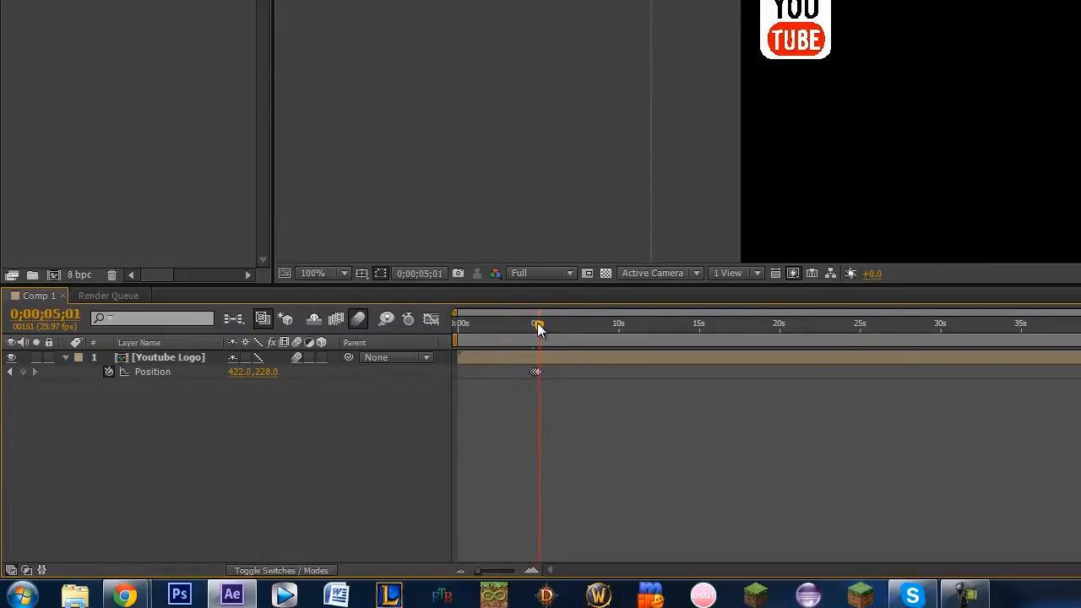
pyautogui.moveTo(539, 324); pyautogui.dragTo(555, 324)
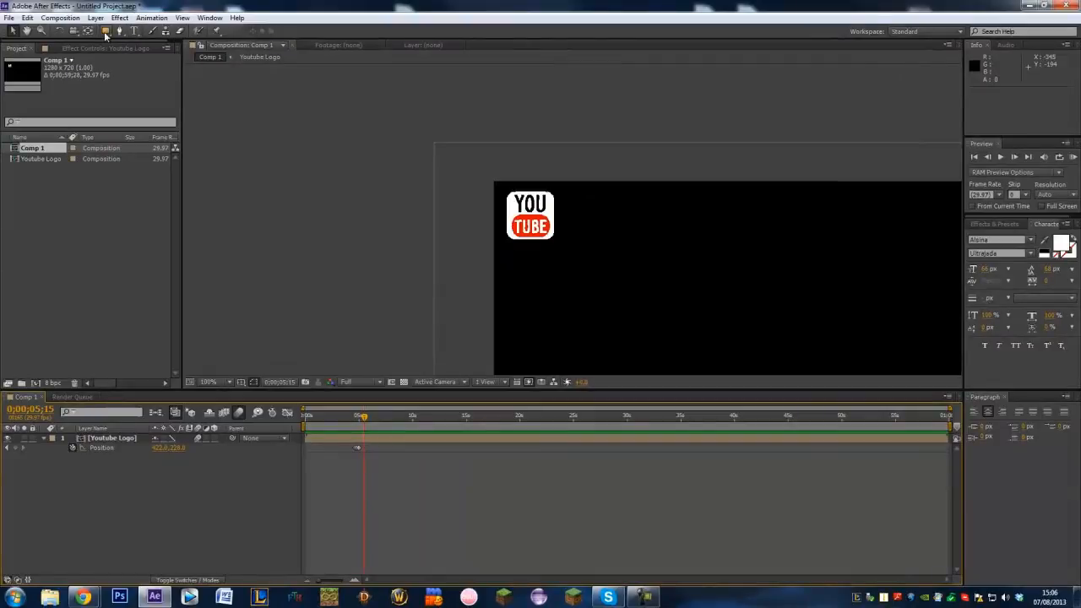
# - Draw a light grey rounded rectangle bar below the logo and adjust its length
pyautogui.click(105, 31)
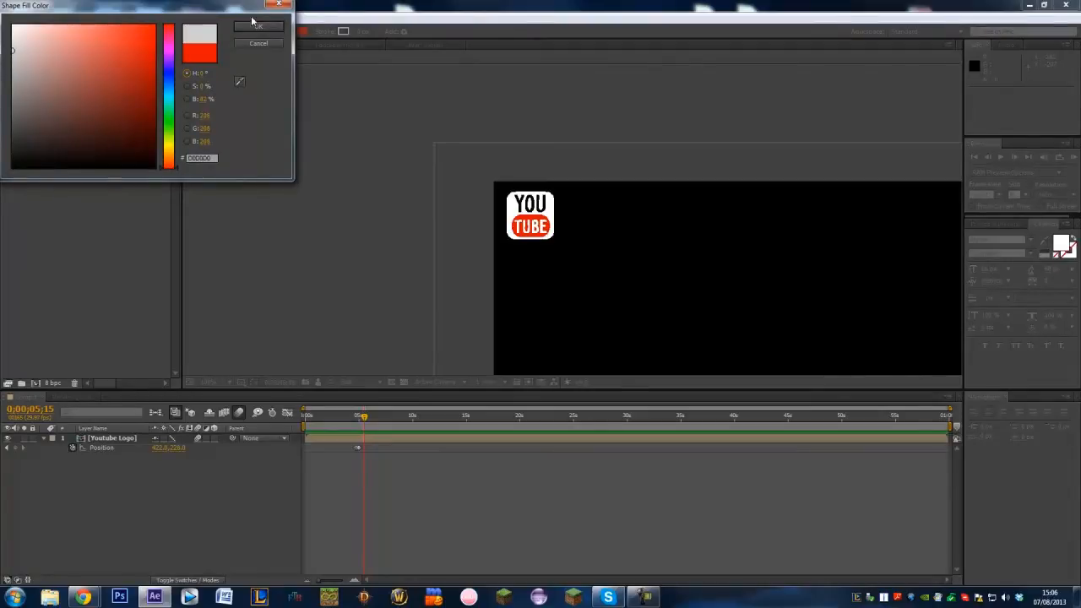
pyautogui.click(258, 26)
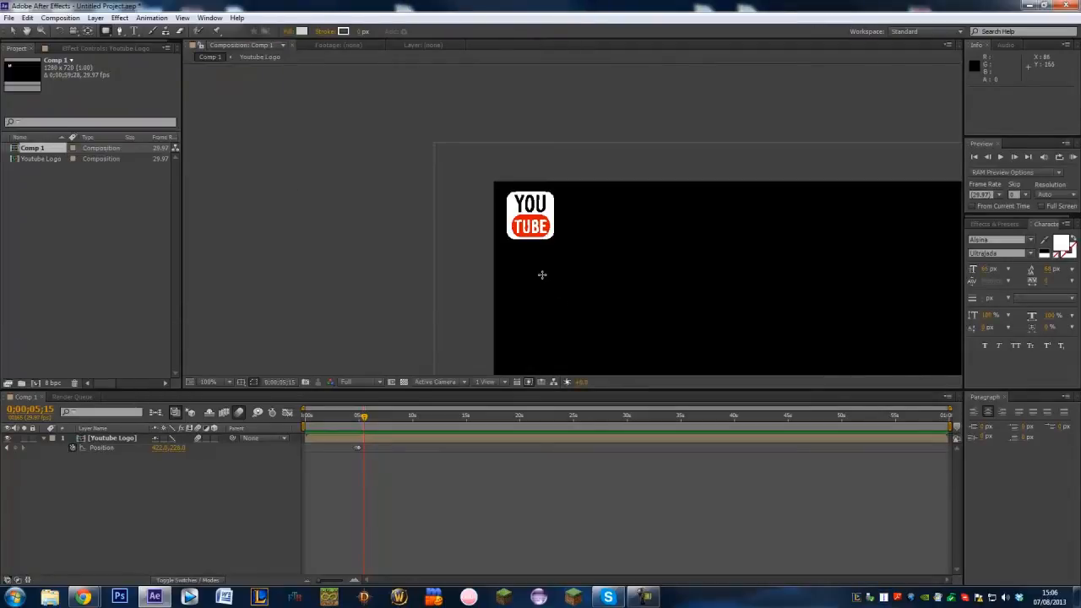
pyautogui.moveTo(540, 254); pyautogui.dragTo(629, 277)
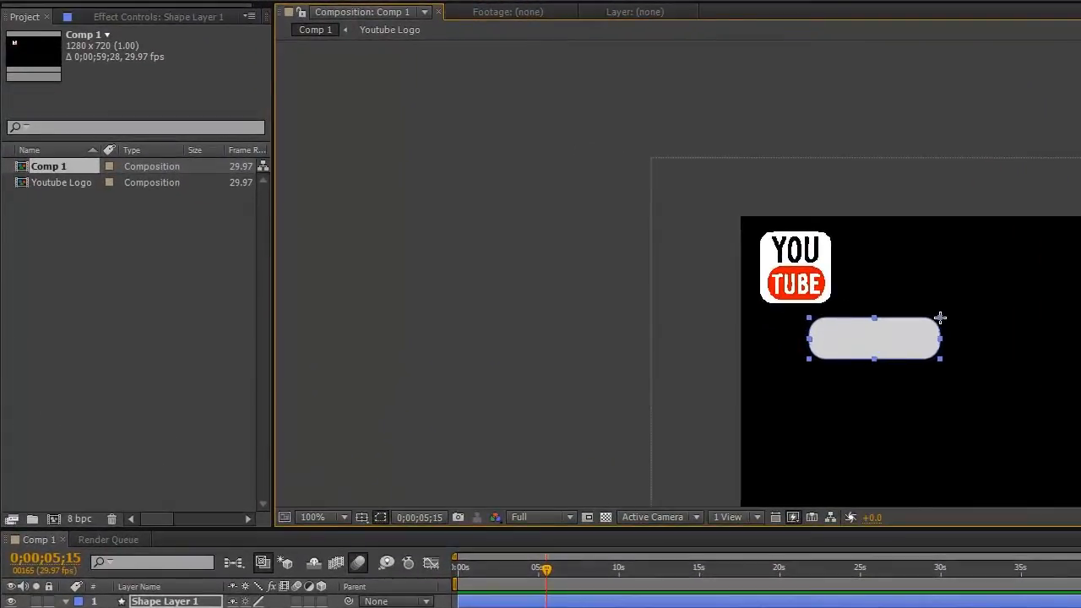
pyautogui.moveTo(874, 337); pyautogui.dragTo(870, 344)
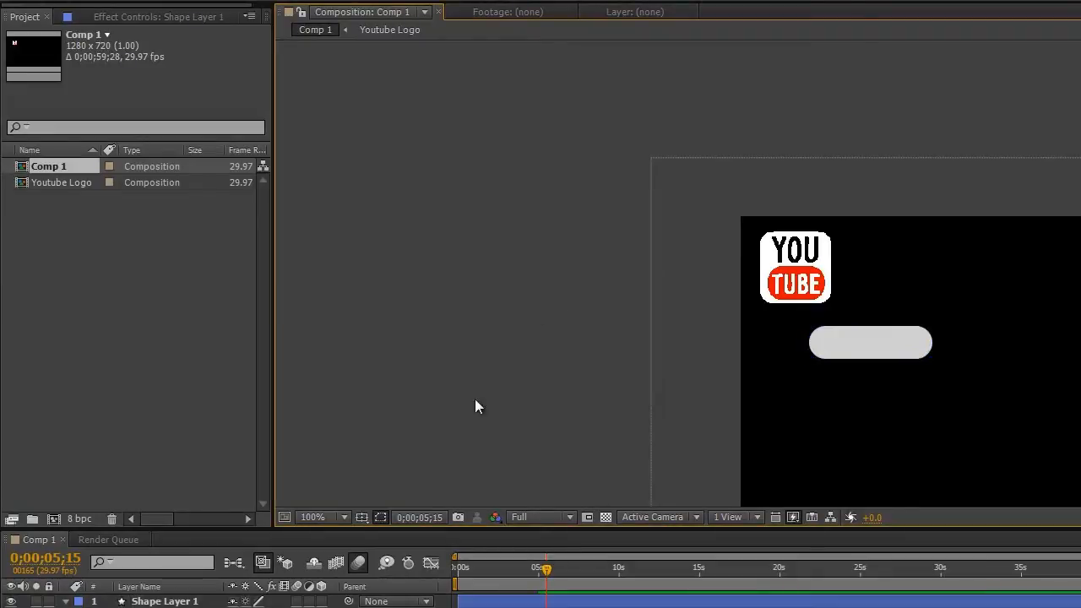
pyautogui.moveTo(471, 413)
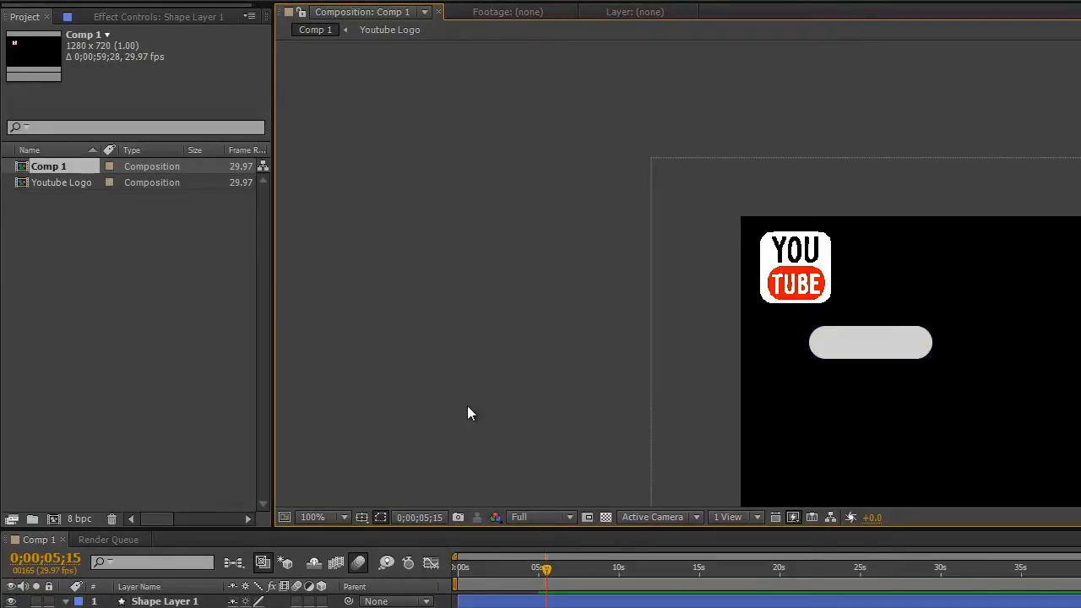
# - Move the bar up beside the logo and stack Youtube Logo above Shape Layer 1
pyautogui.click(870, 342)
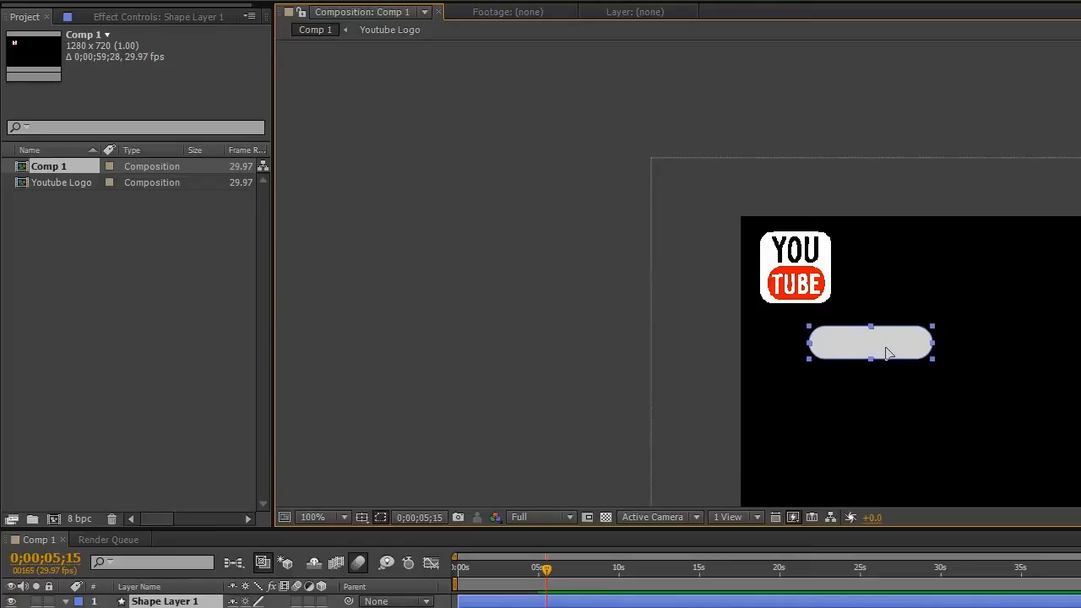
pyautogui.moveTo(869, 342); pyautogui.dragTo(882, 272)
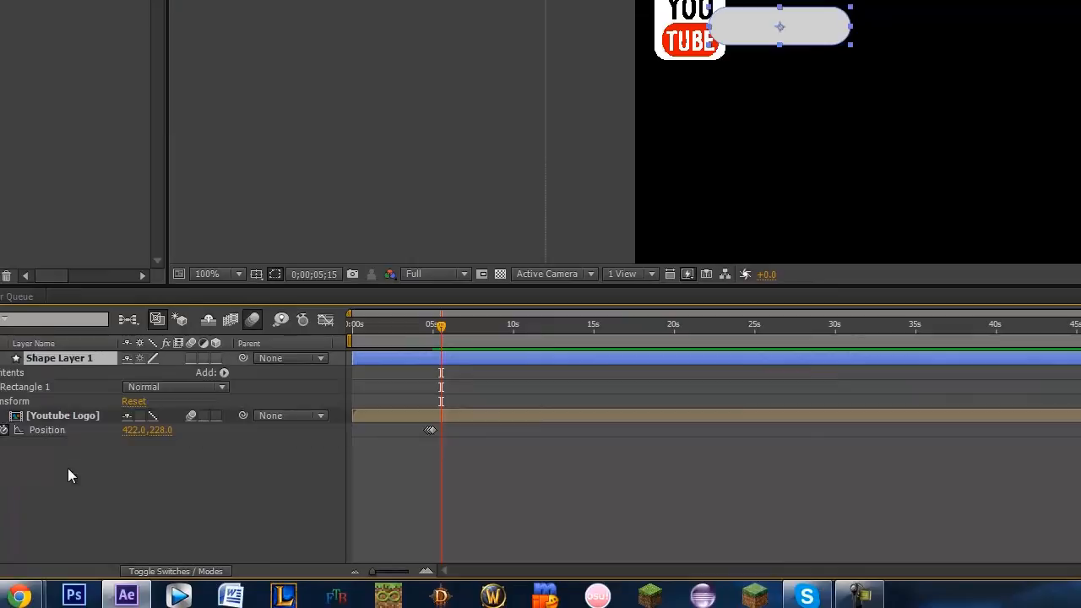
pyautogui.moveTo(59, 415); pyautogui.dragTo(59, 358)
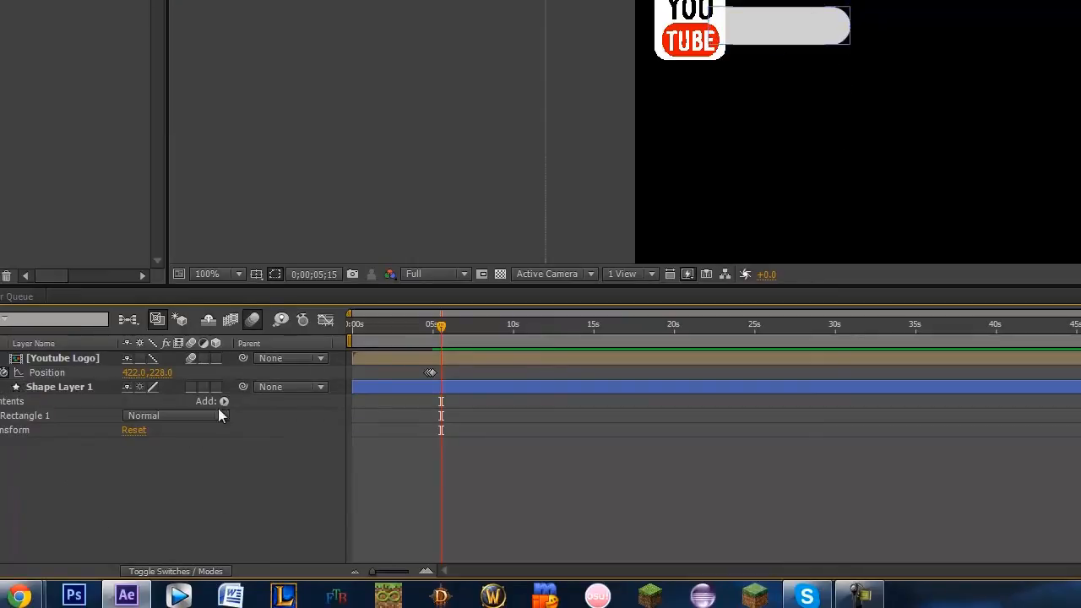
pyautogui.moveTo(722, 45)
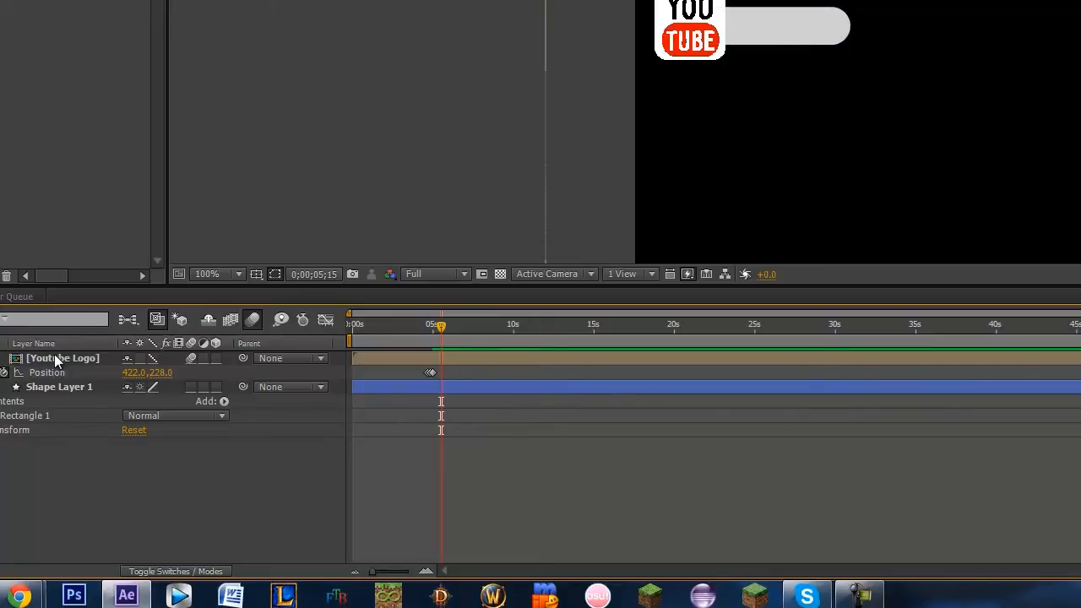
# - Apply a Drop Shadow layer style to the Youtube Logo layer
pyautogui.rightClick(64, 358)
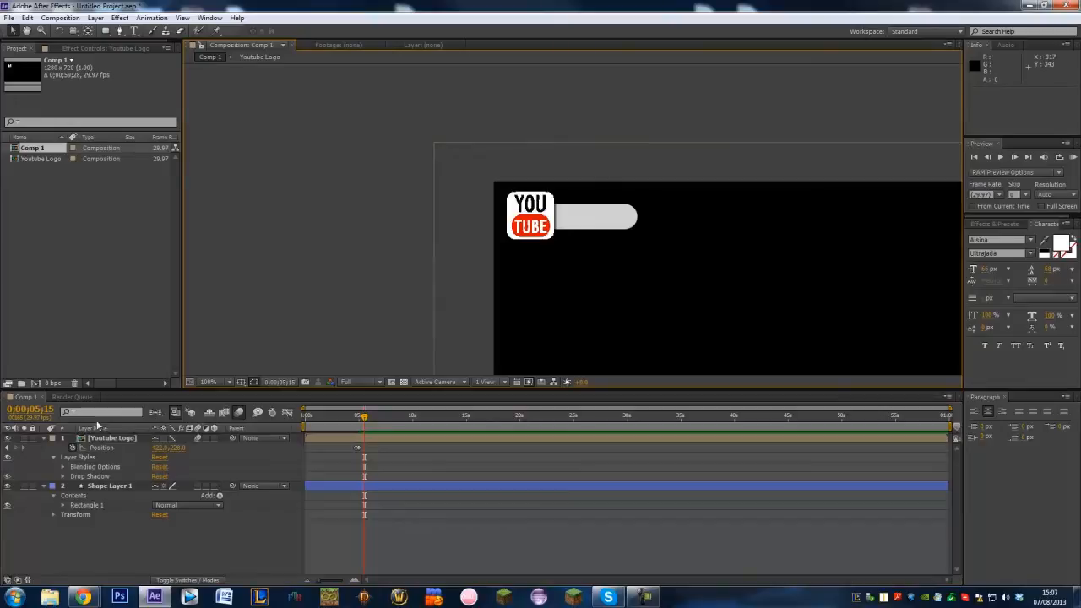
pyautogui.click(64, 475)
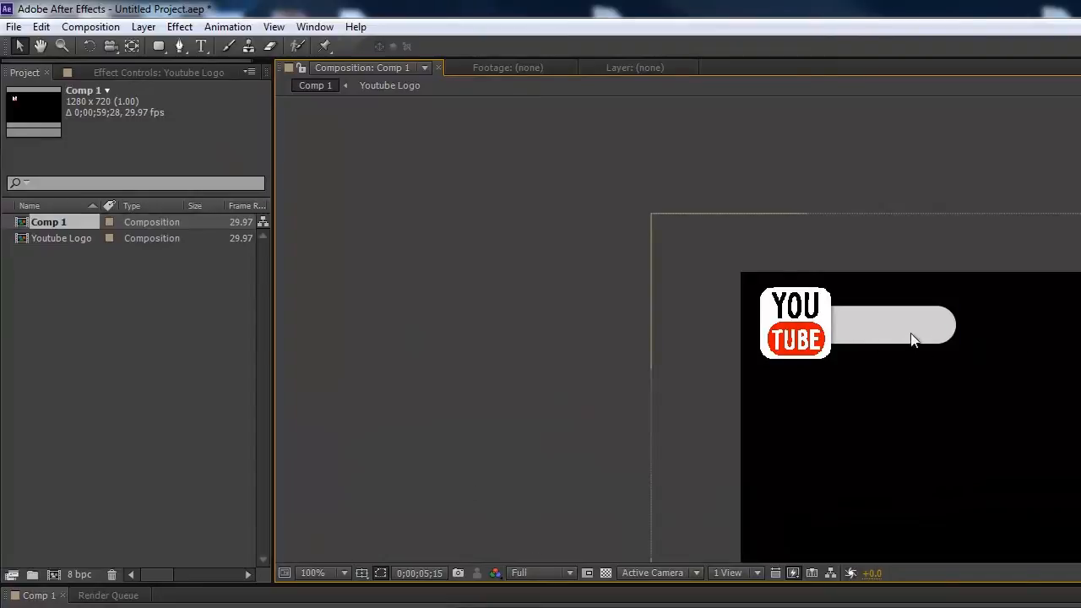
pyautogui.moveTo(853, 123)
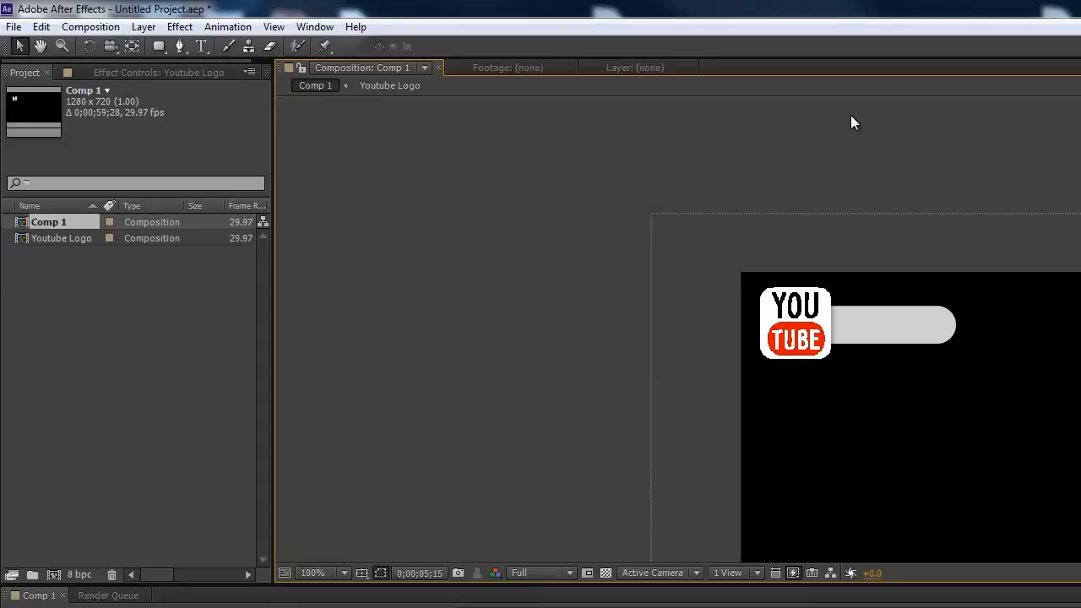
# - Write SUBSCRIBE on the bar in #525252 dark grey text
pyautogui.click(201, 47)
pyautogui.write('SUBSCRIBE')
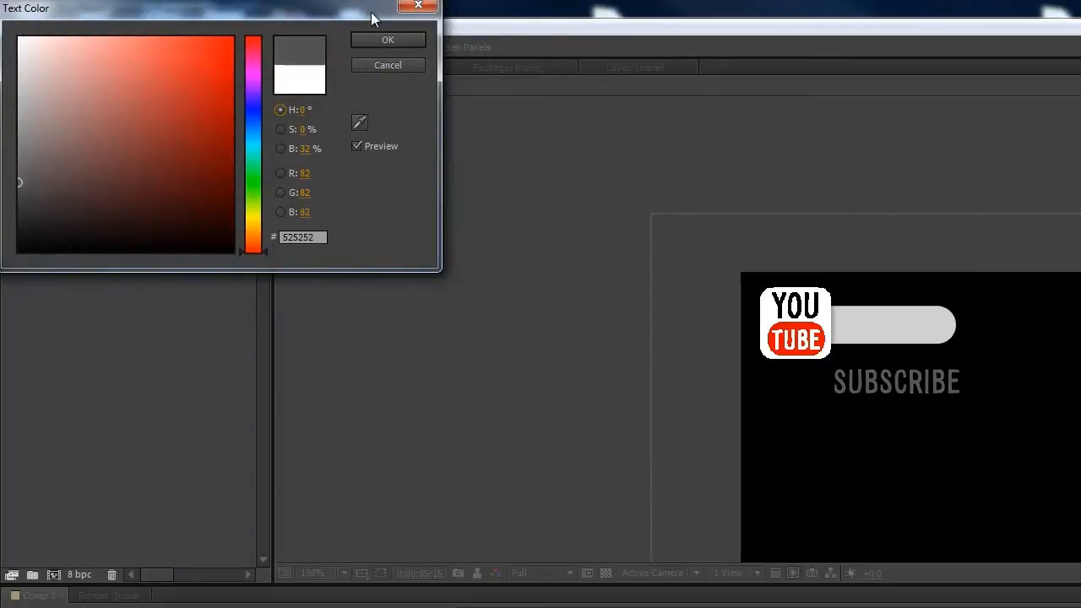
pyautogui.click(387, 40)
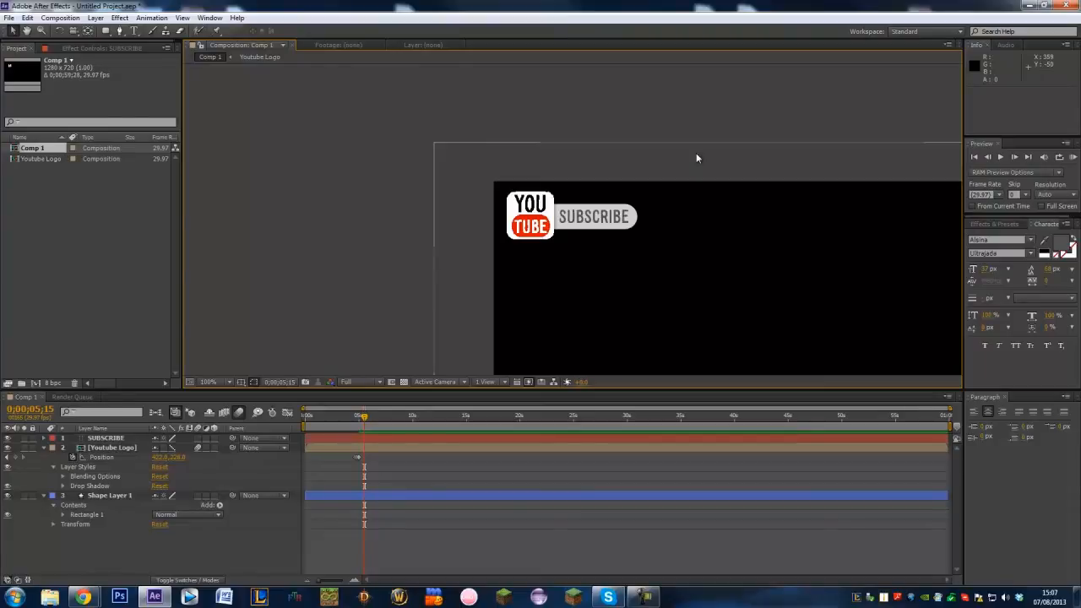
pyautogui.moveTo(370, 425)
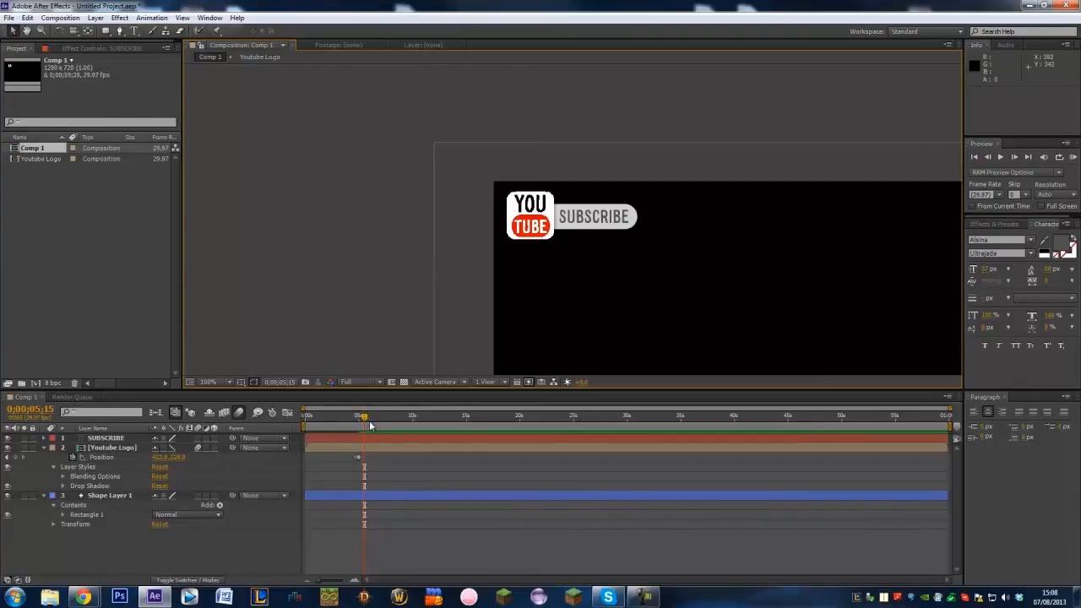
# - Move the current time slightly before five seconds
pyautogui.moveTo(363, 415); pyautogui.dragTo(357, 415)
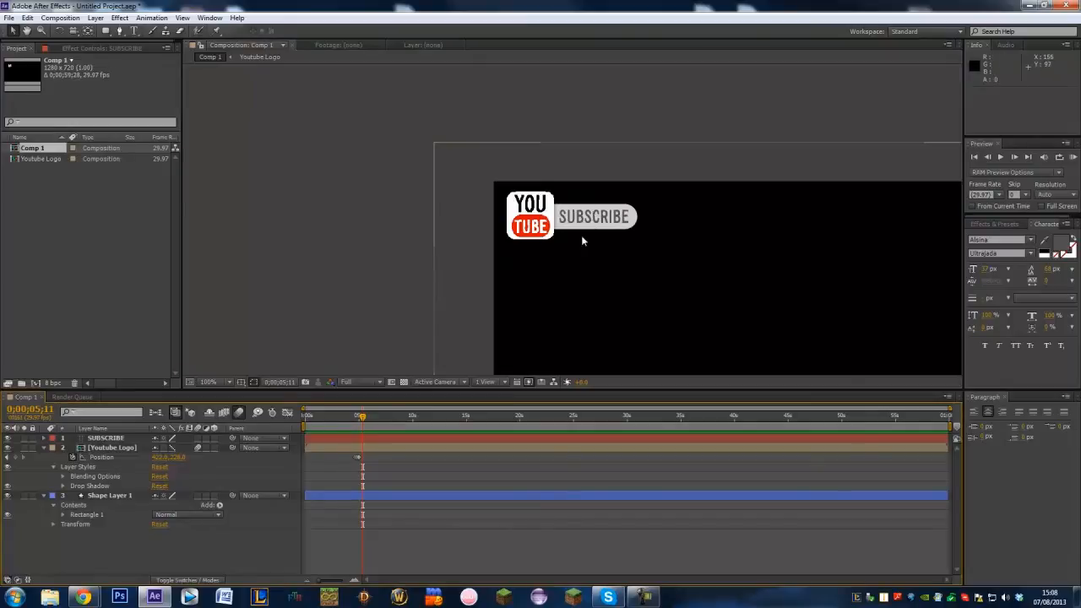
pyautogui.moveTo(614, 205)
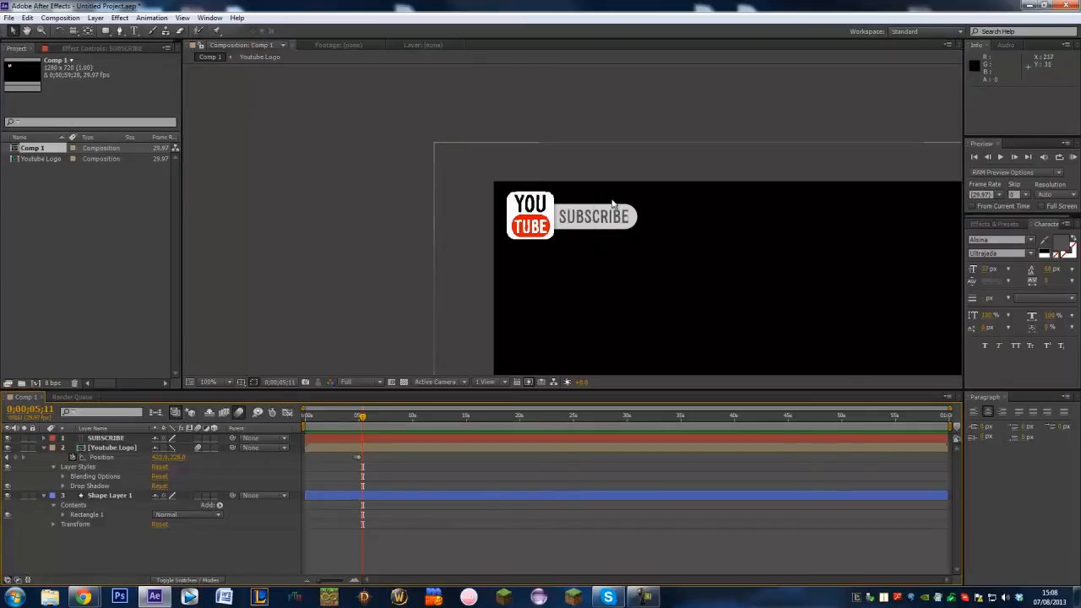
pyautogui.moveTo(601, 224)
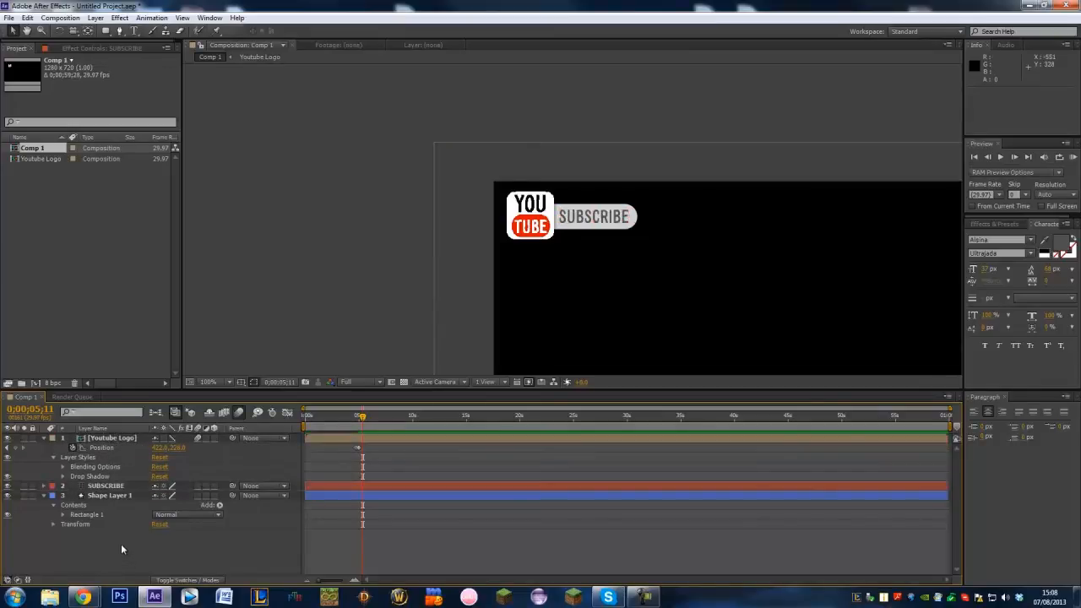
# - Enable Scale keyframes on SUBSCRIBE and Shape Layer 1 at 0;00;05;18
pyautogui.click(109, 495)
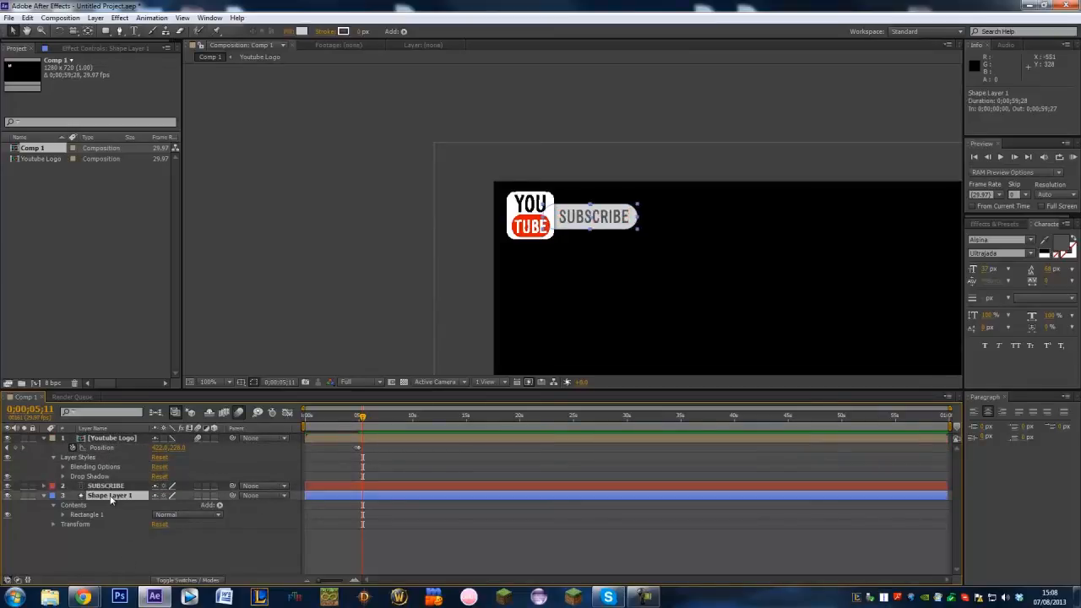
pyautogui.click(104, 486)
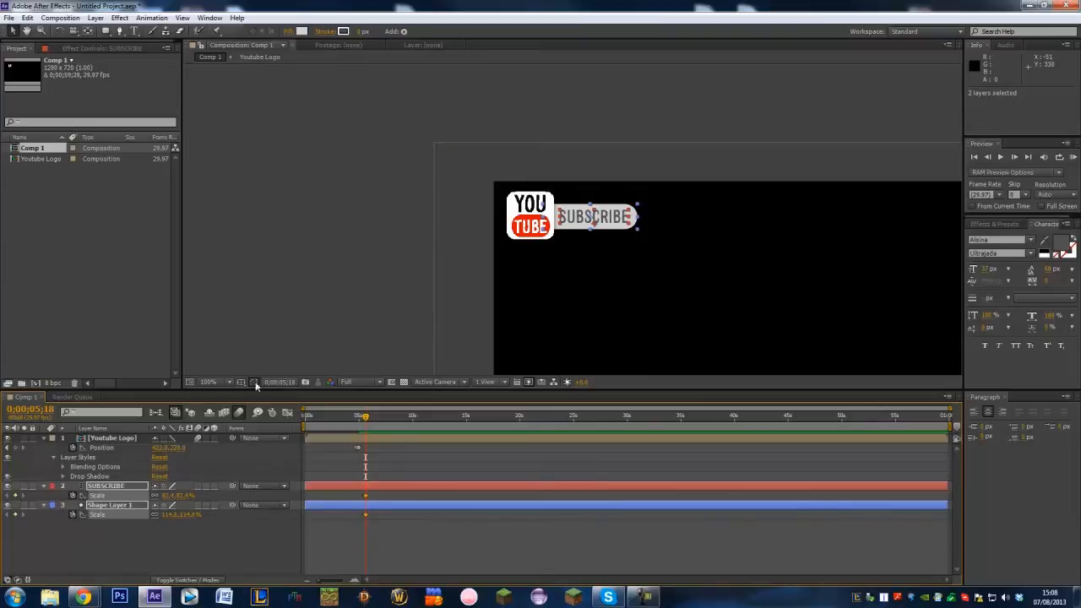
pyautogui.moveTo(717, 238)
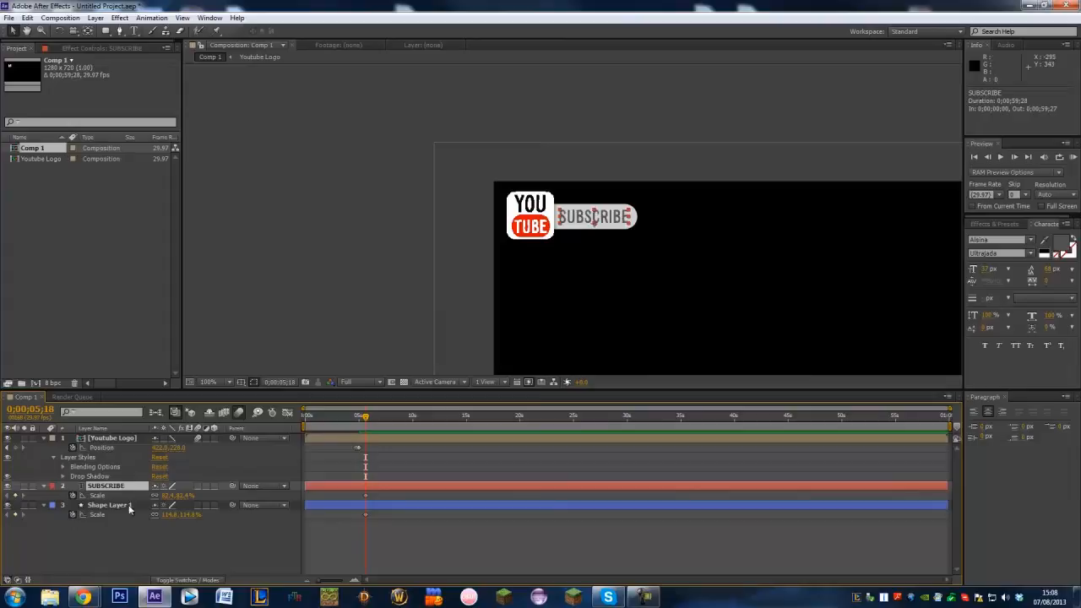
pyautogui.click(108, 504)
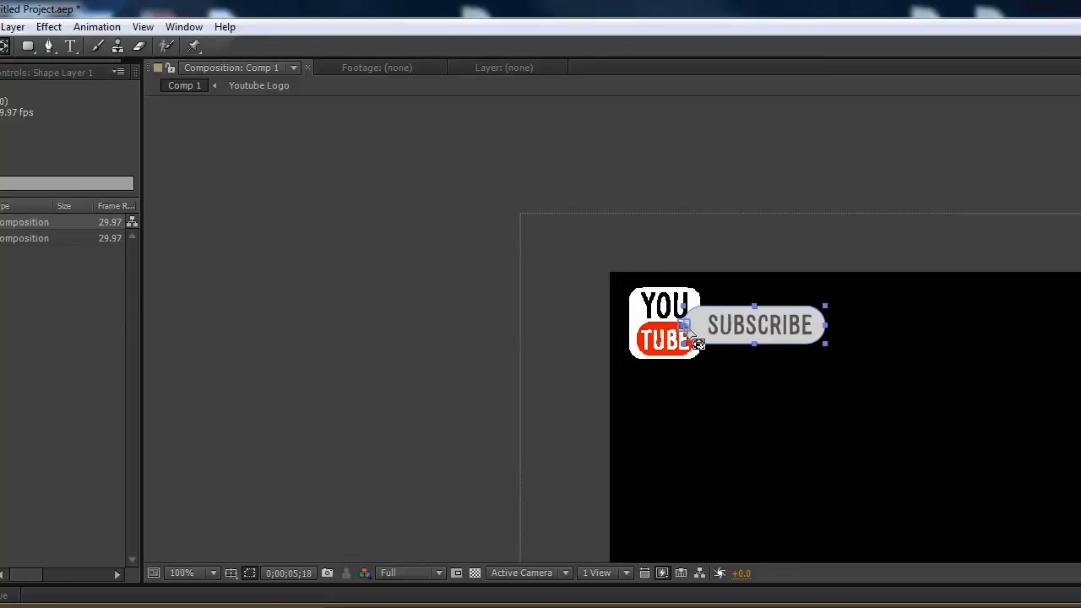
pyautogui.moveTo(405, 422)
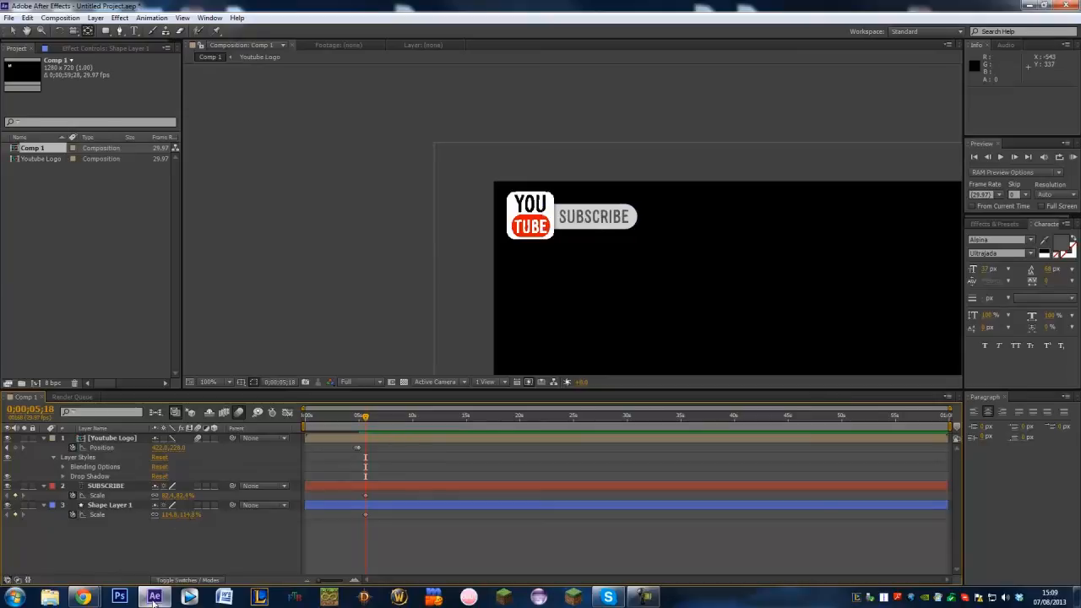
# - Check the bar's scale overshoot by scrubbing around five seconds, then select Youtube Logo
pyautogui.click(104, 486)
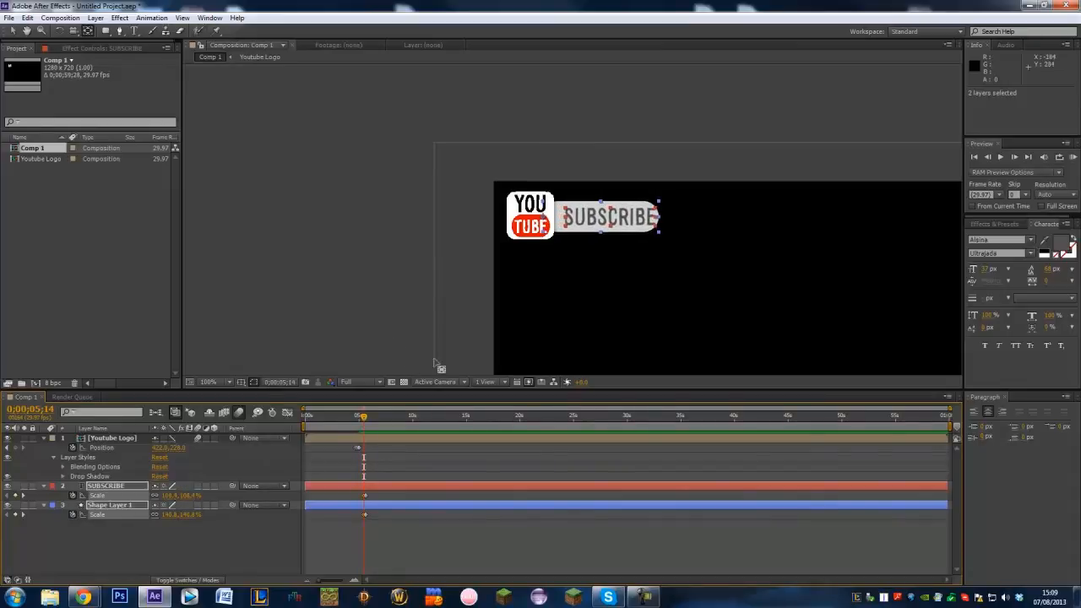
pyautogui.moveTo(504, 297)
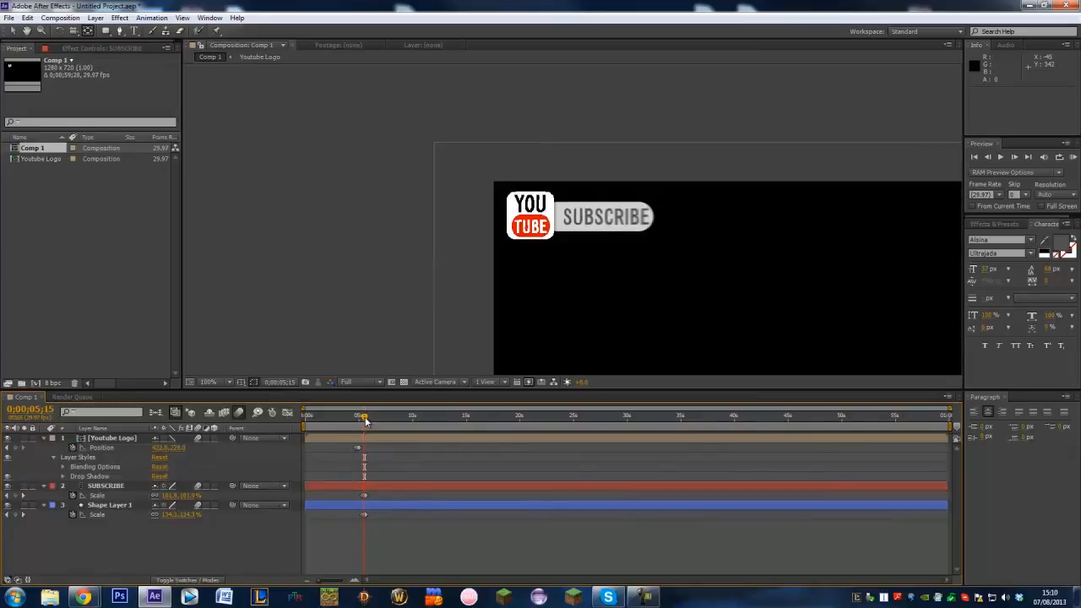
pyautogui.moveTo(364, 414); pyautogui.dragTo(358, 415)
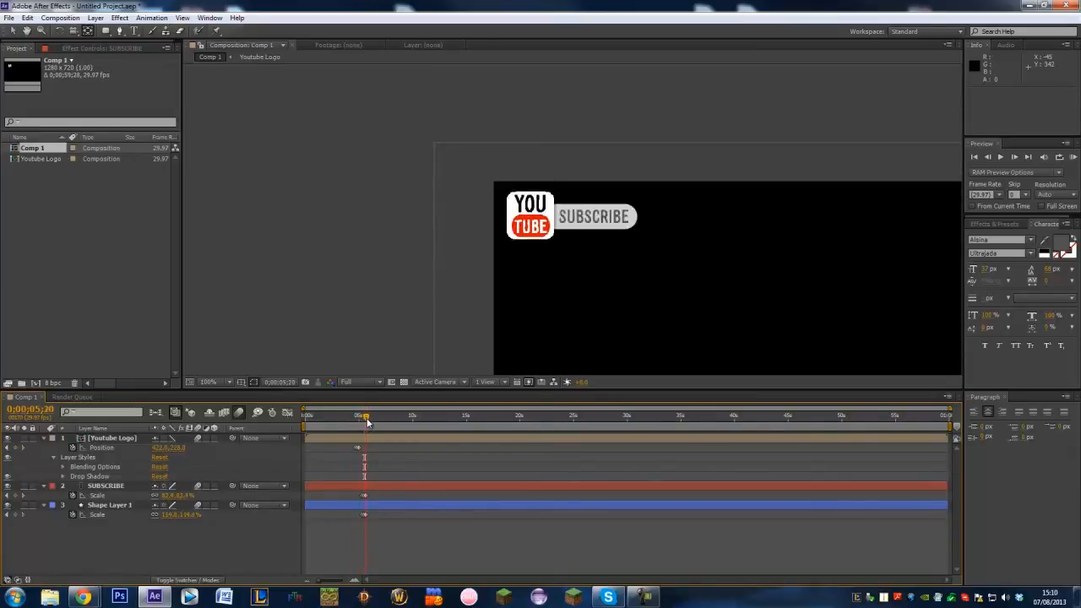
pyautogui.moveTo(365, 414); pyautogui.dragTo(360, 415)
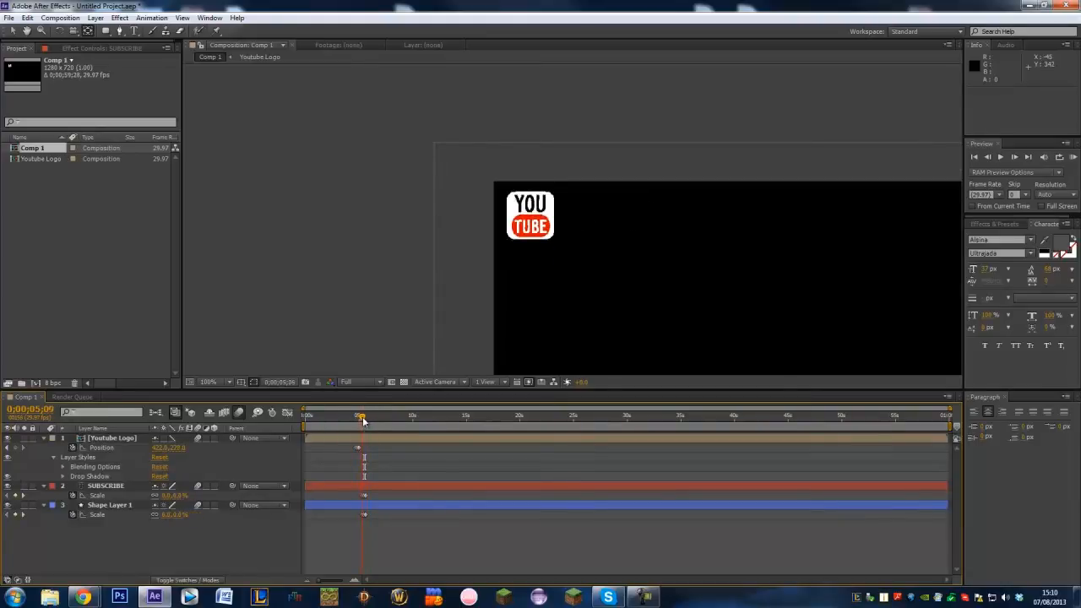
pyautogui.moveTo(361, 415); pyautogui.dragTo(365, 414)
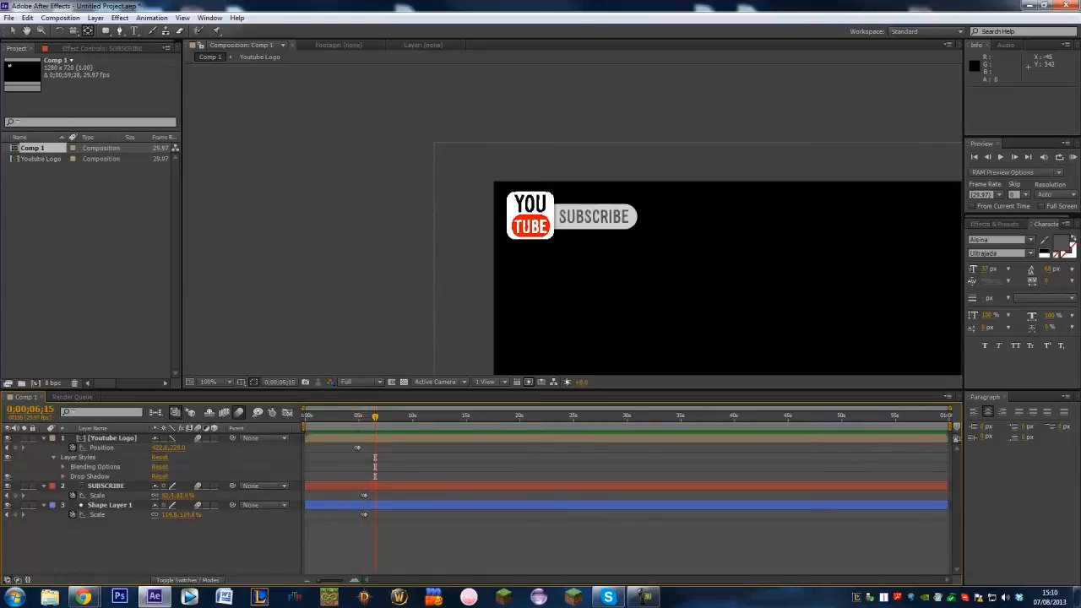
pyautogui.click(109, 437)
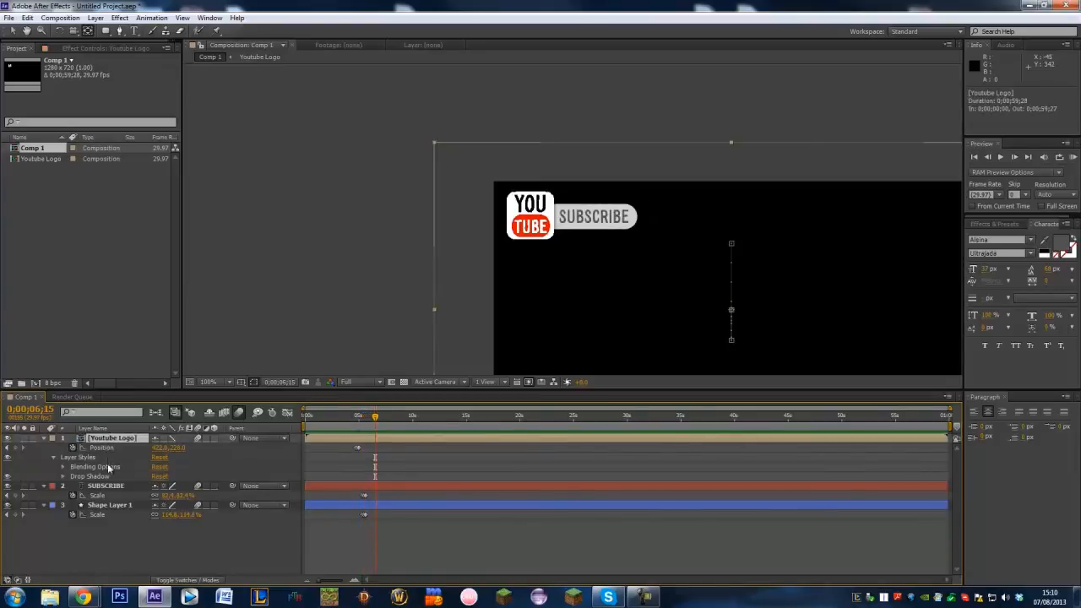
# - Pre-compose the logo, bar and SUBSCRIBE layers into a composition named Youtube Popup
pyautogui.rightClick(110, 505)
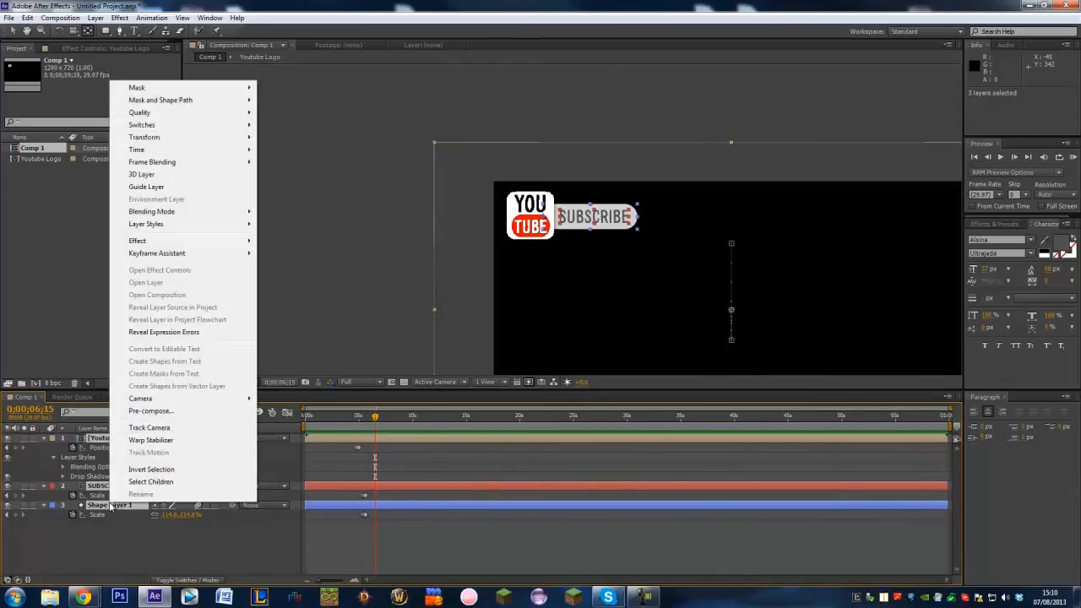
pyautogui.moveTo(358, 273)
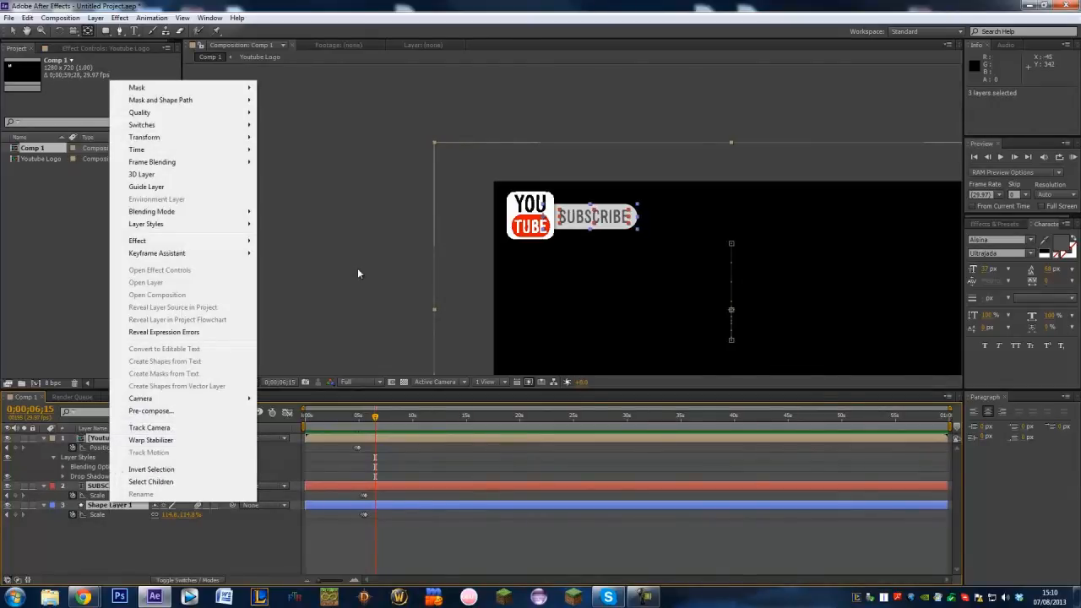
pyautogui.click(150, 410)
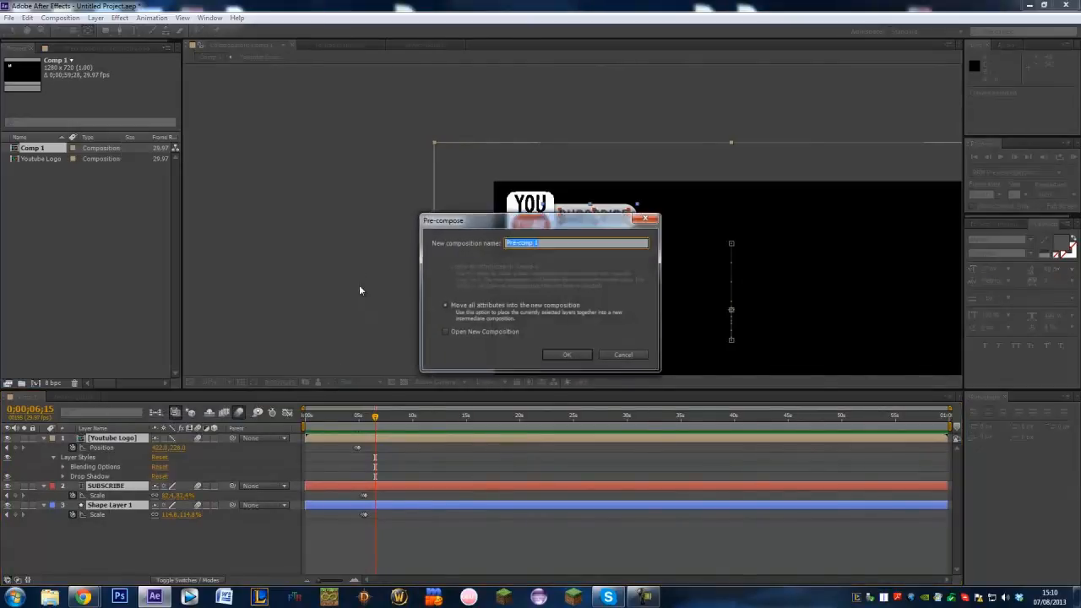
pyautogui.write('Youtub')
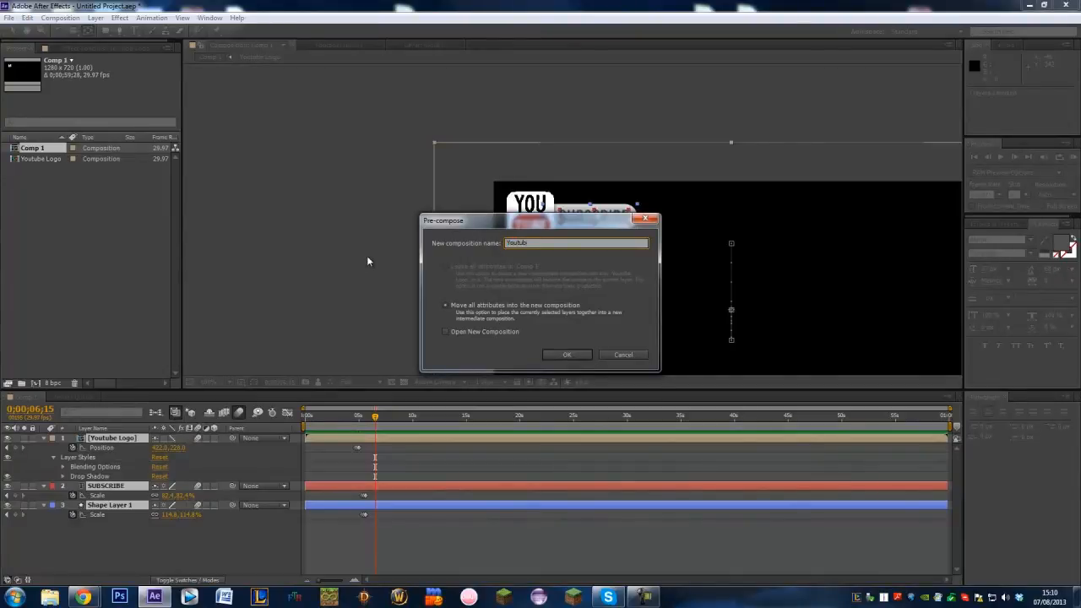
pyautogui.write('Popu')
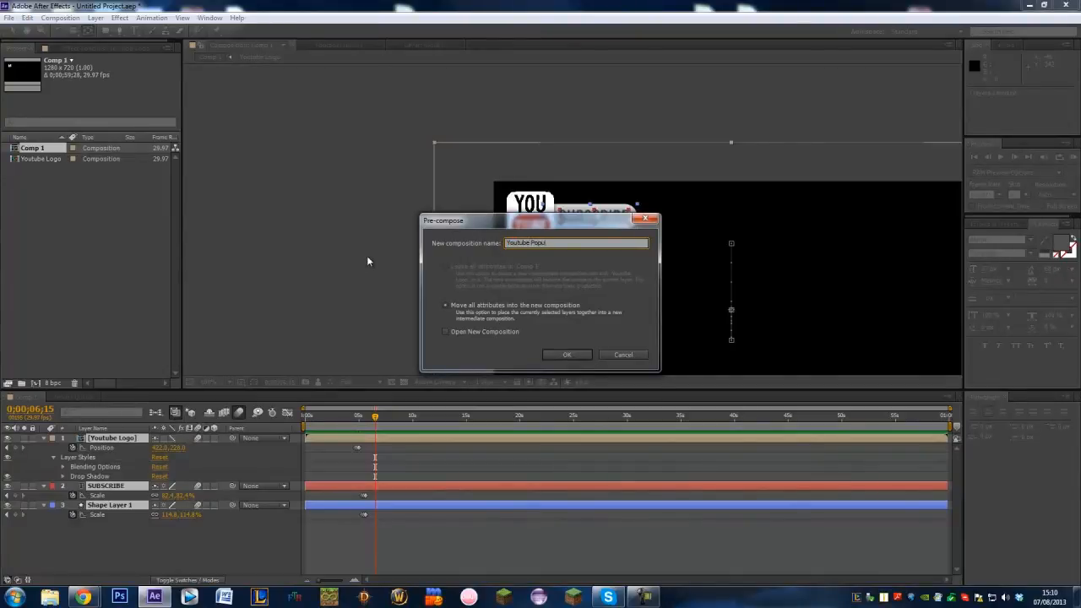
pyautogui.click(566, 354)
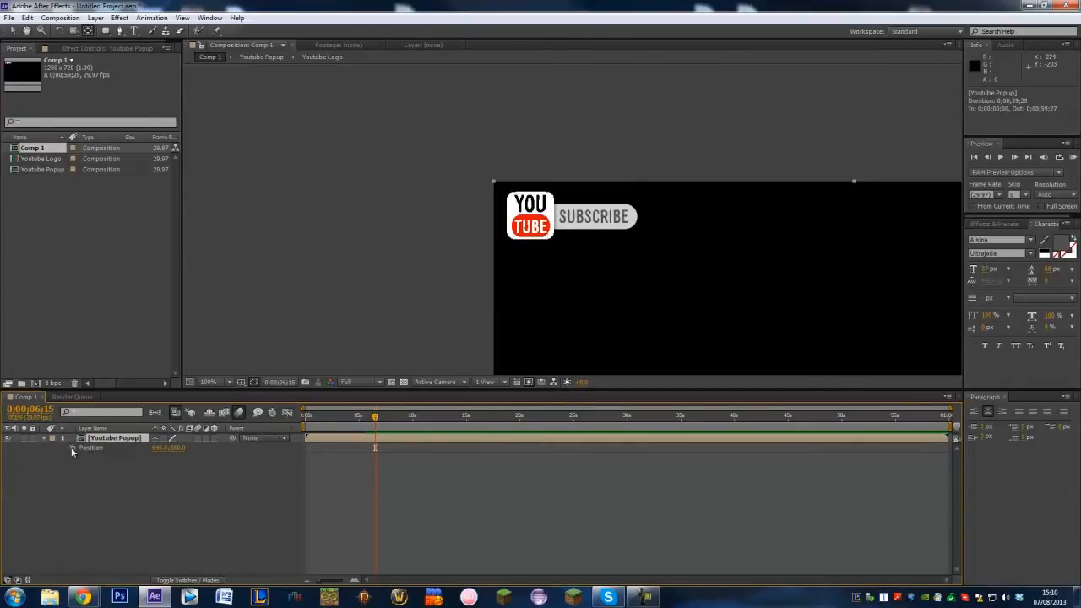
pyautogui.moveTo(74, 447)
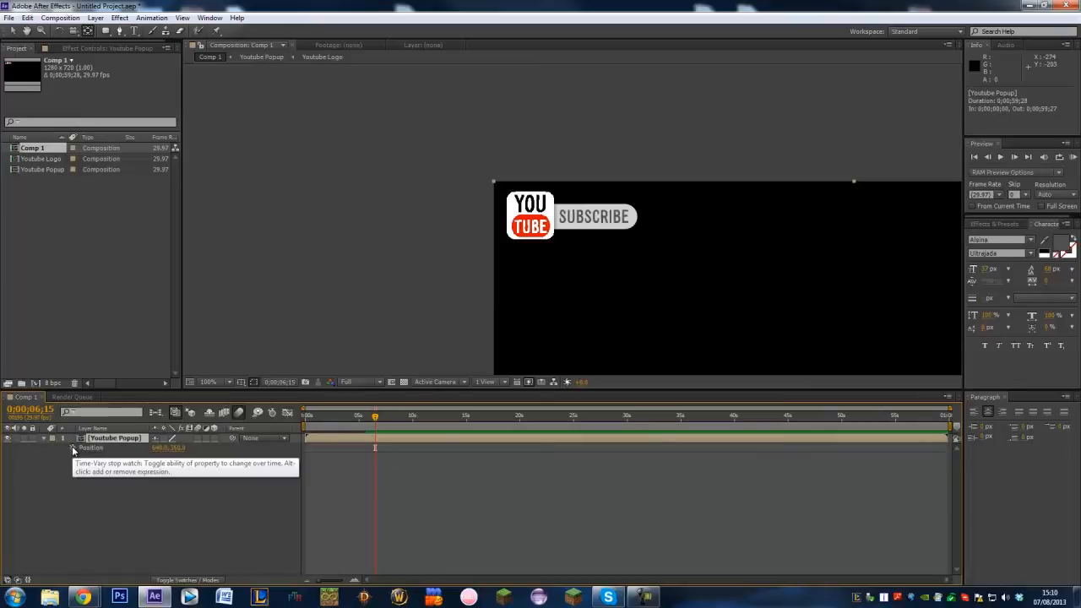
# - Add a wiggle expression to Youtube Popup's Position and scrub to preview the shaking
pyautogui.click(73, 447)
pyautogui.write('wiggle')
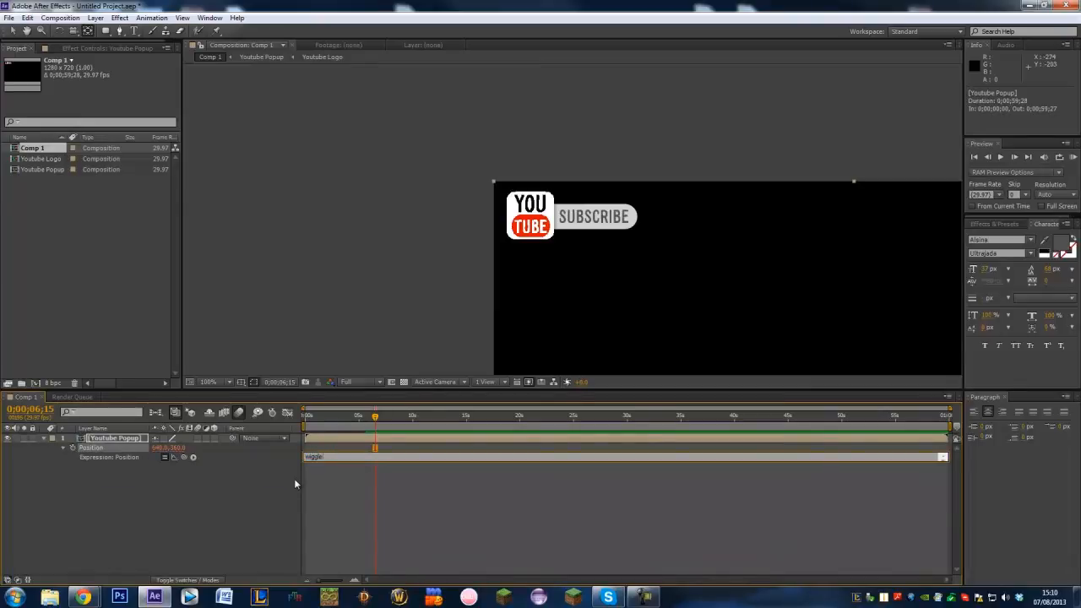
pyautogui.write('(2,')
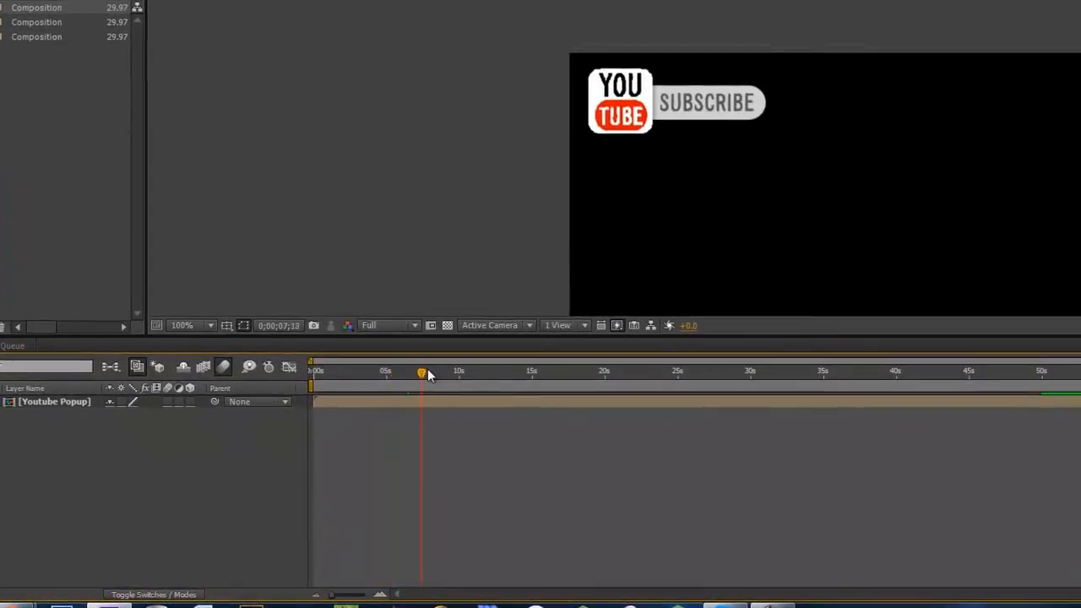
pyautogui.moveTo(422, 371); pyautogui.dragTo(390, 372)
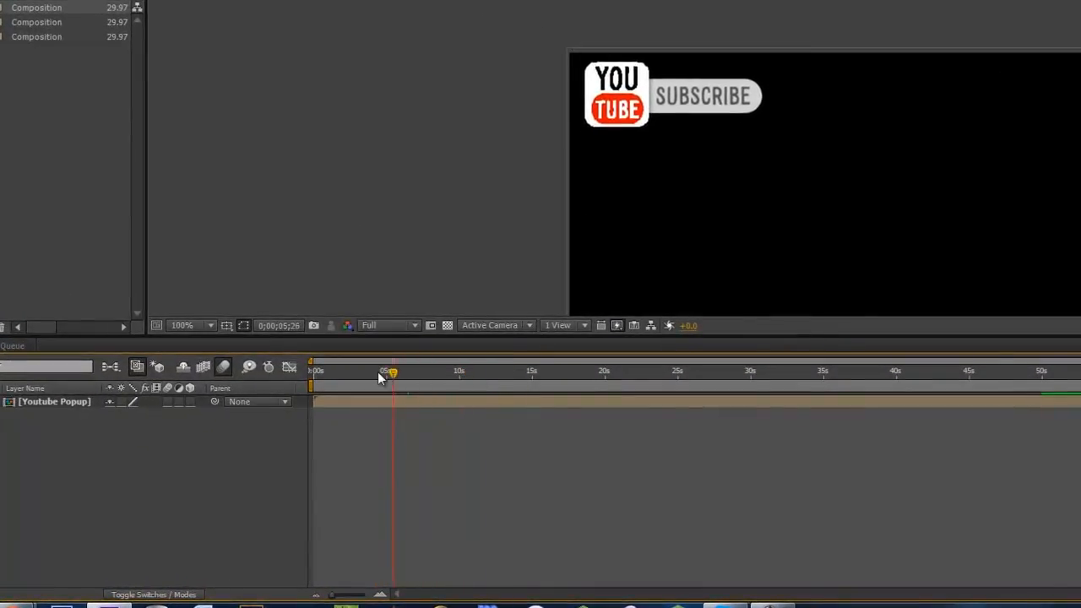
pyautogui.moveTo(390, 370); pyautogui.dragTo(393, 371)
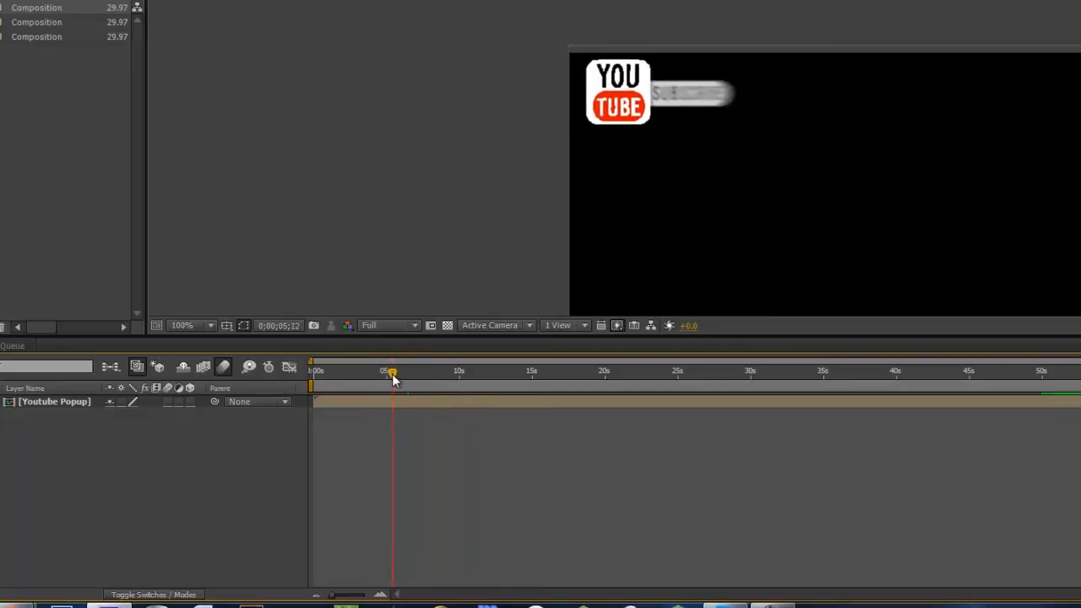
pyautogui.moveTo(393, 372); pyautogui.dragTo(619, 371)
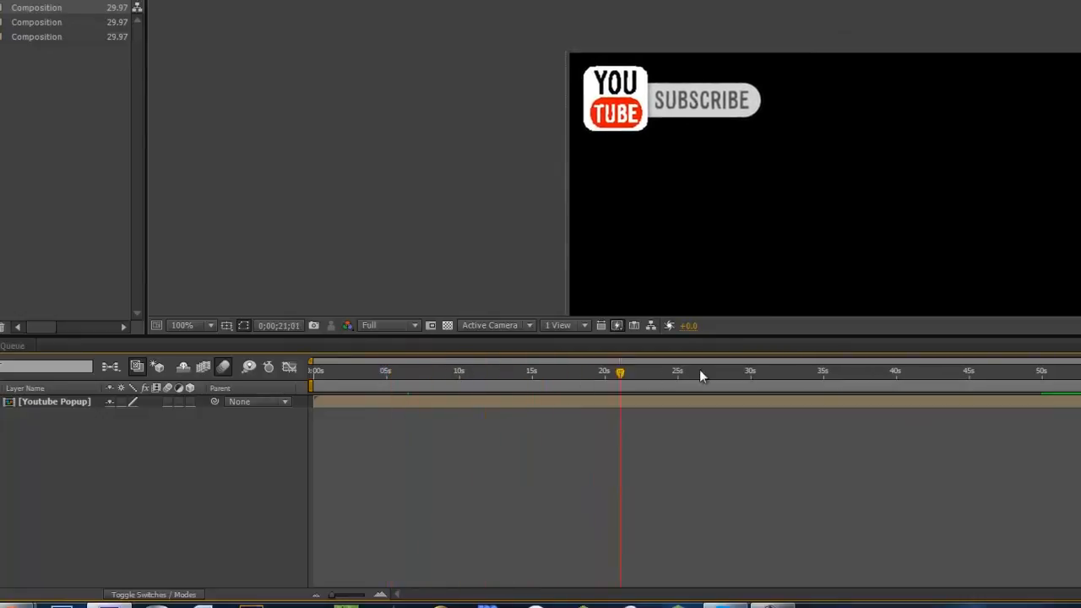
# - Set Youtube Popup Position keyframes near 40 seconds and scrub back past five seconds
pyautogui.click(908, 371)
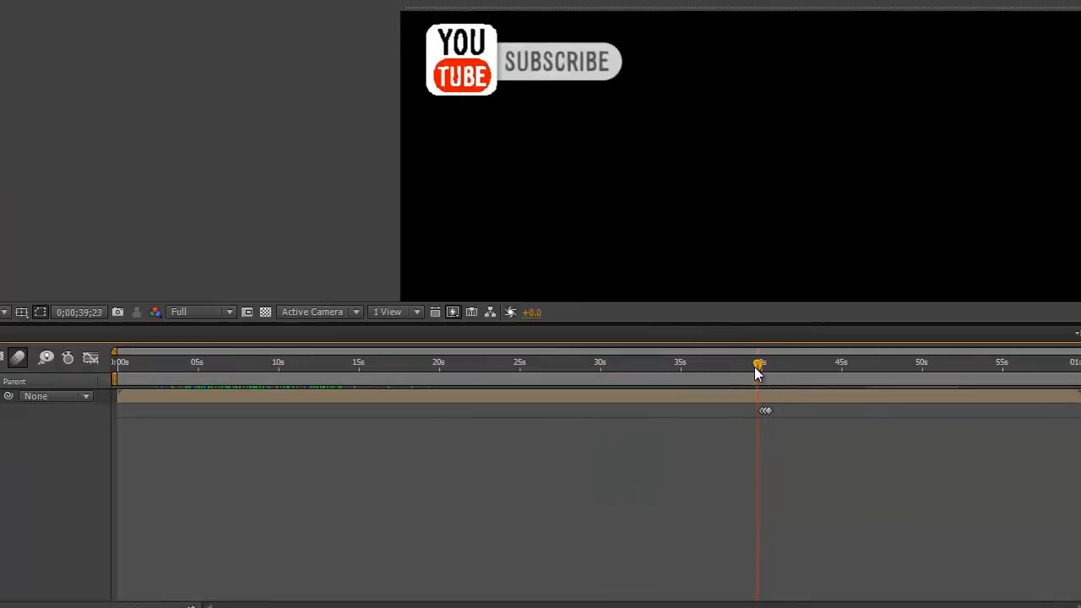
pyautogui.moveTo(757, 364); pyautogui.dragTo(812, 365)
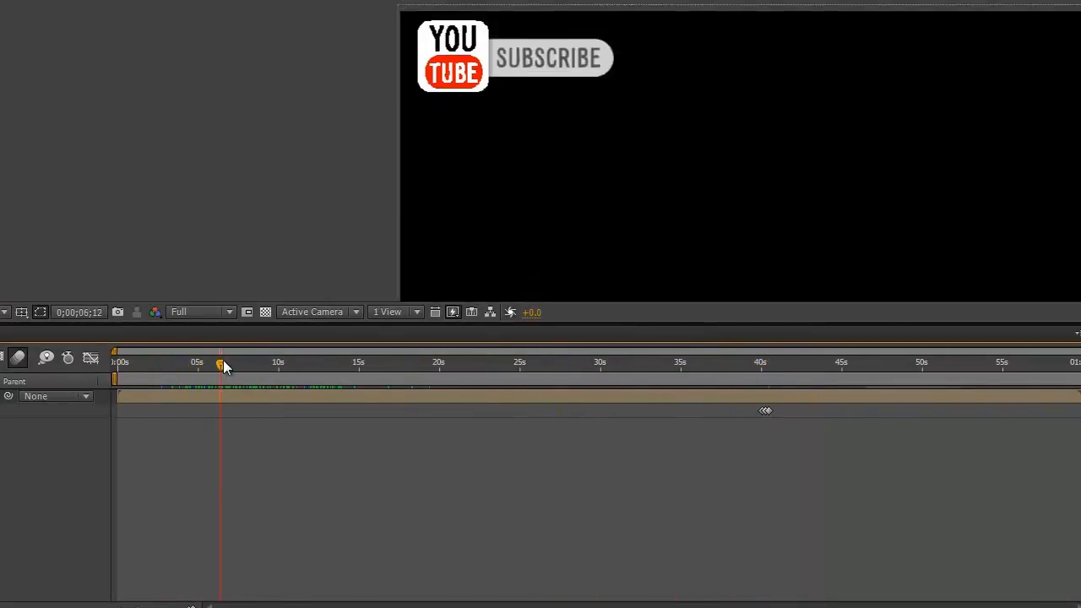
pyautogui.moveTo(222, 363); pyautogui.dragTo(206, 363)
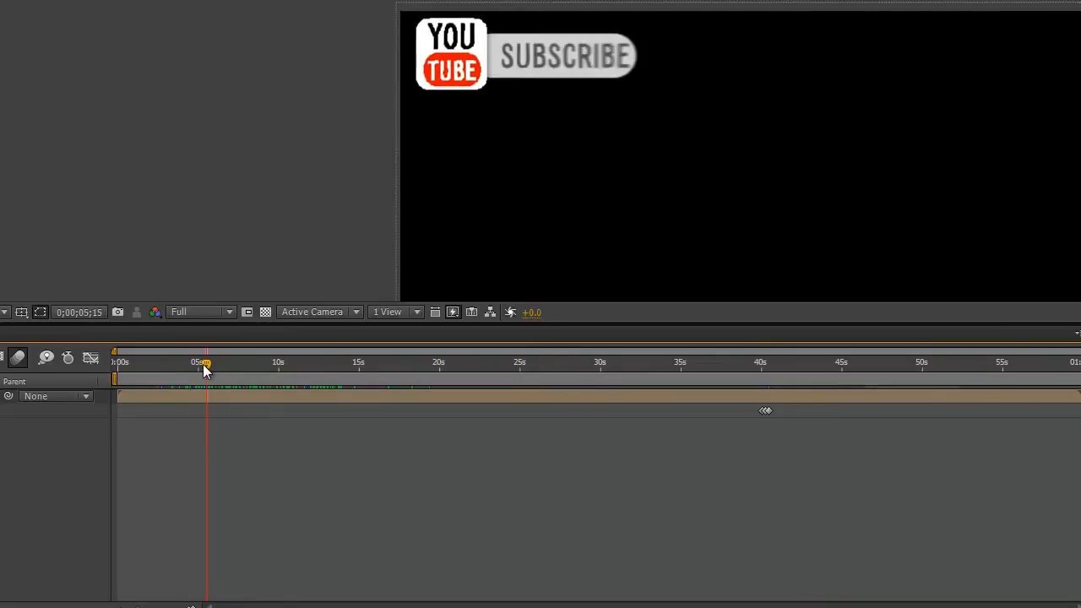
pyautogui.moveTo(205, 363); pyautogui.dragTo(171, 363)
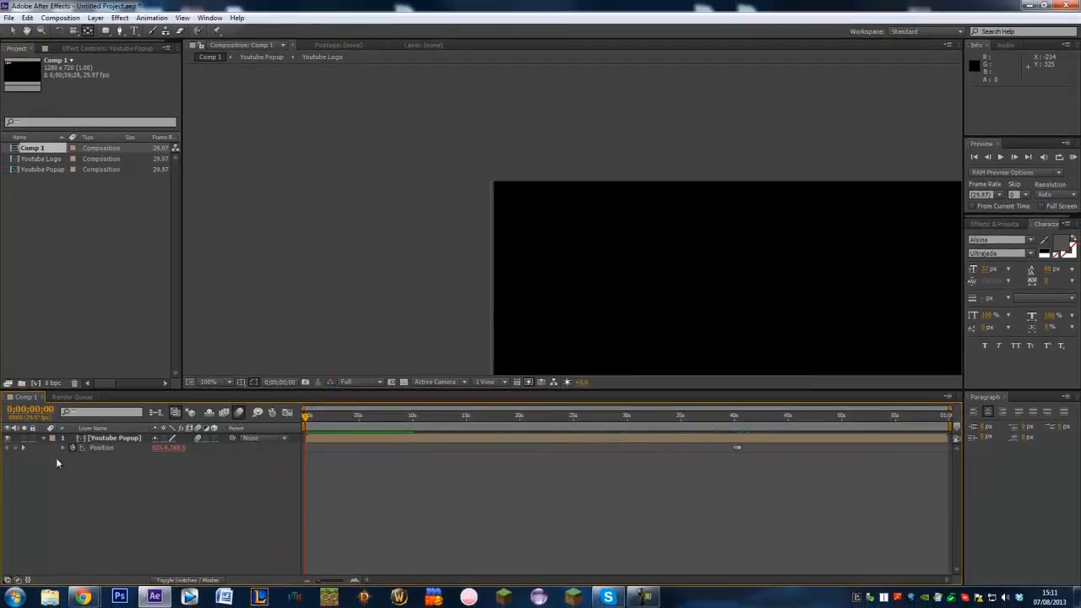
# - Pre-compose the Youtube Popup layer into a new composition named Youtube Popup Final
pyautogui.click(96, 17)
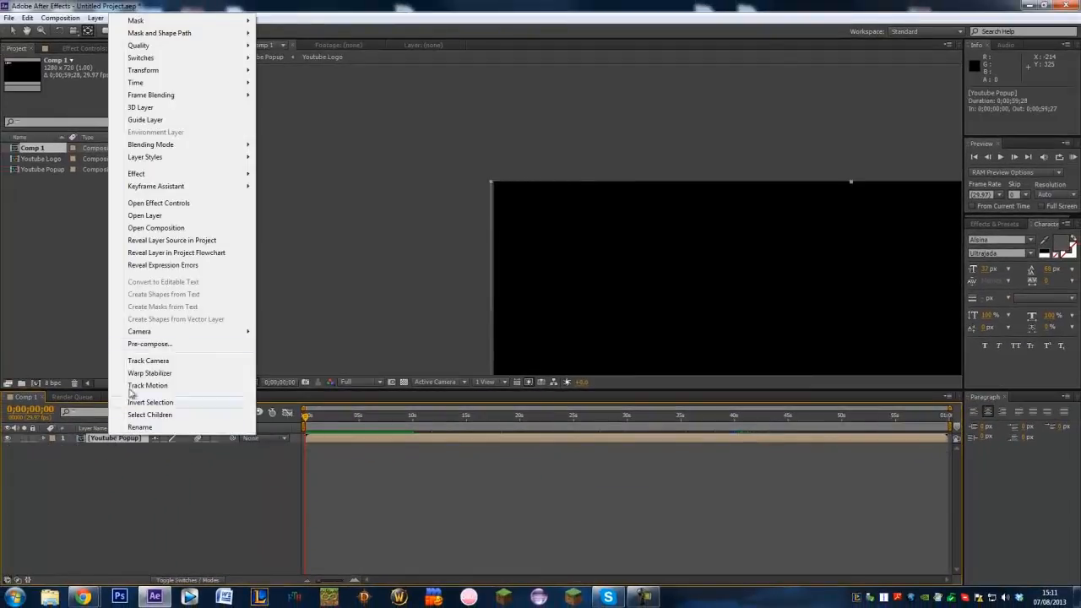
pyautogui.click(150, 344)
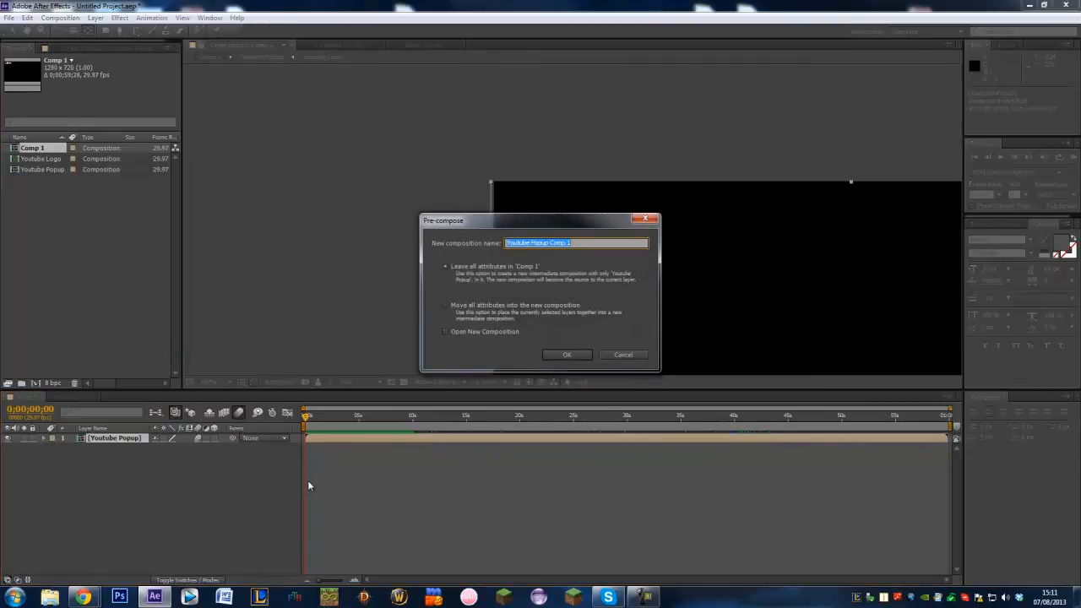
pyautogui.write('Youtube')
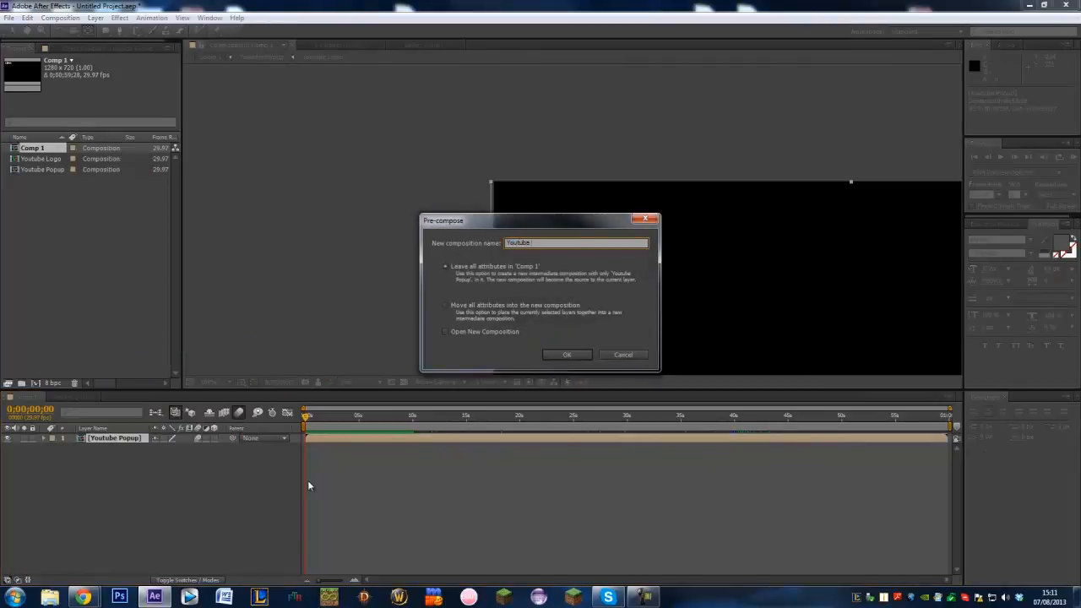
pyautogui.write('Youtube Popup Final')
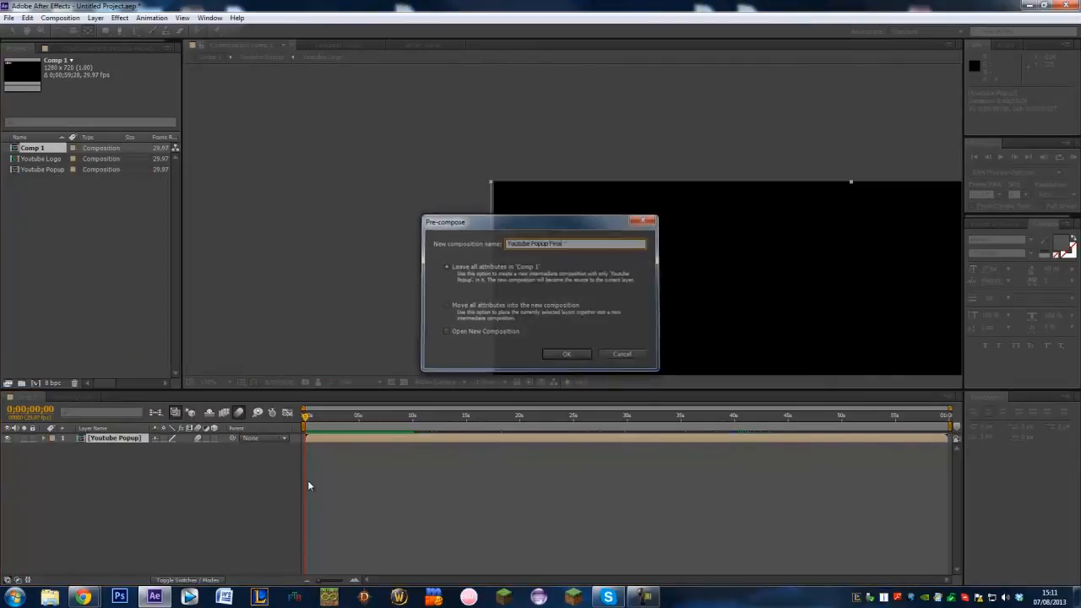
pyautogui.click(566, 354)
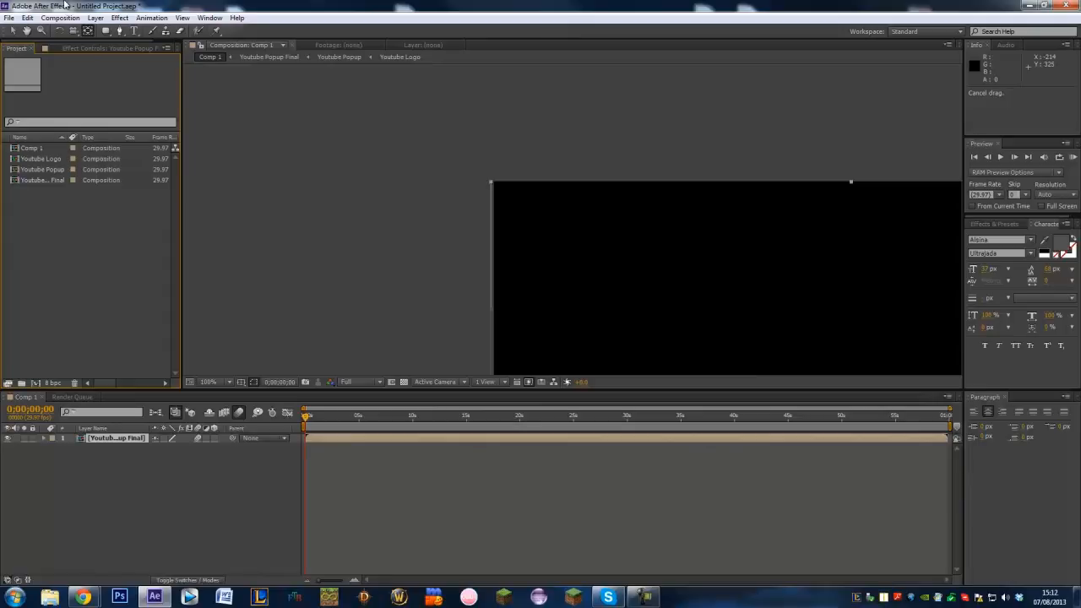
# - Create a new composition named Comp 2 and switch to its empty timeline
pyautogui.click(60, 17)
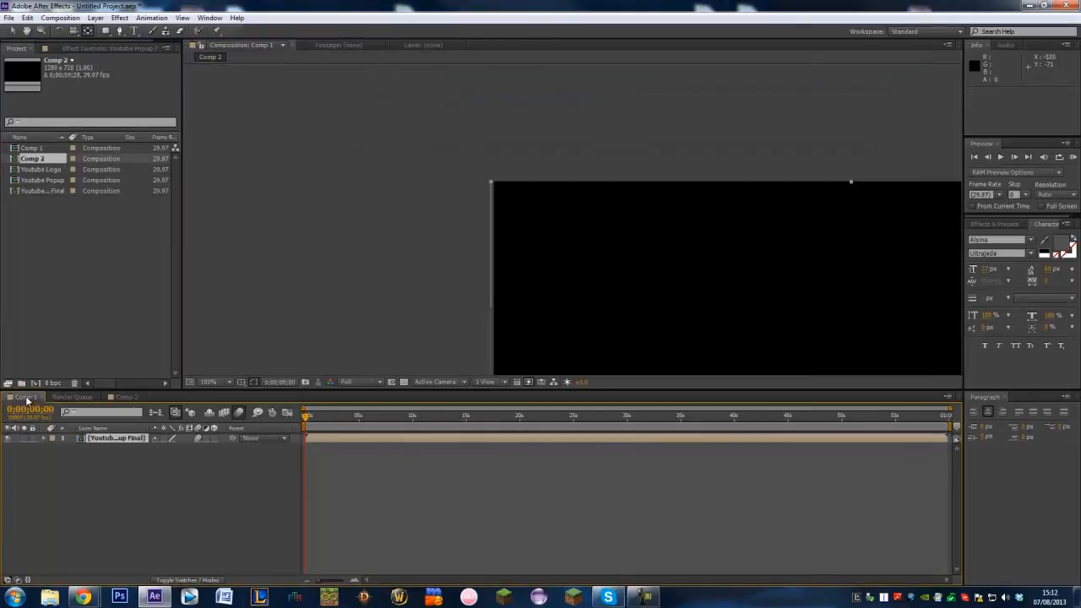
pyautogui.click(124, 397)
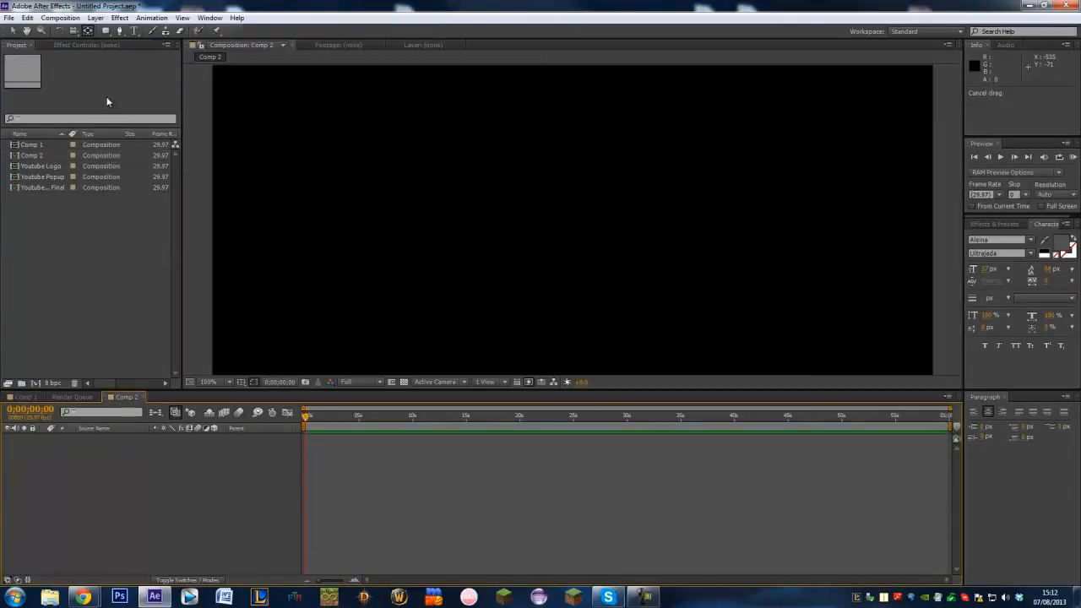